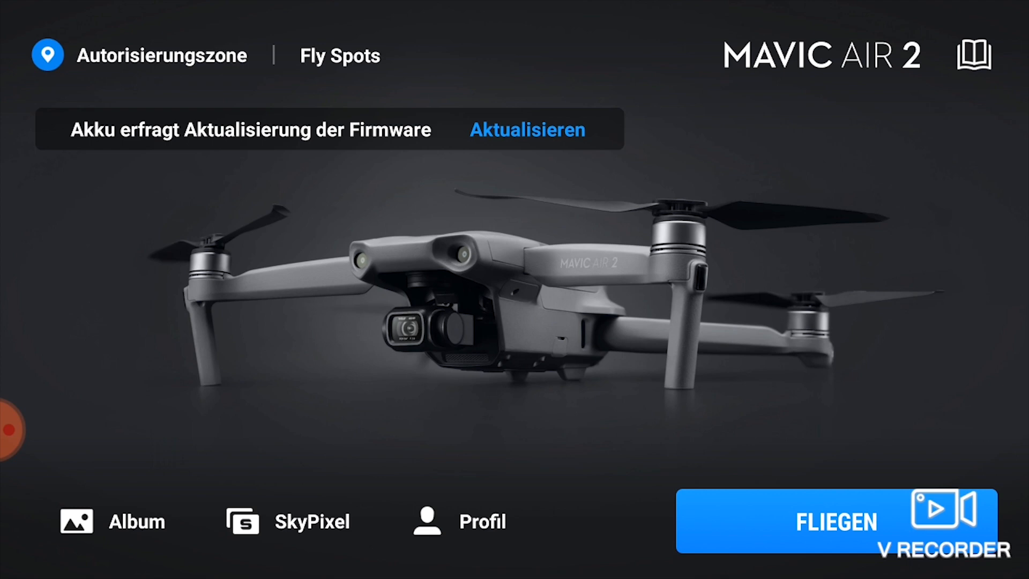
Enter the live camera view and choose Hyperlapse from the shooting modes
click(835, 521)
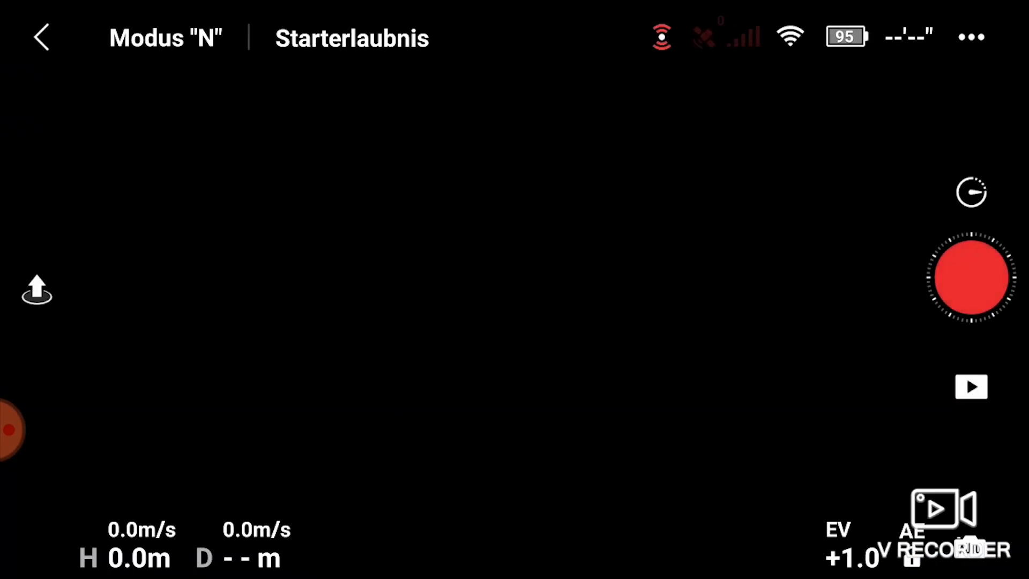
click(973, 277)
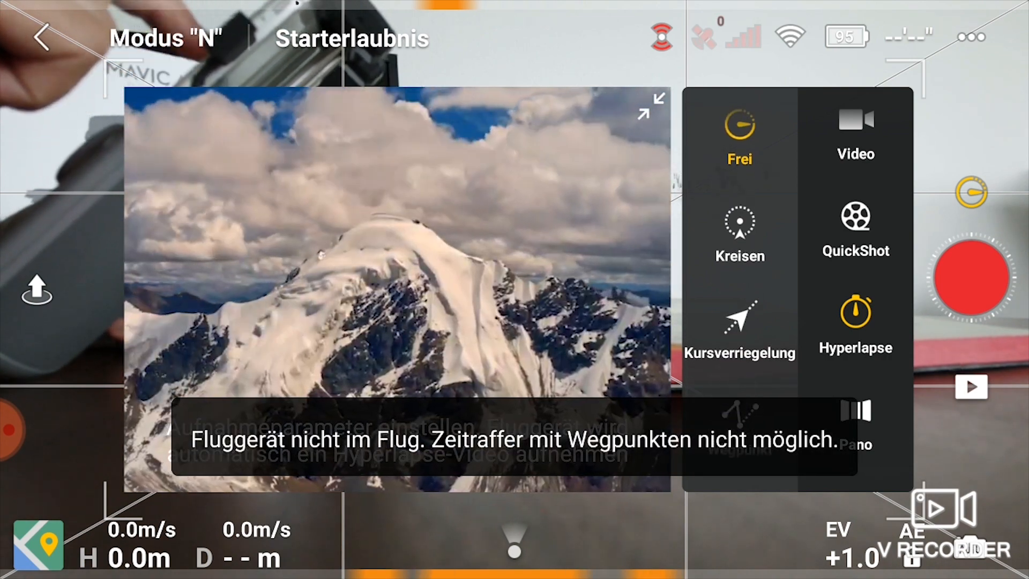
click(856, 322)
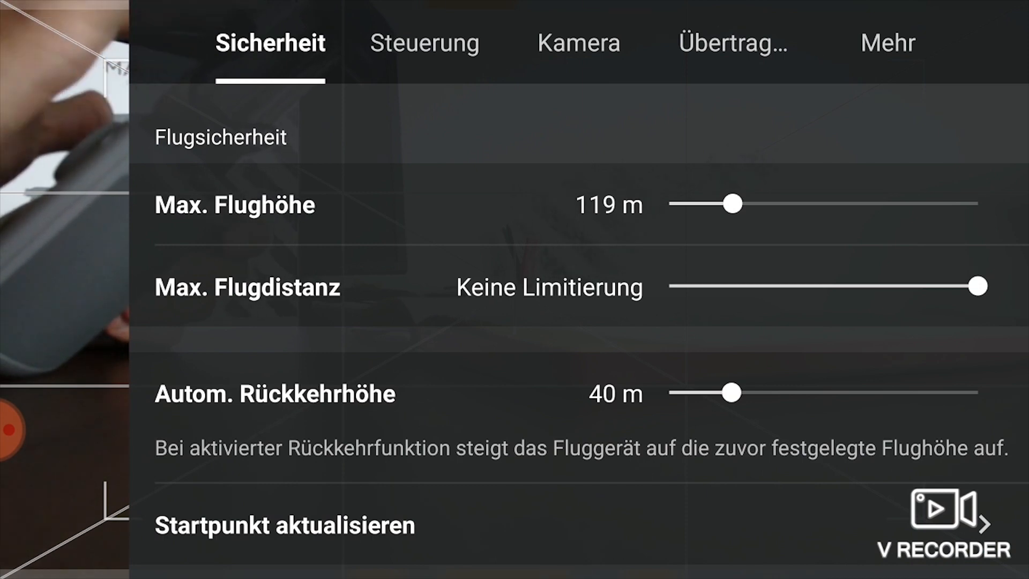
In camera settings toggle the hyperlapse photo type to Aus then RAW, and return to live view
click(424, 42)
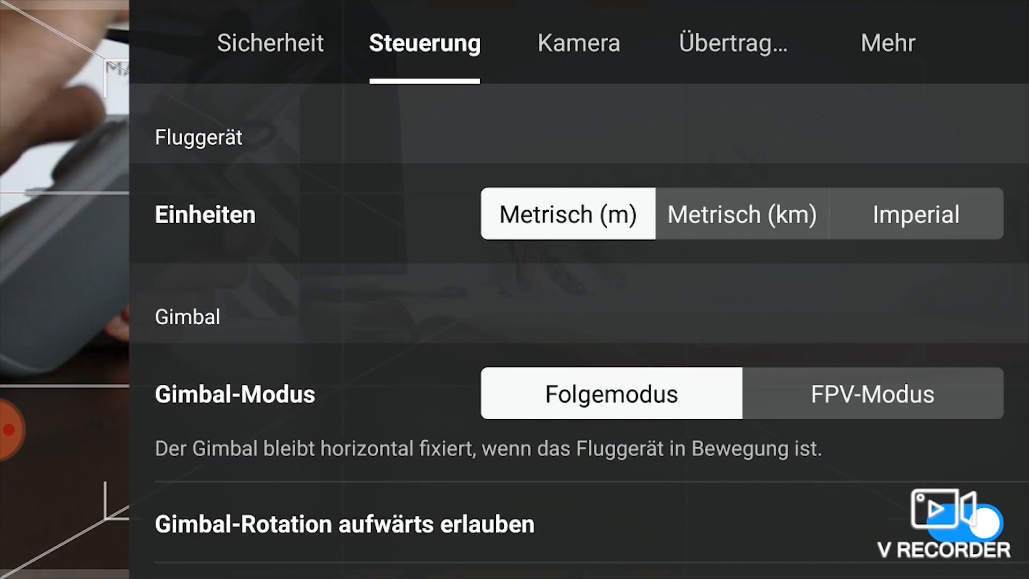
click(577, 43)
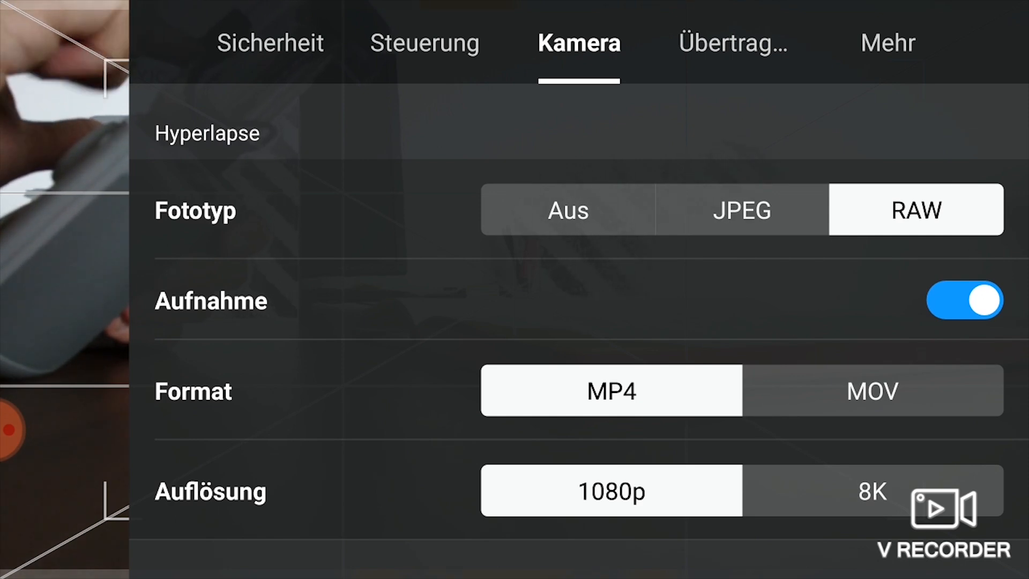
click(567, 209)
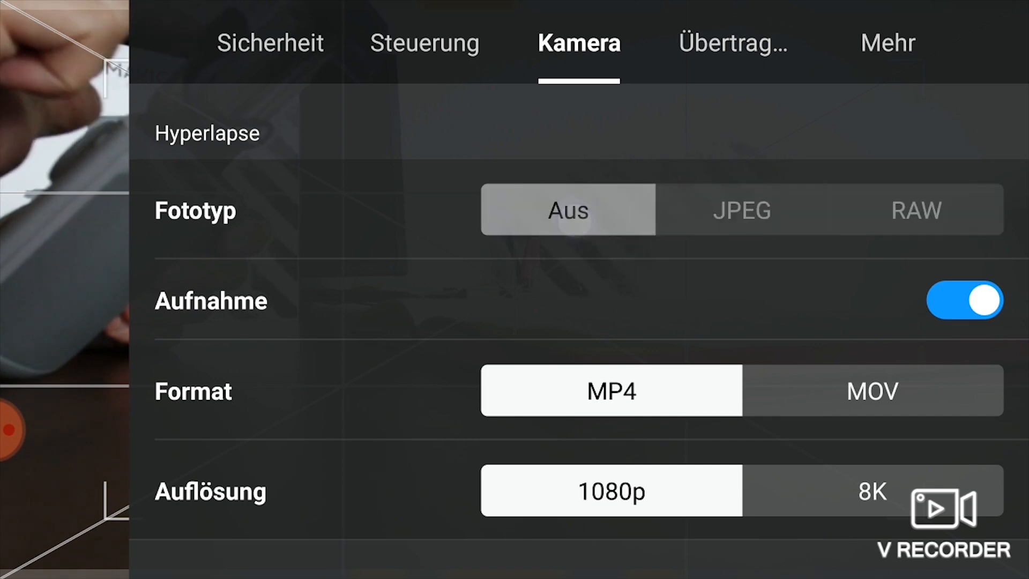
click(915, 209)
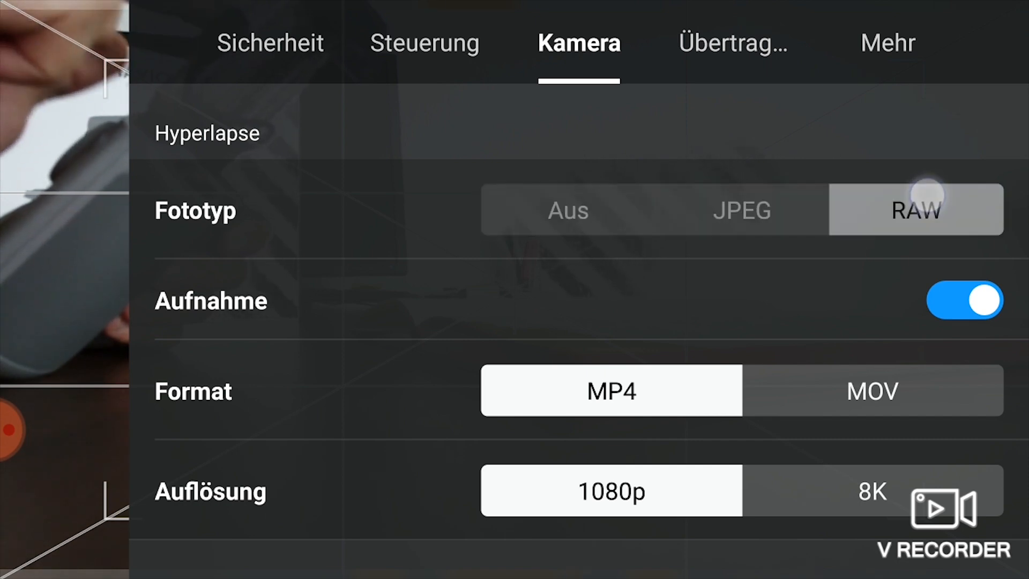
click(914, 211)
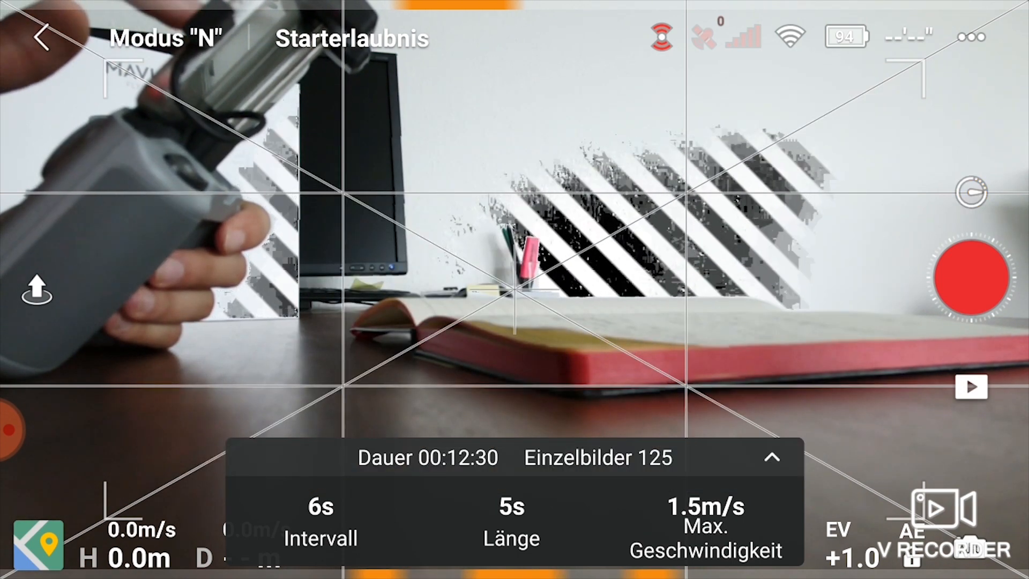
click(972, 276)
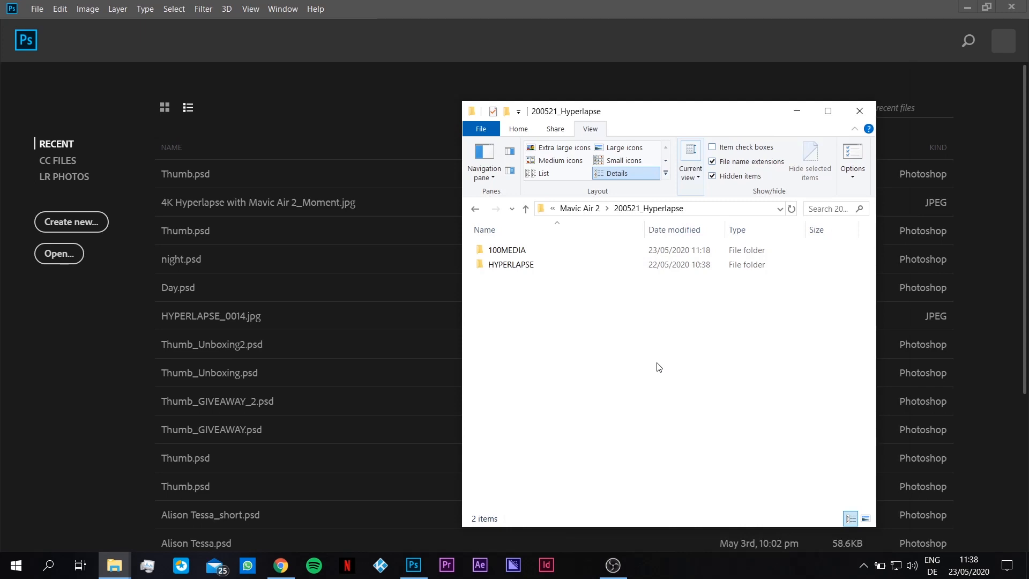
Browse into 100MEDIA to look at the DJI_0156 and DJI_0158 MP4 clips, then go back
click(506, 250)
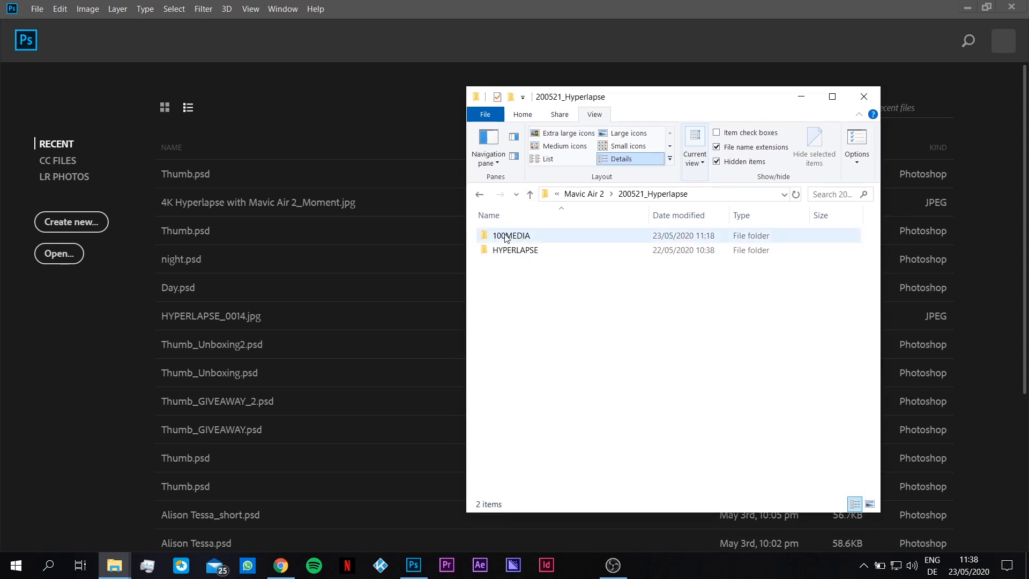
click(553, 277)
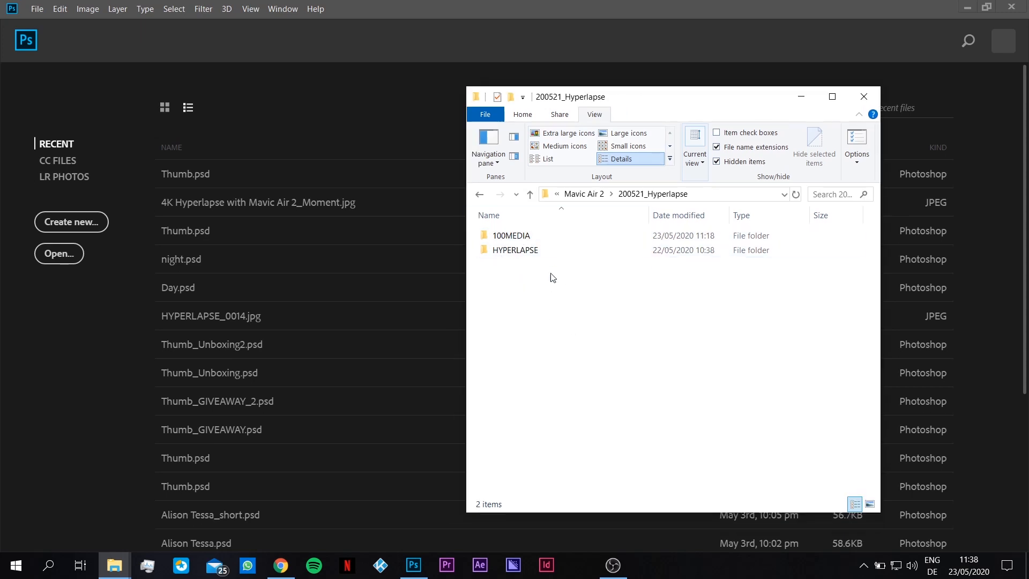
click(510, 235)
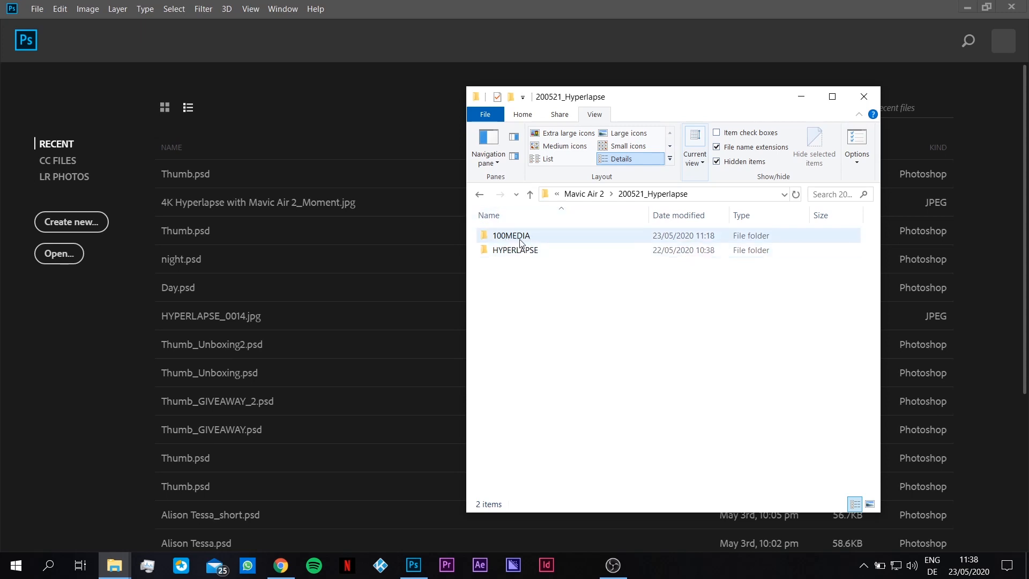
double_click(510, 235)
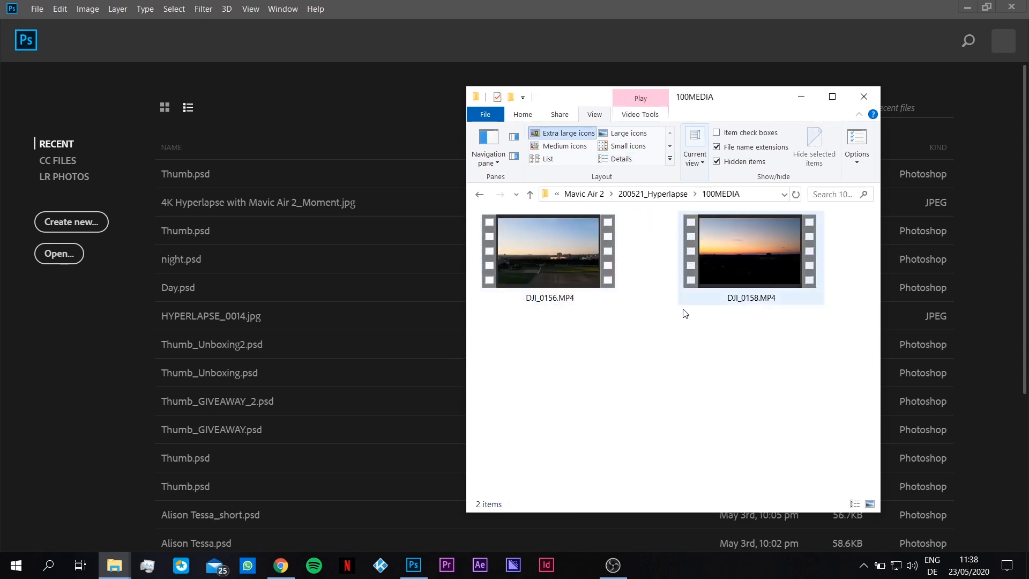
click(549, 251)
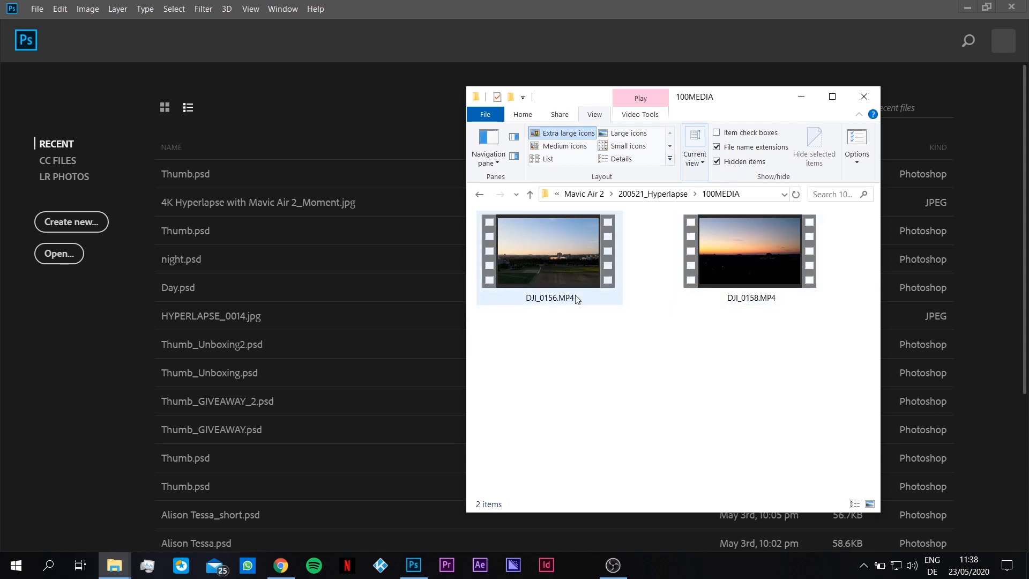
mouse_move(566, 268)
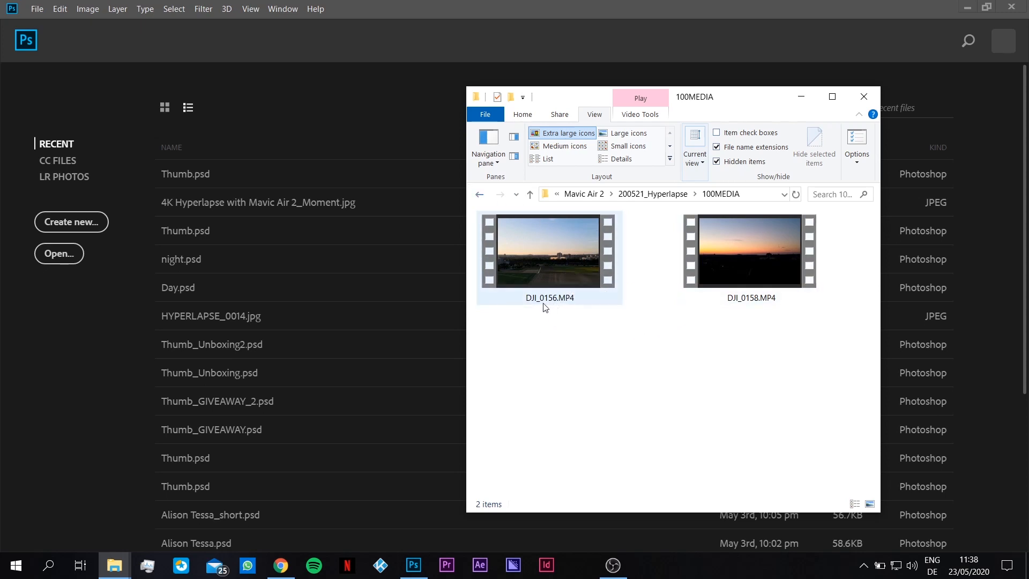
click(751, 251)
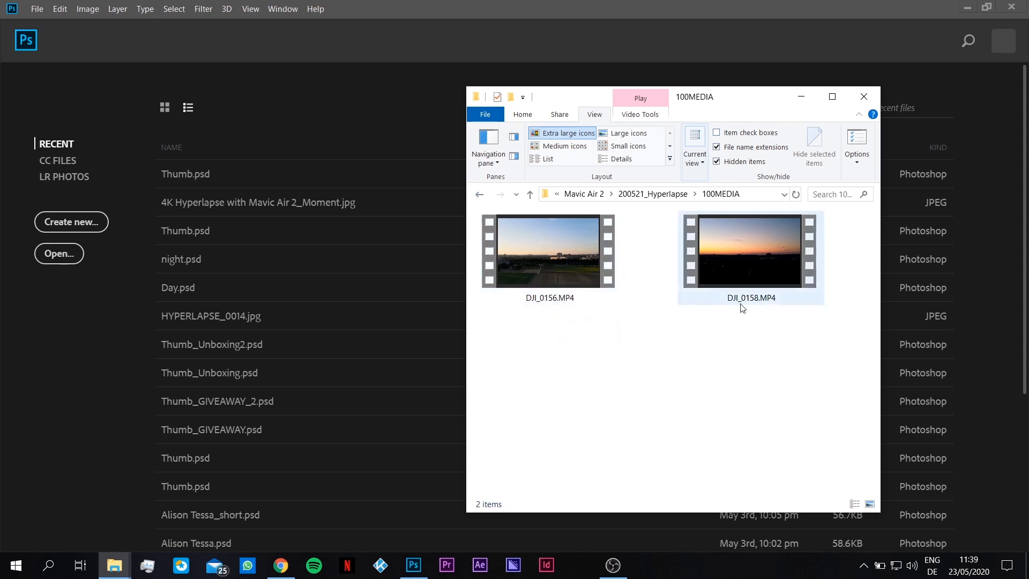
click(480, 194)
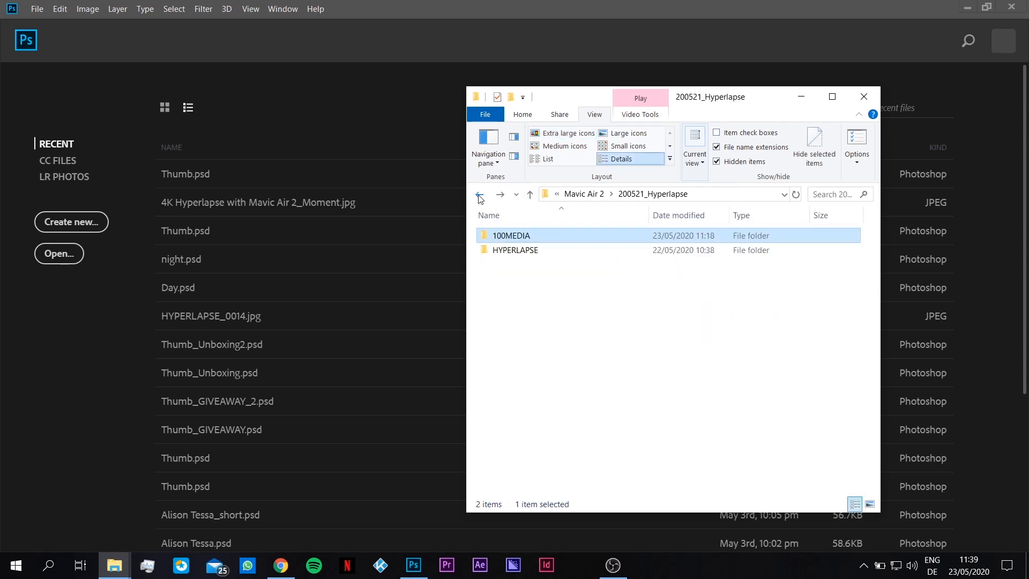
Look inside HYPERLAPSE > 100_0158 with its DNG frames, then return to 200521_Hyperlapse
double_click(516, 250)
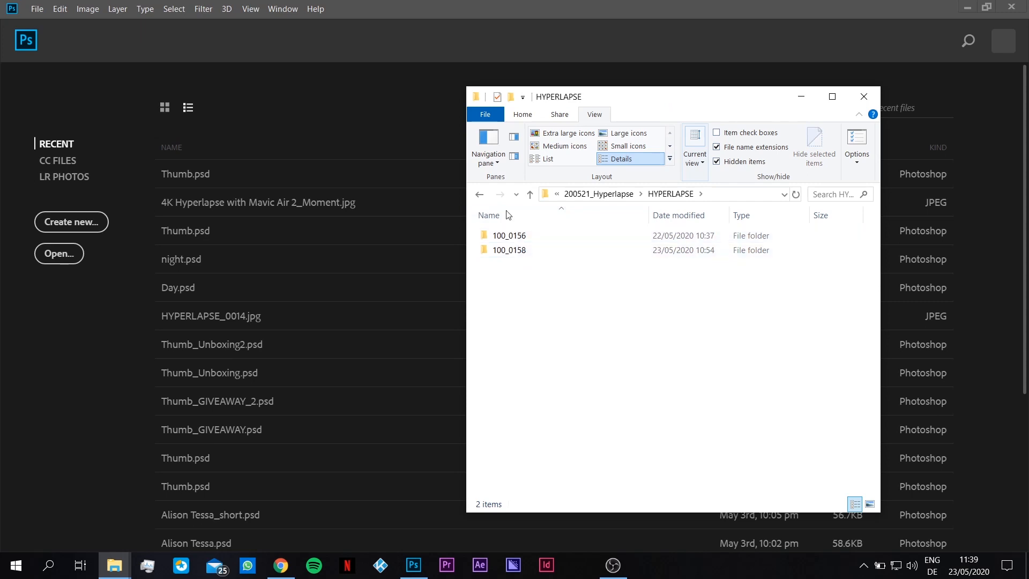
click(530, 194)
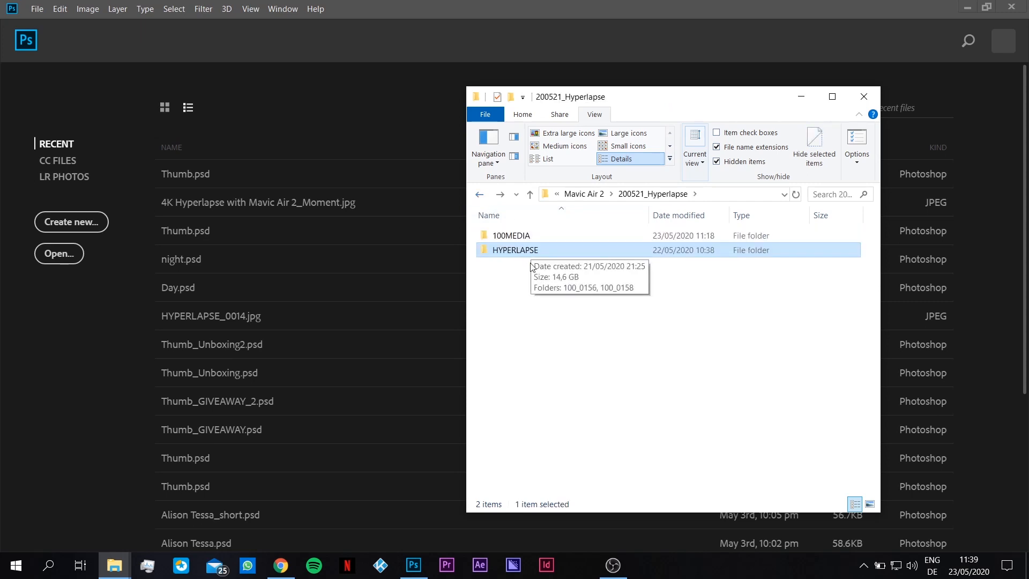
mouse_move(554, 248)
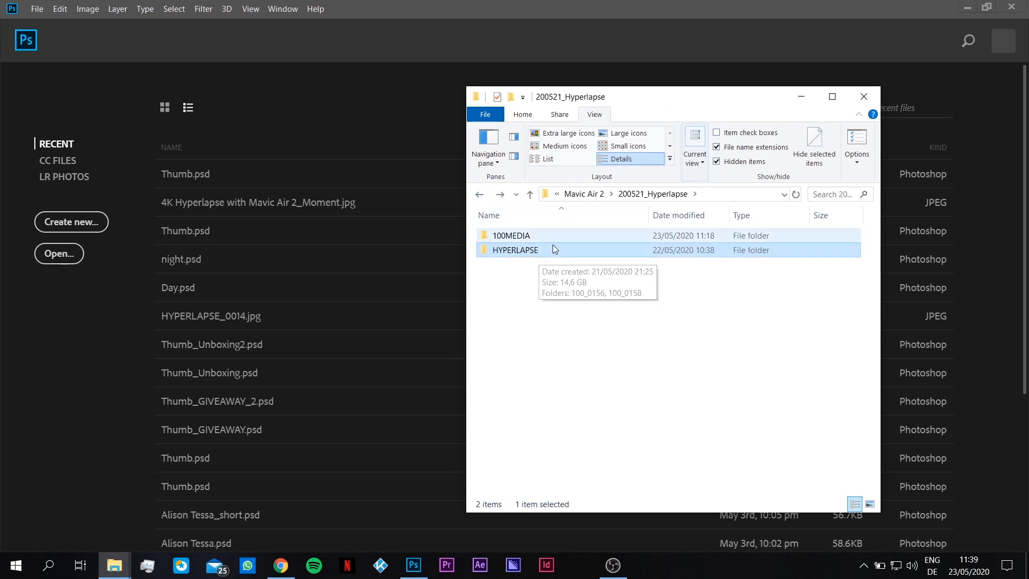
double_click(515, 249)
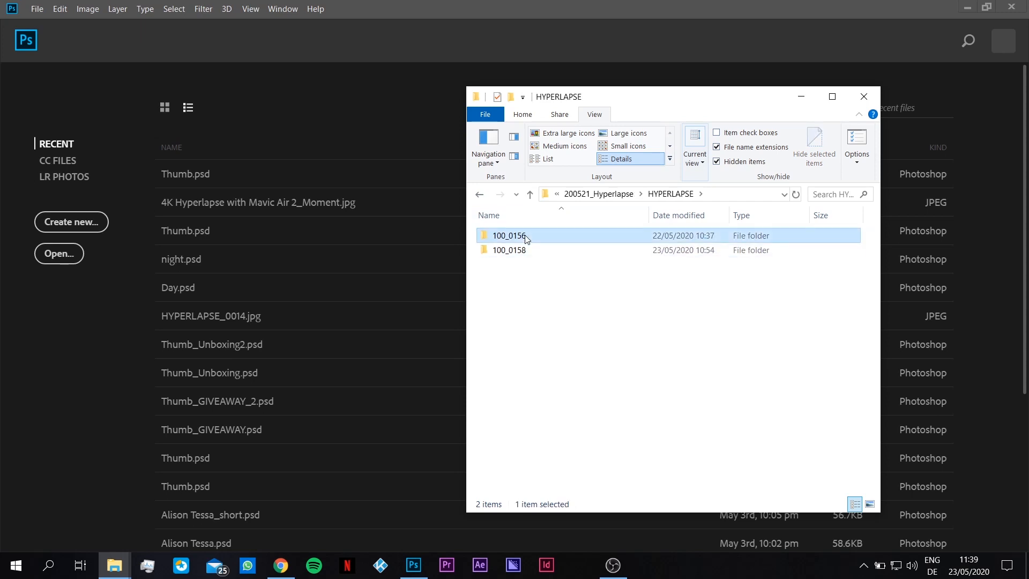
double_click(508, 235)
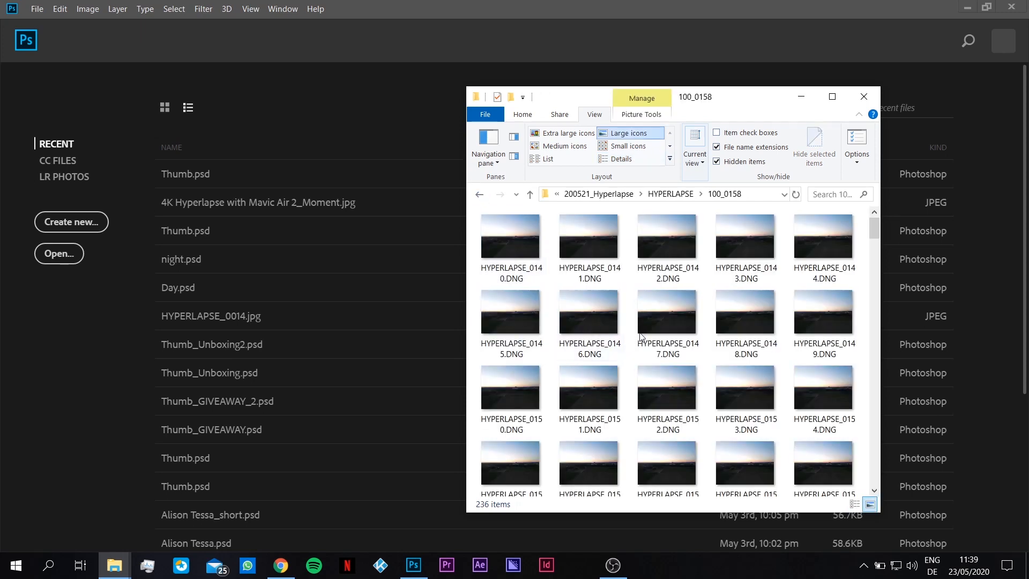
click(666, 387)
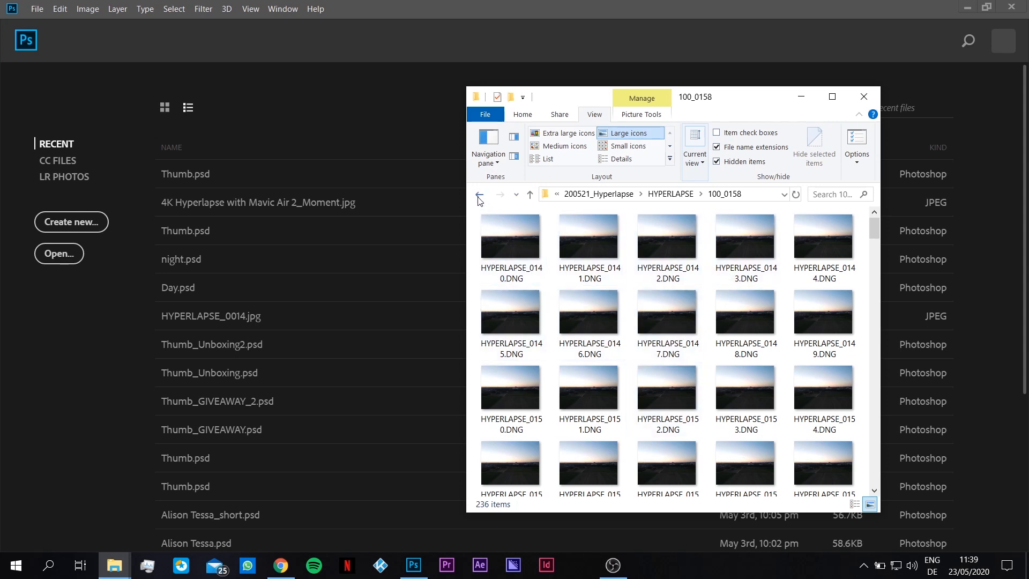
click(479, 194)
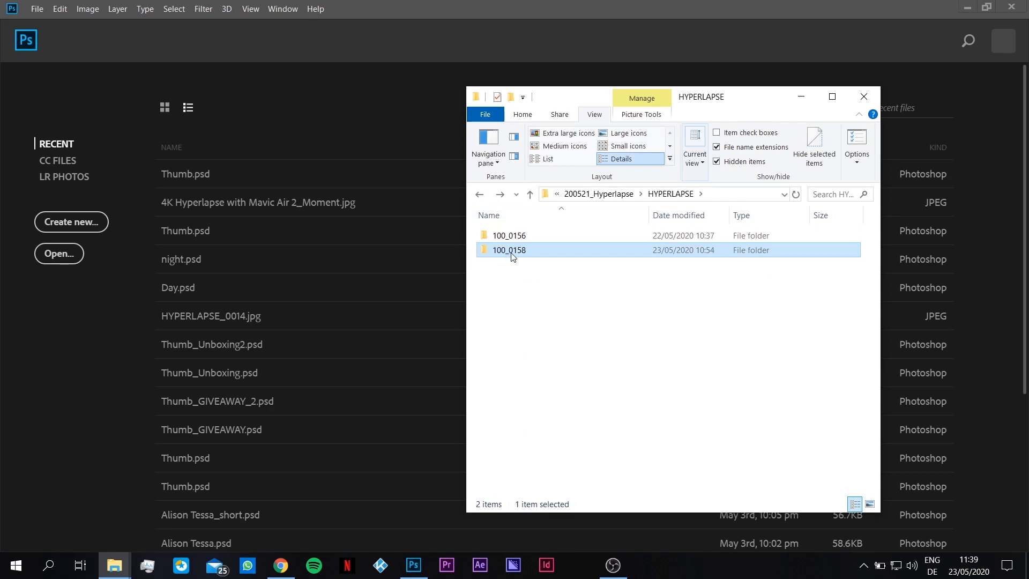
click(480, 194)
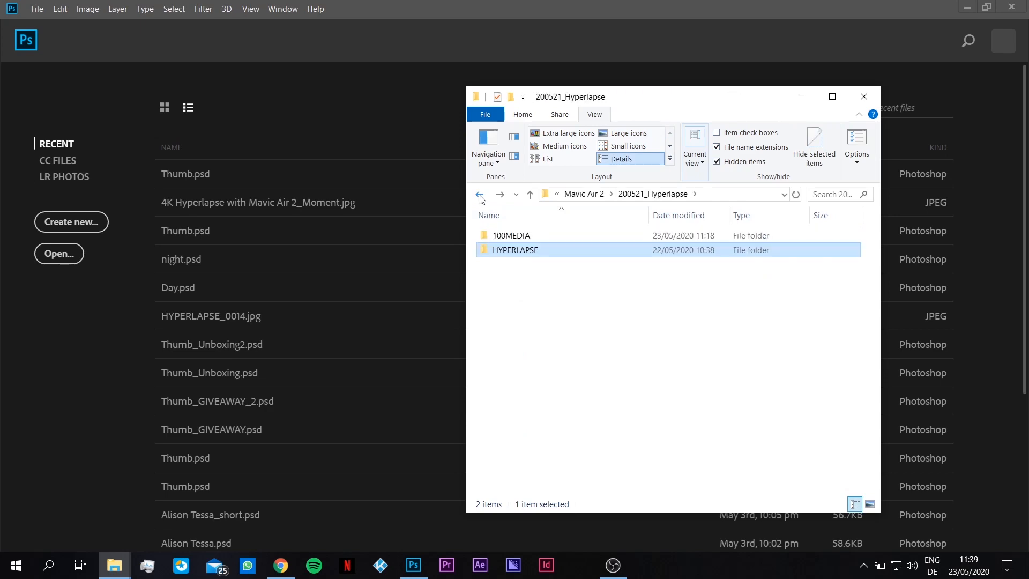
Play the DJI_0158.MP4 hyperlapse clip from 100MEDIA, then reopen the 100_0158 DNG folder
double_click(512, 235)
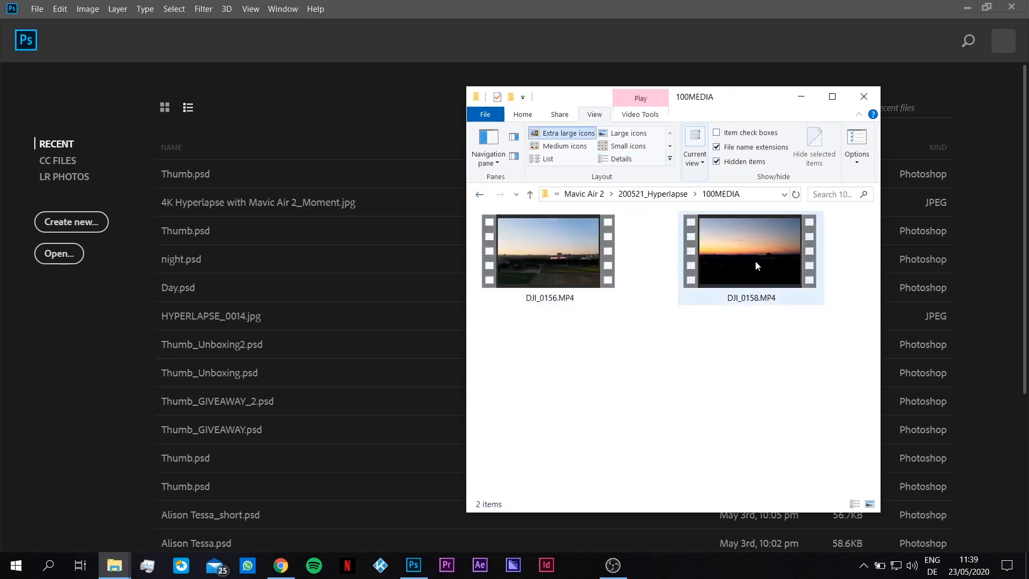
double_click(751, 251)
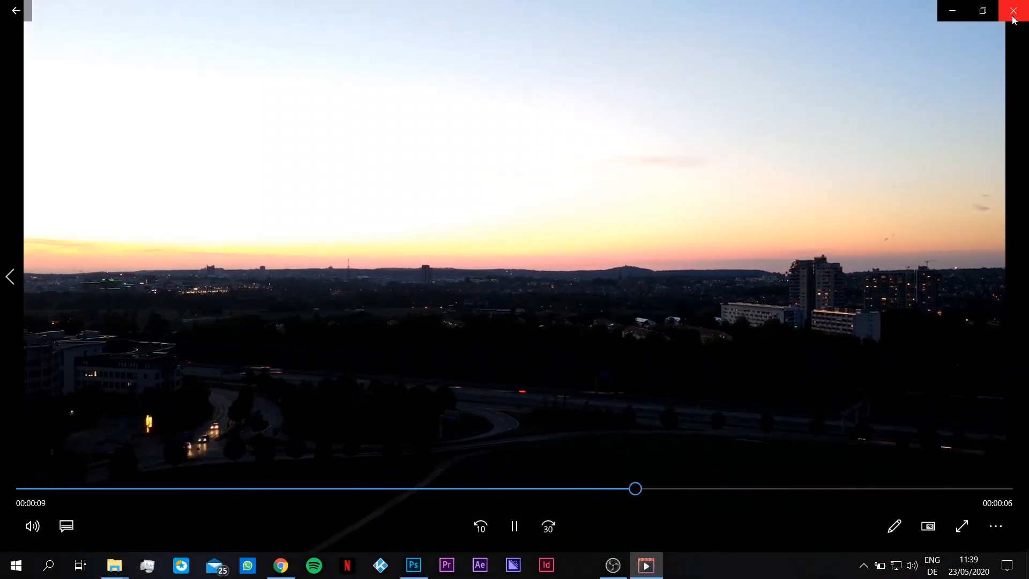
click(1013, 10)
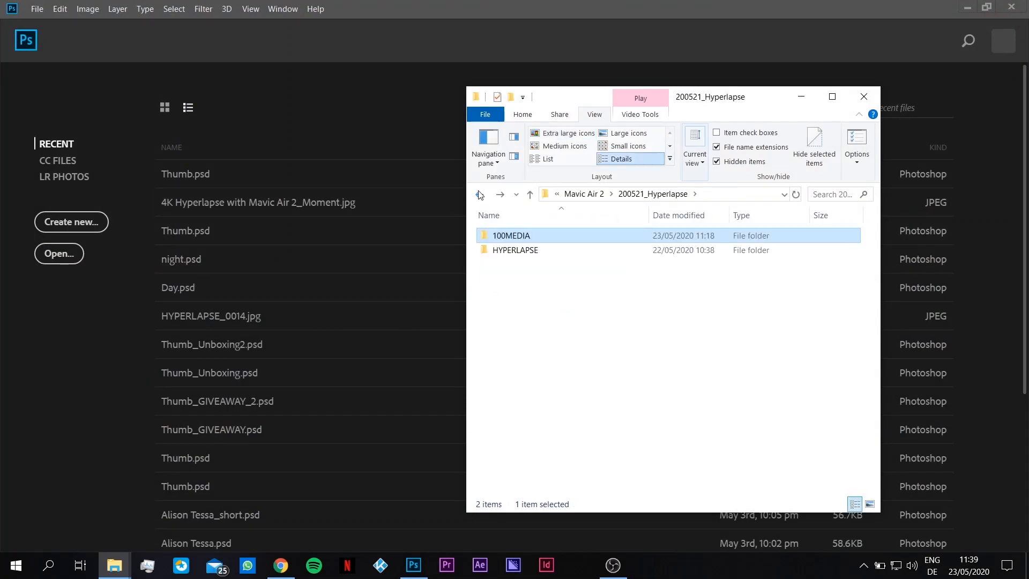
click(516, 249)
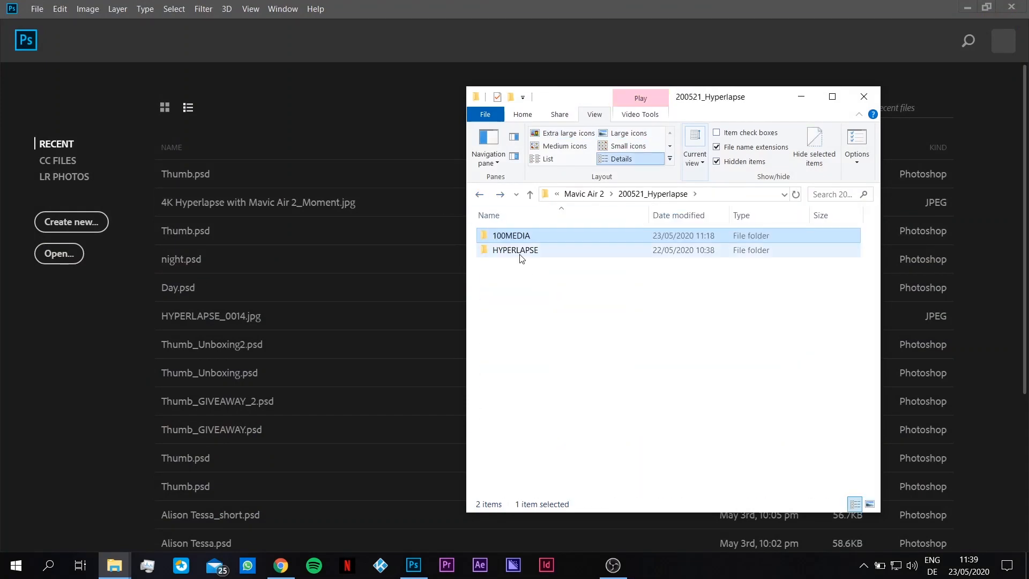
double_click(514, 250)
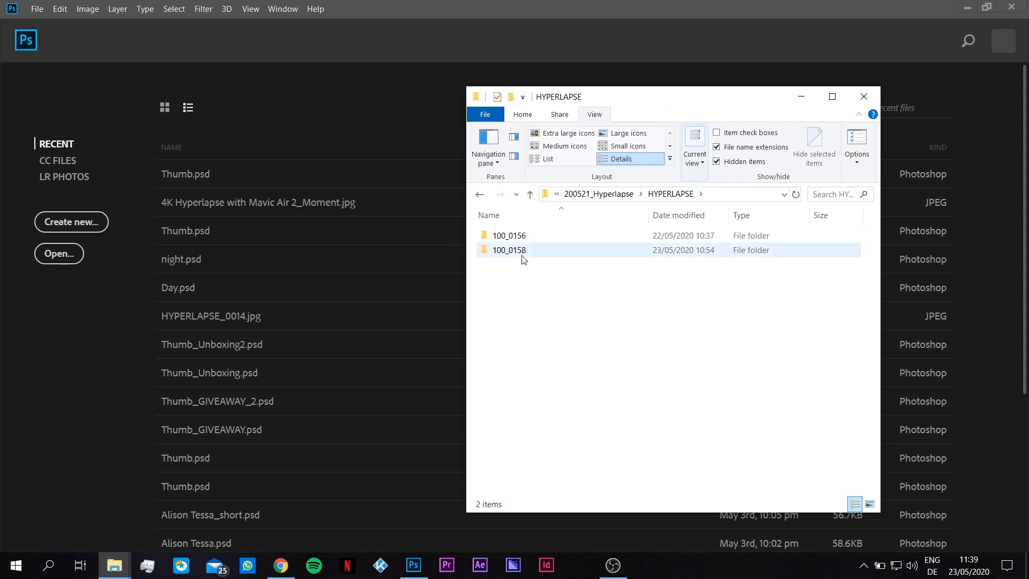
double_click(509, 250)
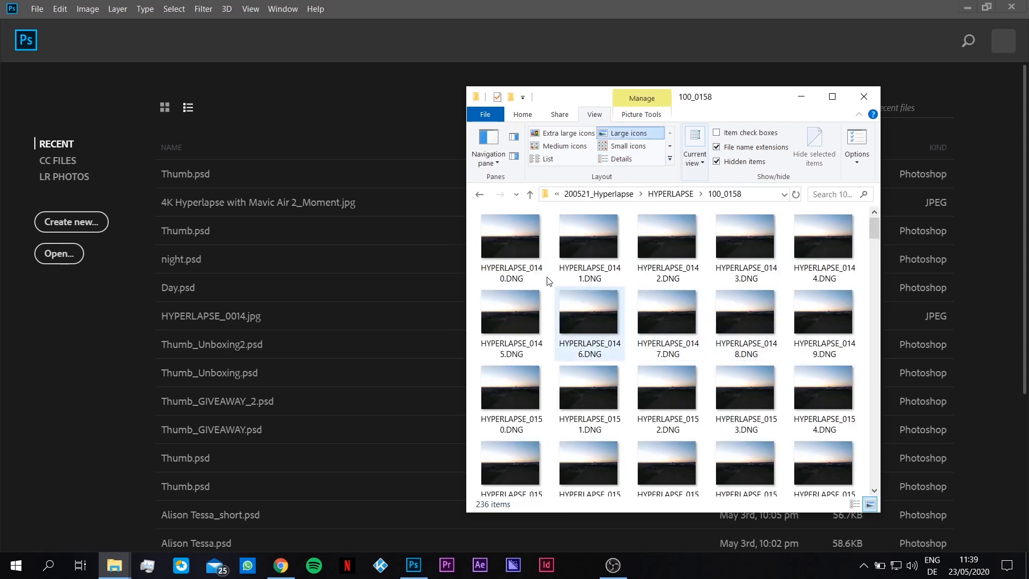
Select all 236 DNG frames in the 100_0158 folder
key(ctrl+a)
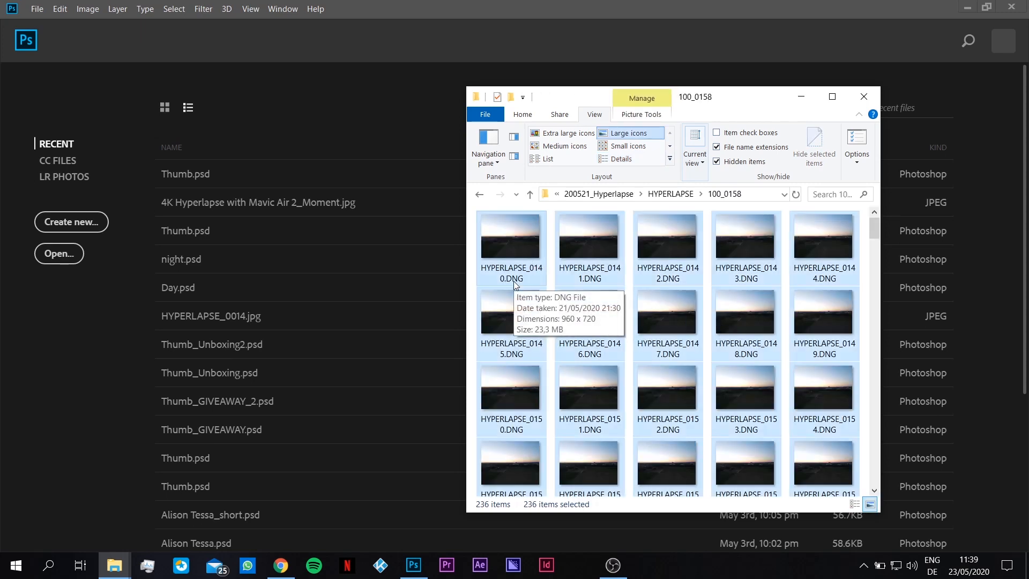
mouse_move(520, 253)
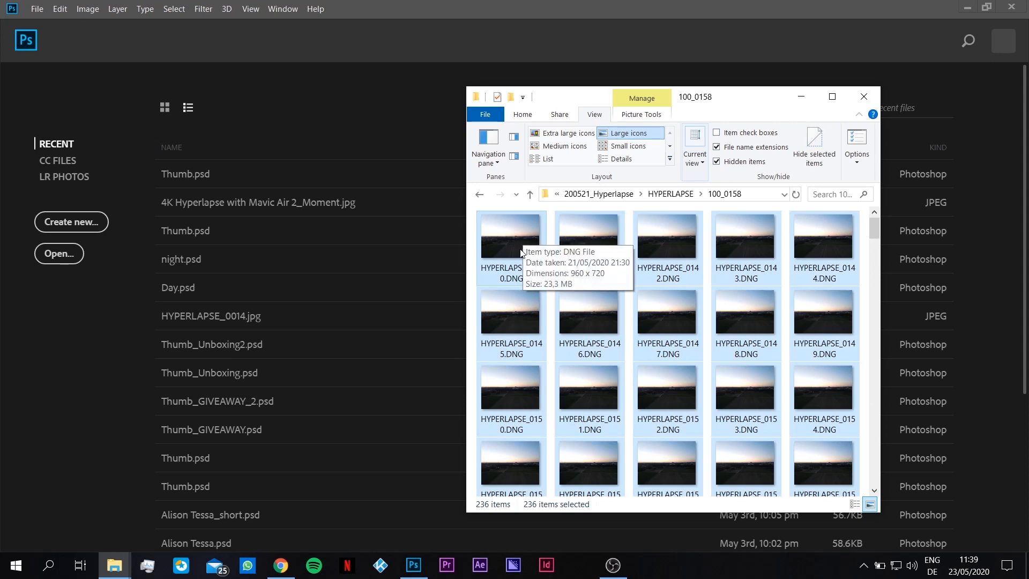
mouse_move(516, 237)
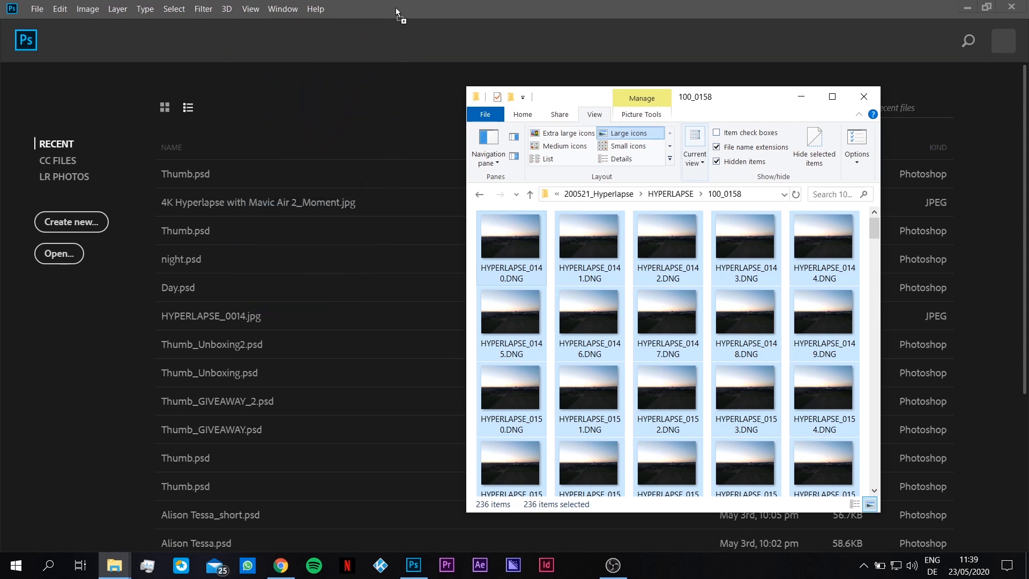
mouse_move(495, 12)
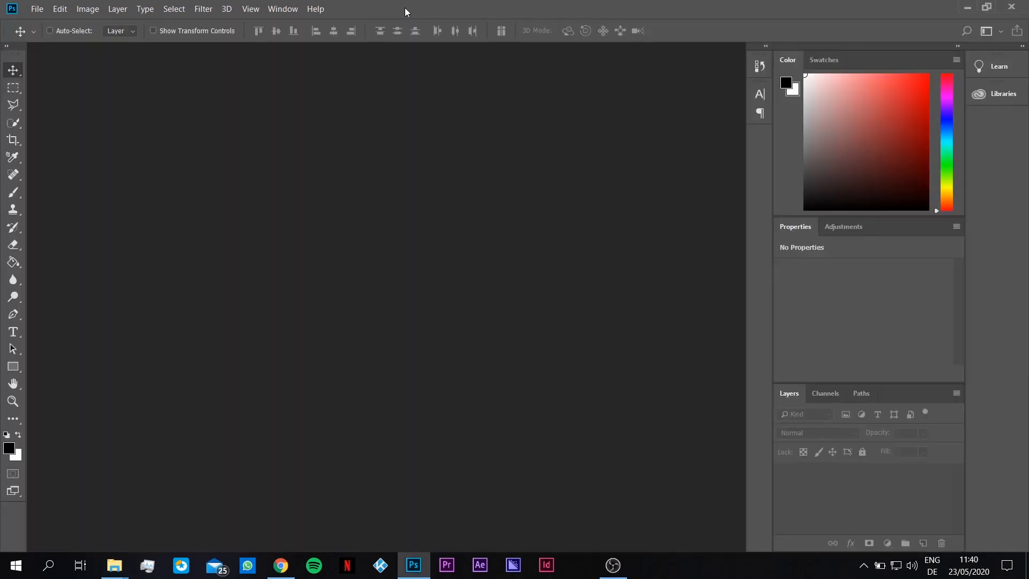
mouse_move(352, 279)
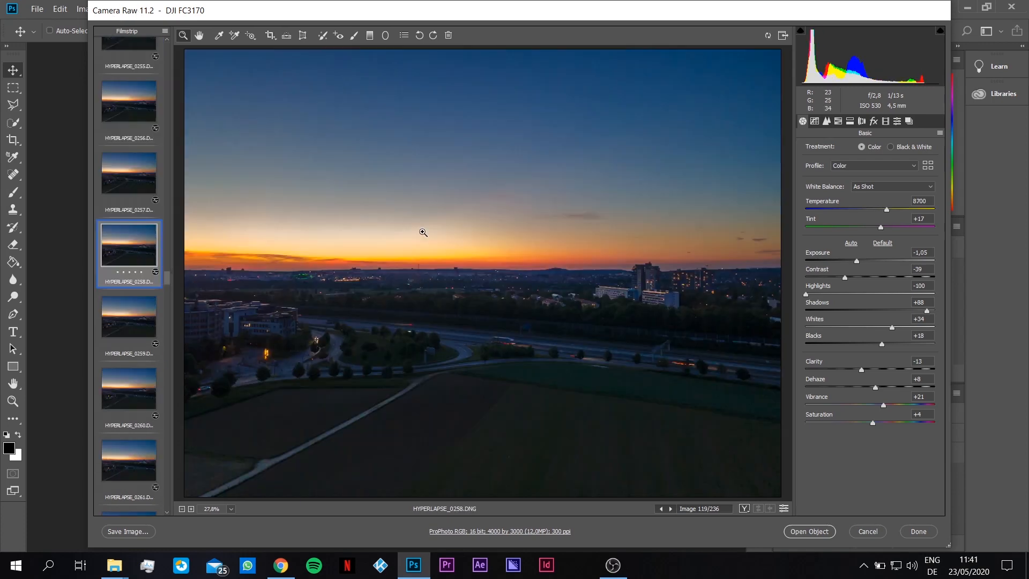
mouse_move(59, 168)
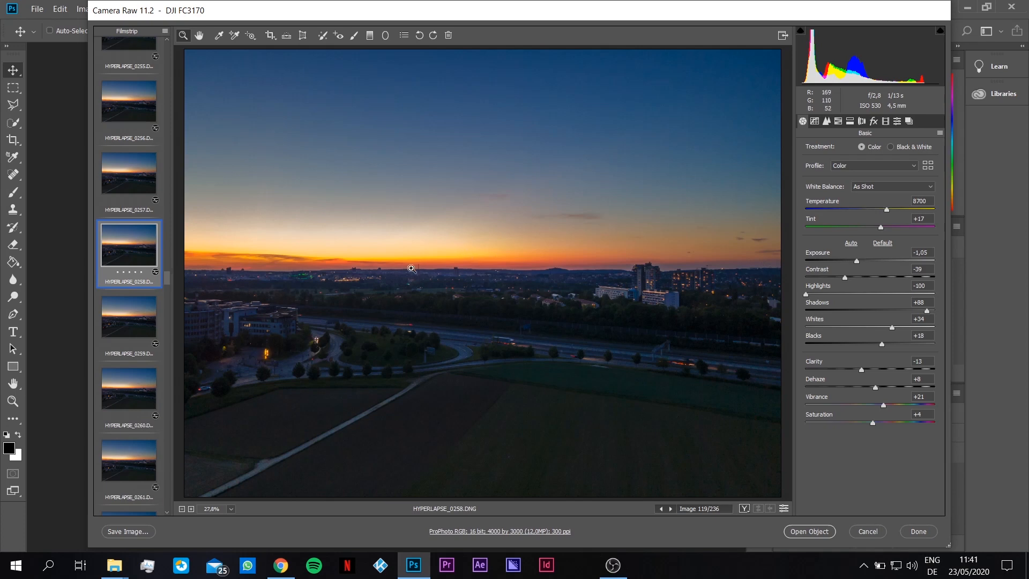
mouse_move(695, 343)
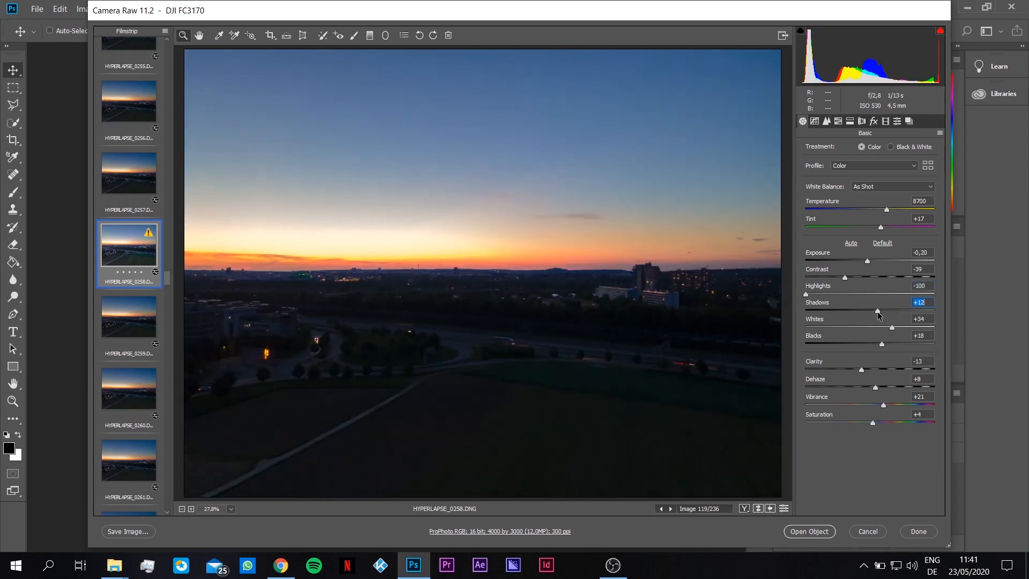
Experiment with the Shadows slider and return it to +88
drag(878, 311, 858, 311)
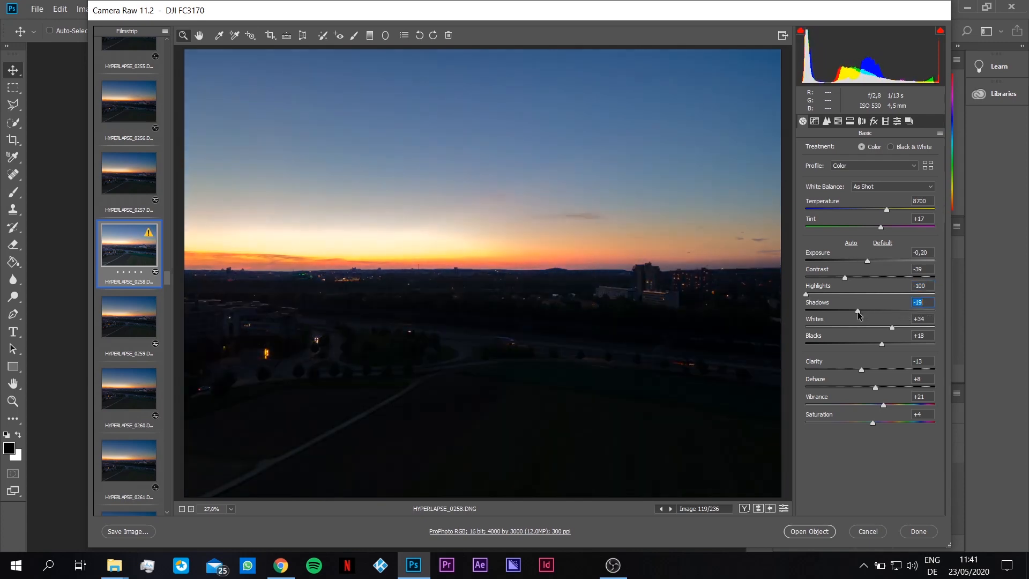
drag(856, 309, 868, 310)
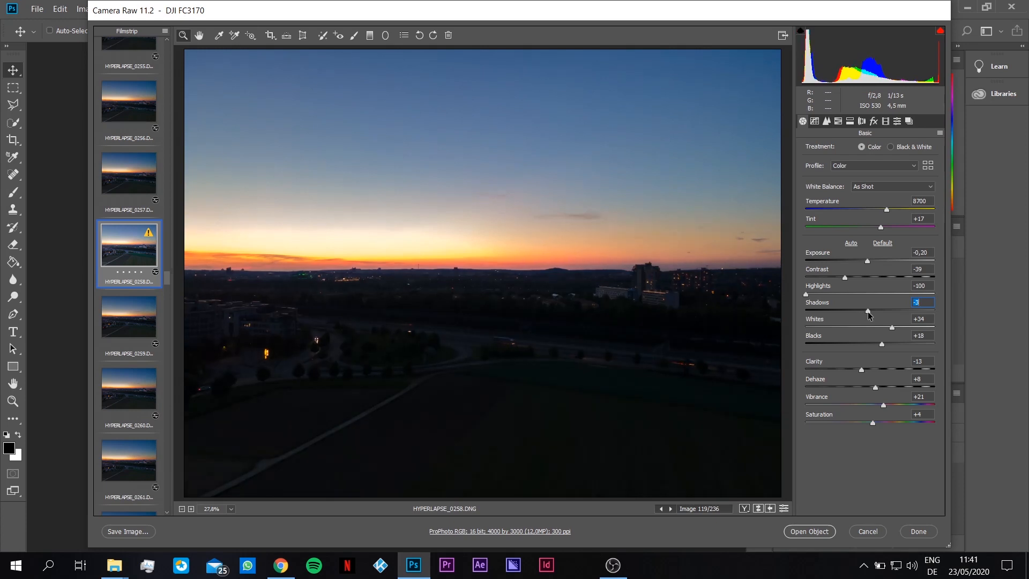
drag(868, 312, 875, 312)
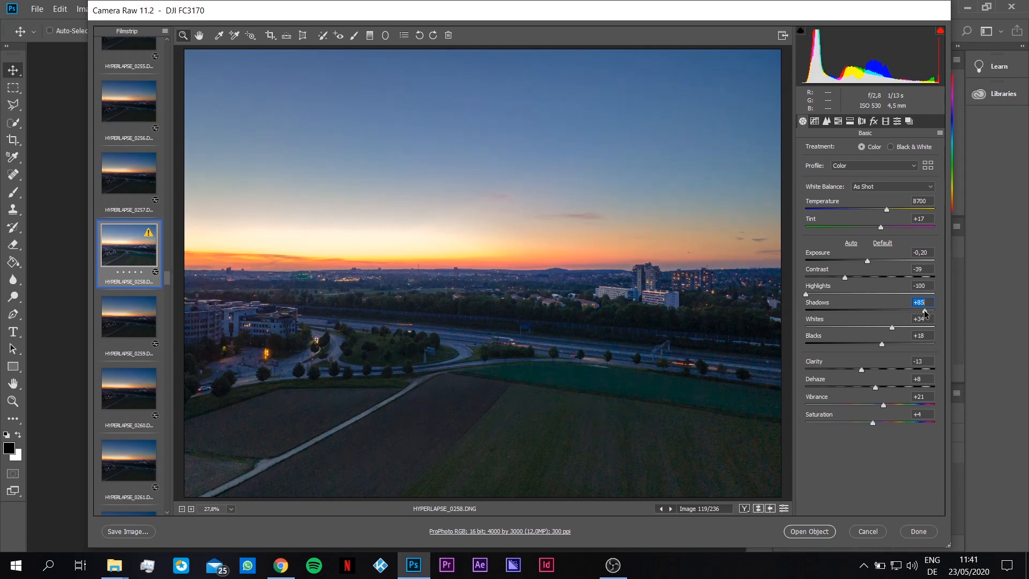
drag(922, 313, 926, 313)
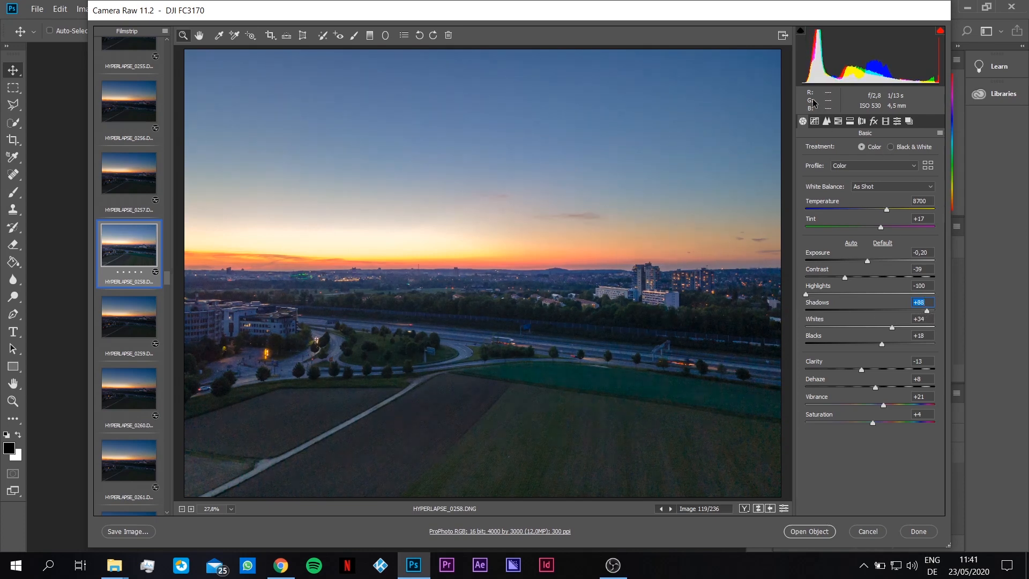
mouse_move(827, 121)
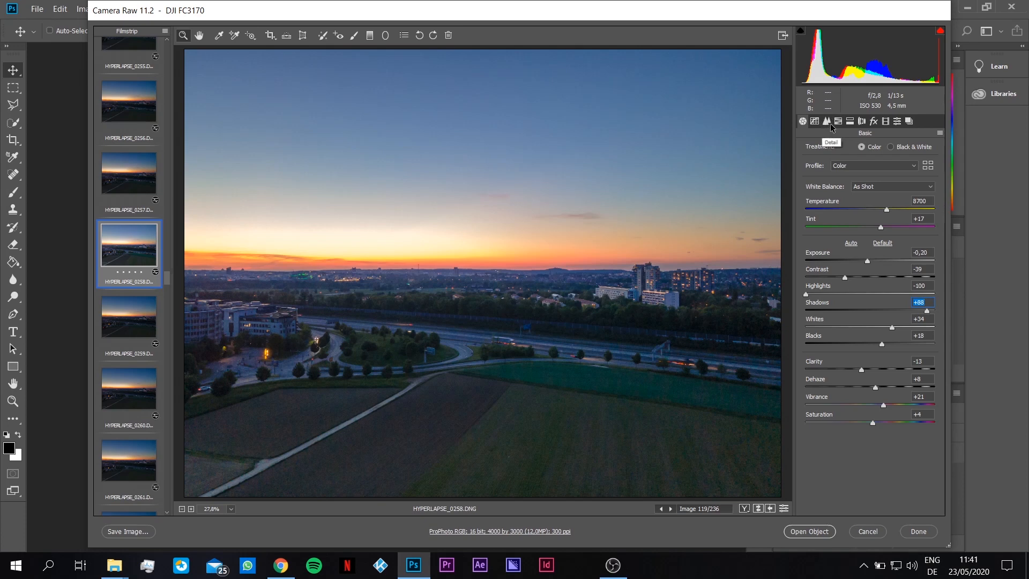
In the Detail settings at 100% zoom, raise luminance noise reduction to 43
click(827, 121)
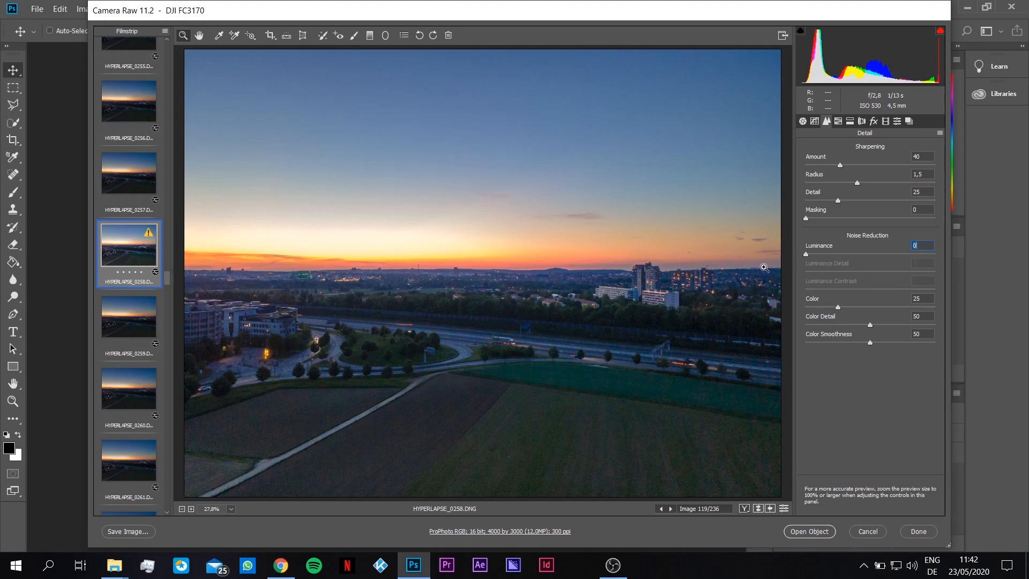
click(502, 170)
text(24)
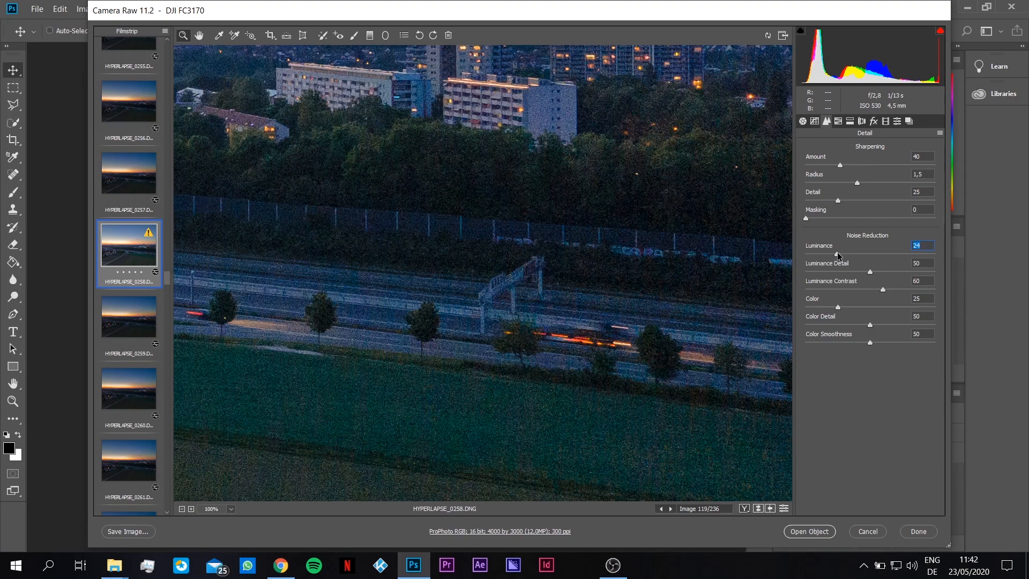
drag(840, 255, 879, 255)
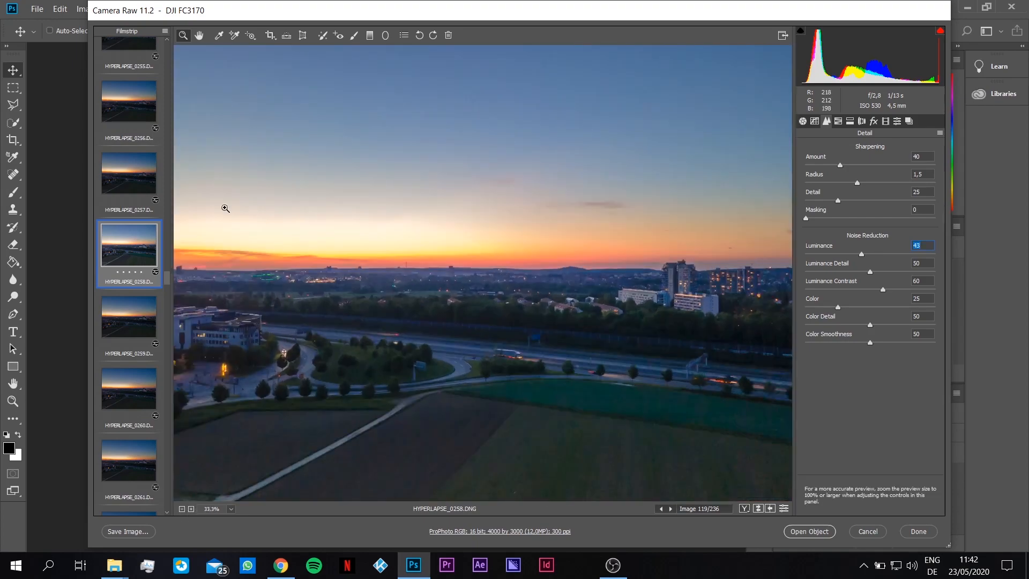
Select all 236 frames in the filmstrip and sync frame 0258's settings to every one
right_click(128, 254)
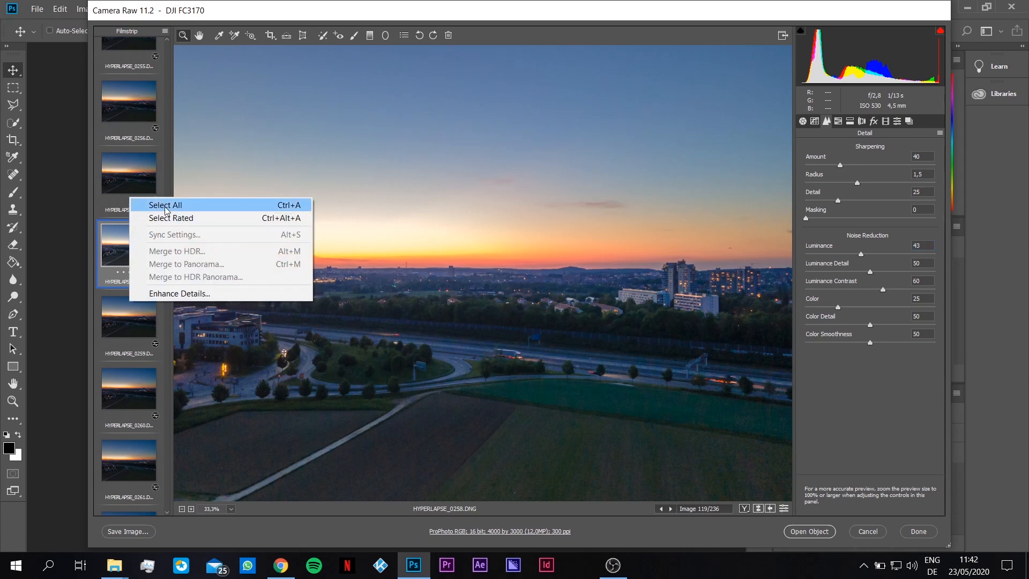
click(165, 205)
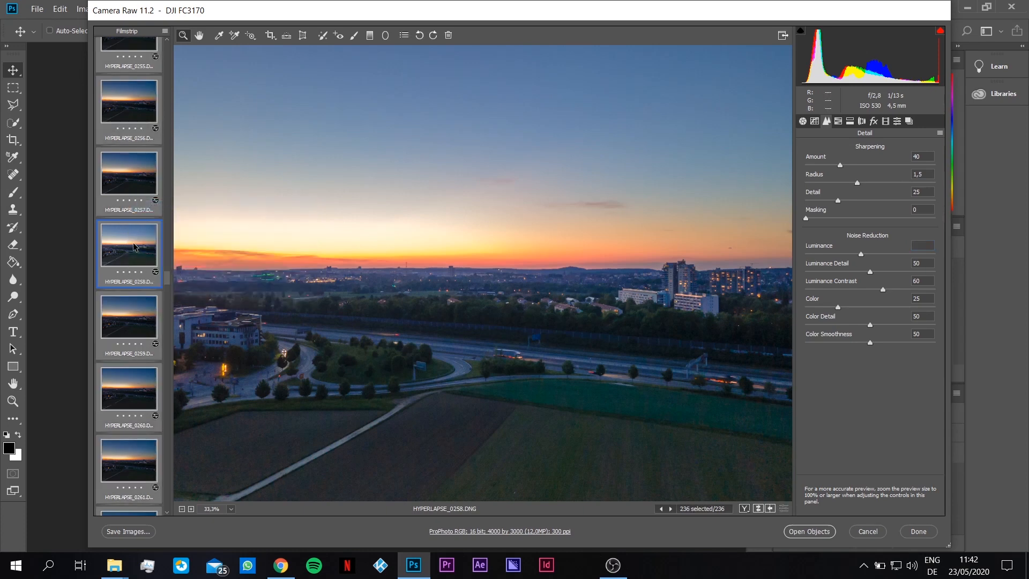
right_click(129, 253)
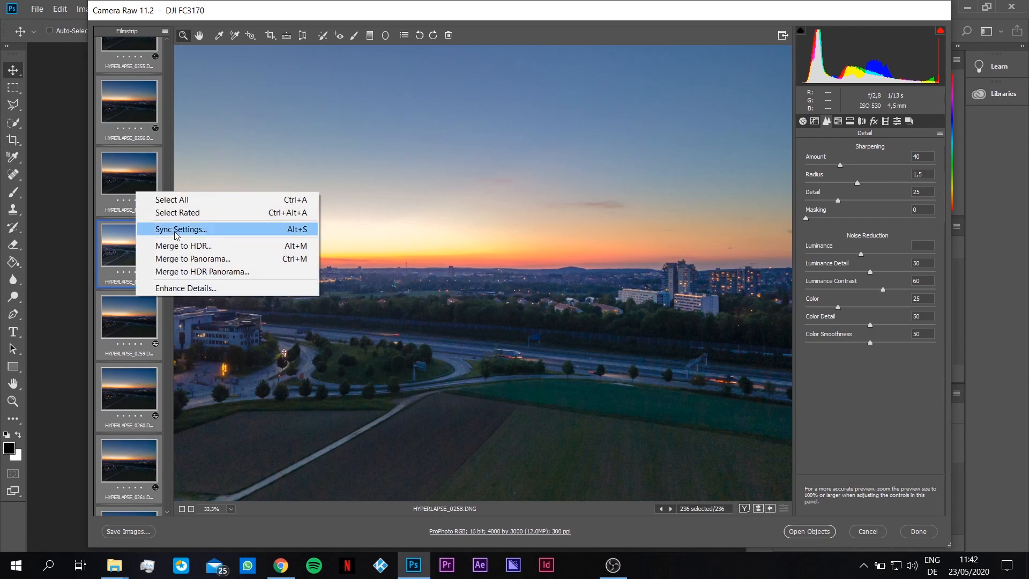
mouse_move(206, 235)
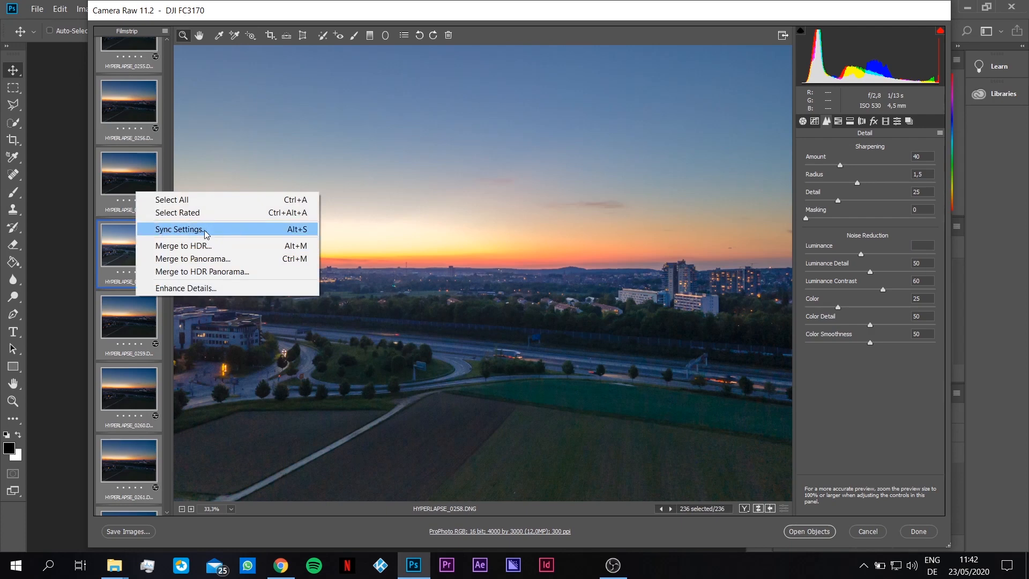
click(179, 228)
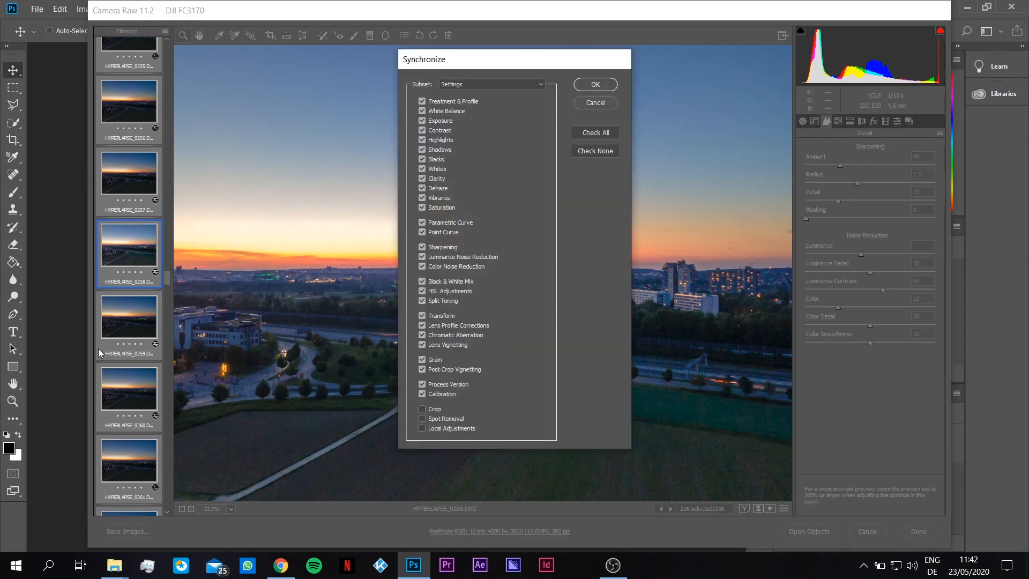
mouse_move(653, 99)
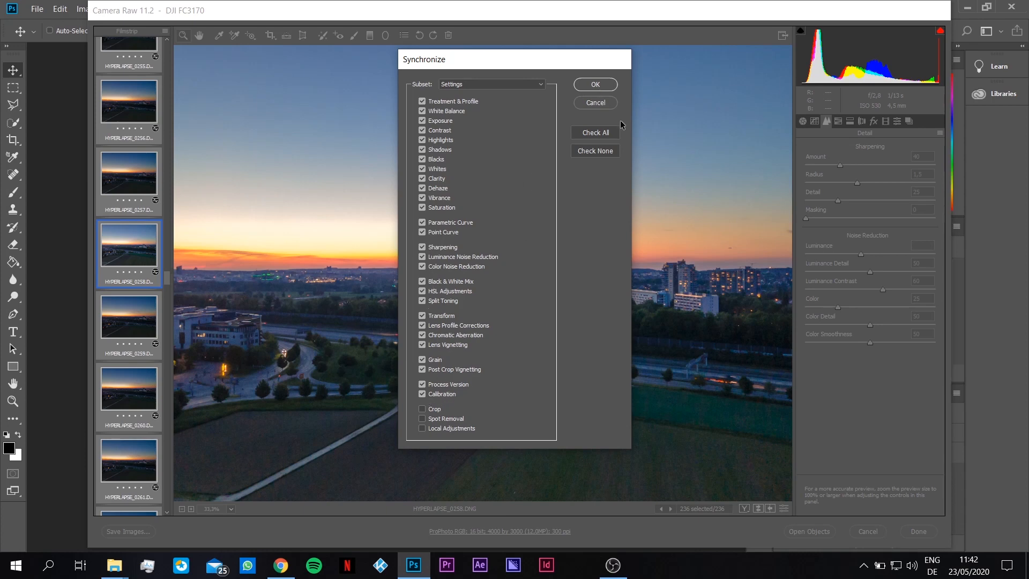
click(593, 83)
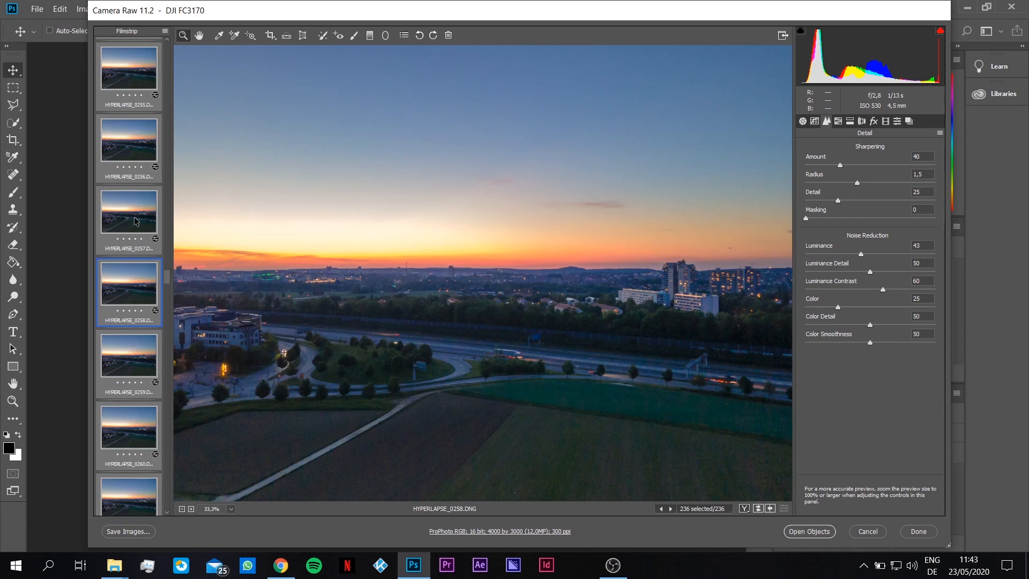
After checking single frames, reselect all 236 frames with Ctrl+A
click(128, 210)
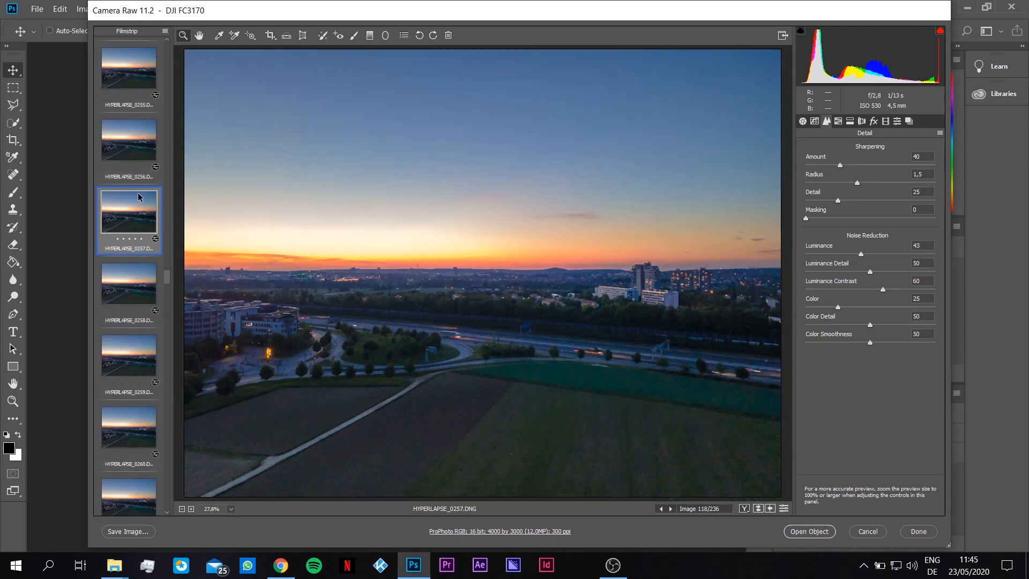
mouse_move(141, 215)
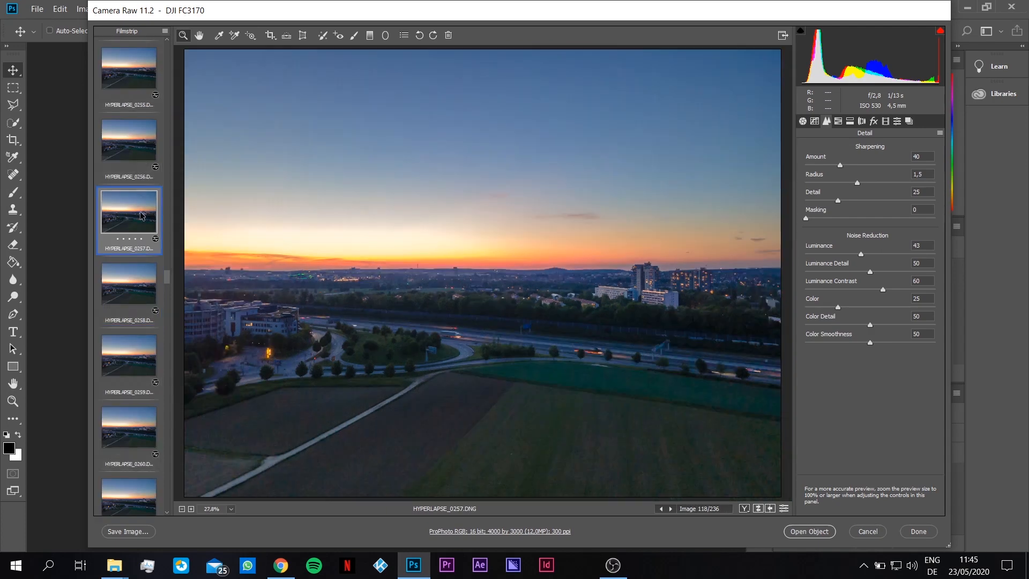
right_click(129, 220)
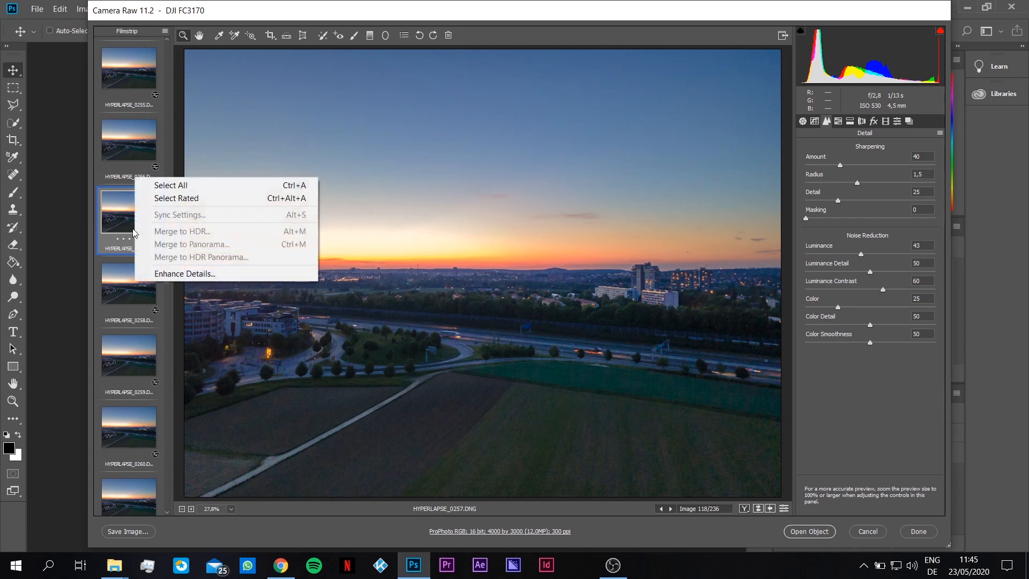
click(171, 184)
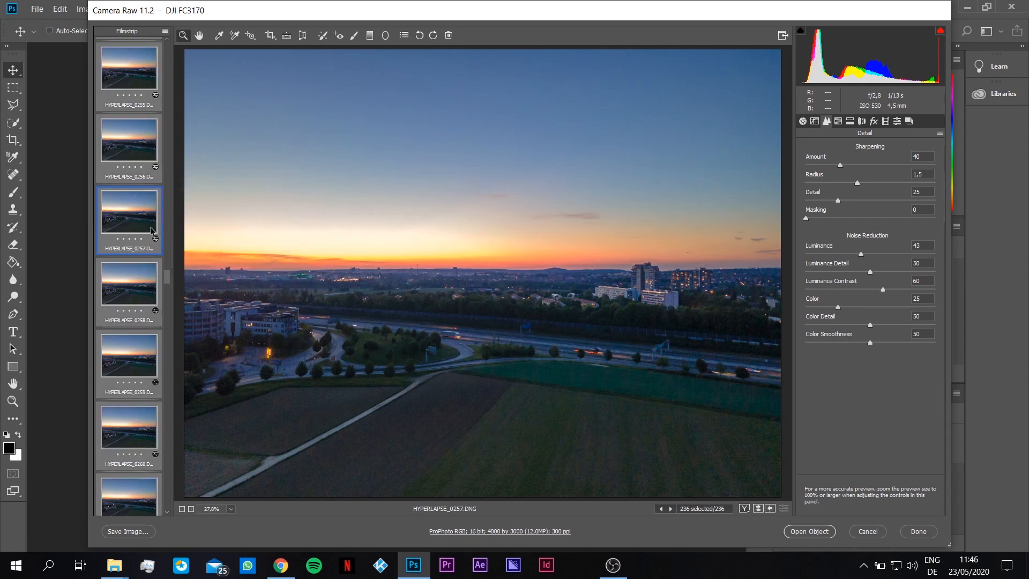
mouse_move(120, 537)
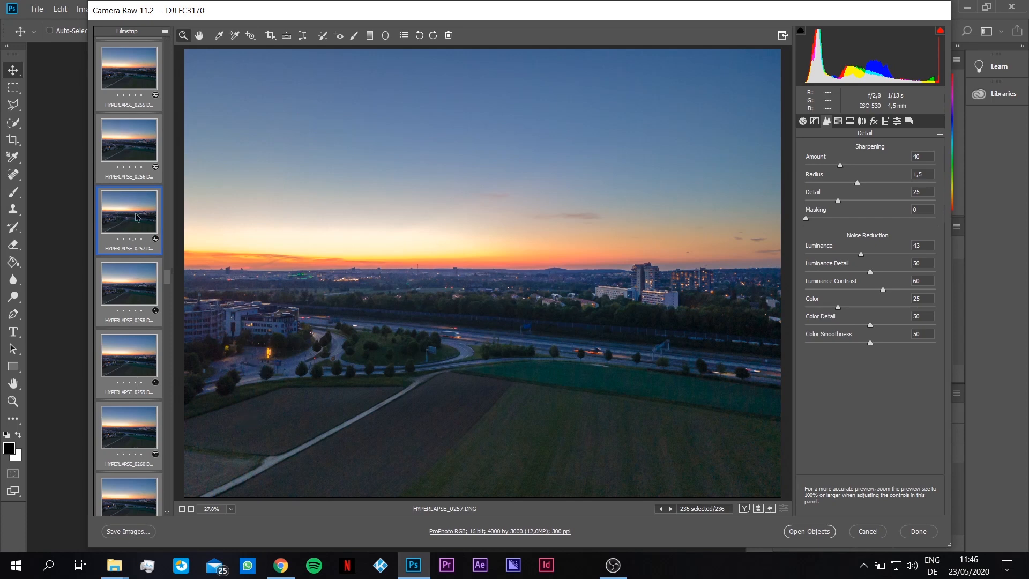
mouse_move(142, 347)
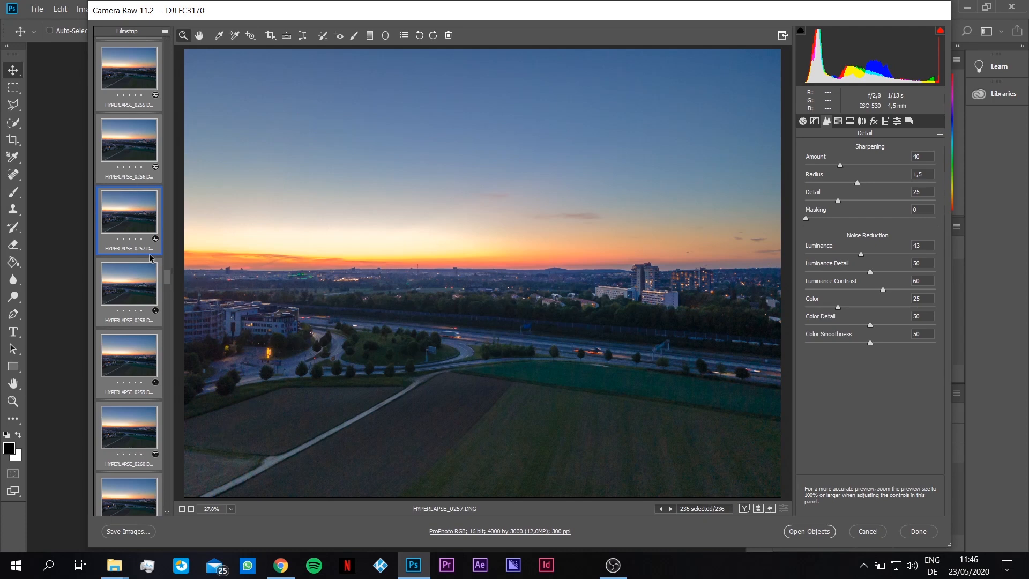
click(129, 282)
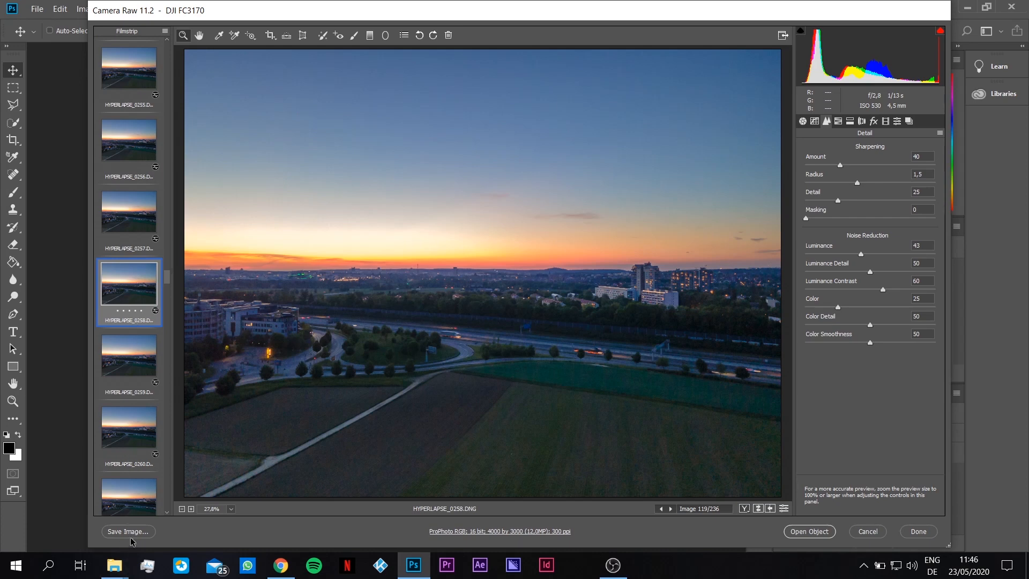
right_click(128, 282)
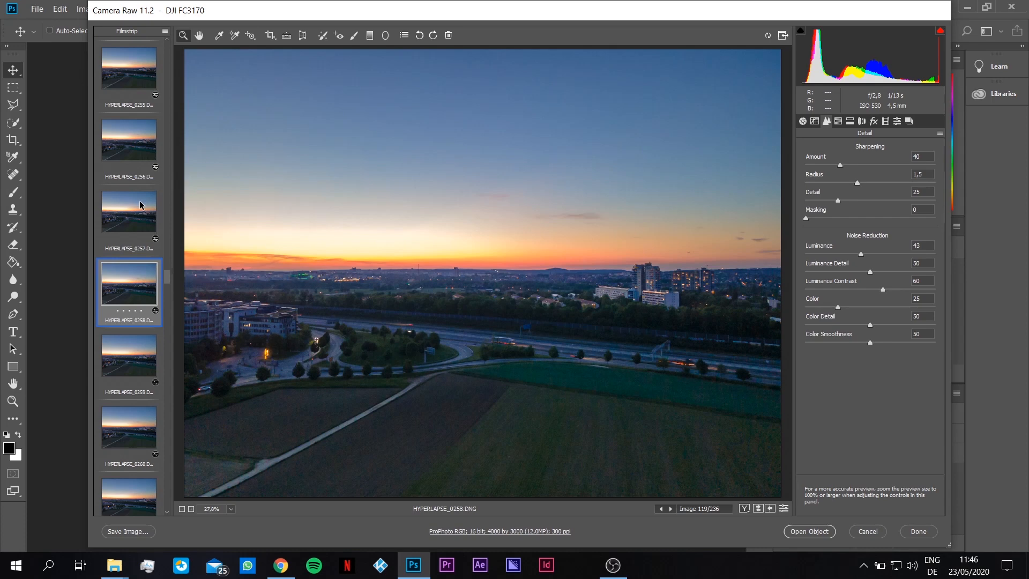
key(ctrl+a)
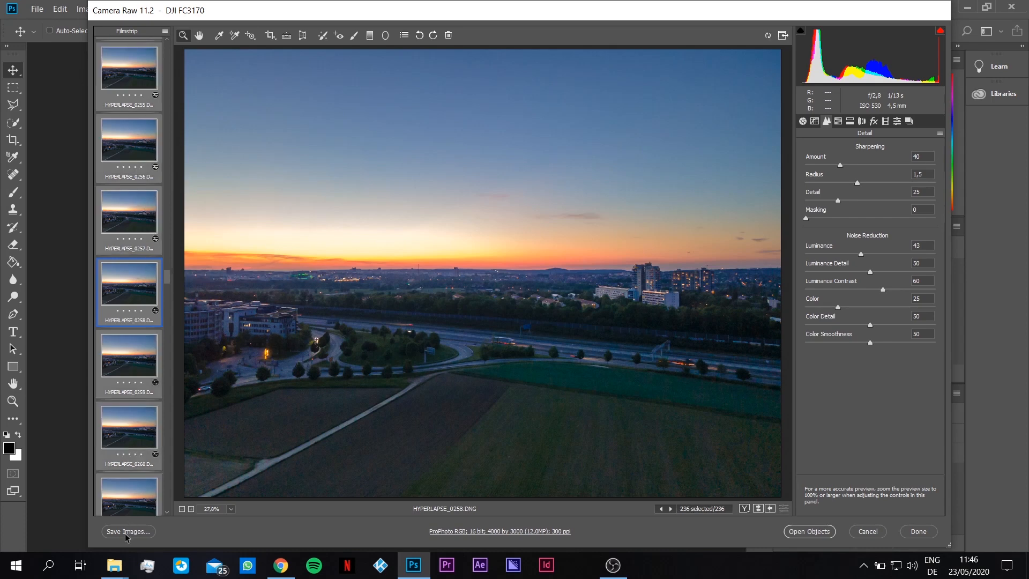
Save all frames as maximum-quality JPEGs into the JPG files folder
click(127, 531)
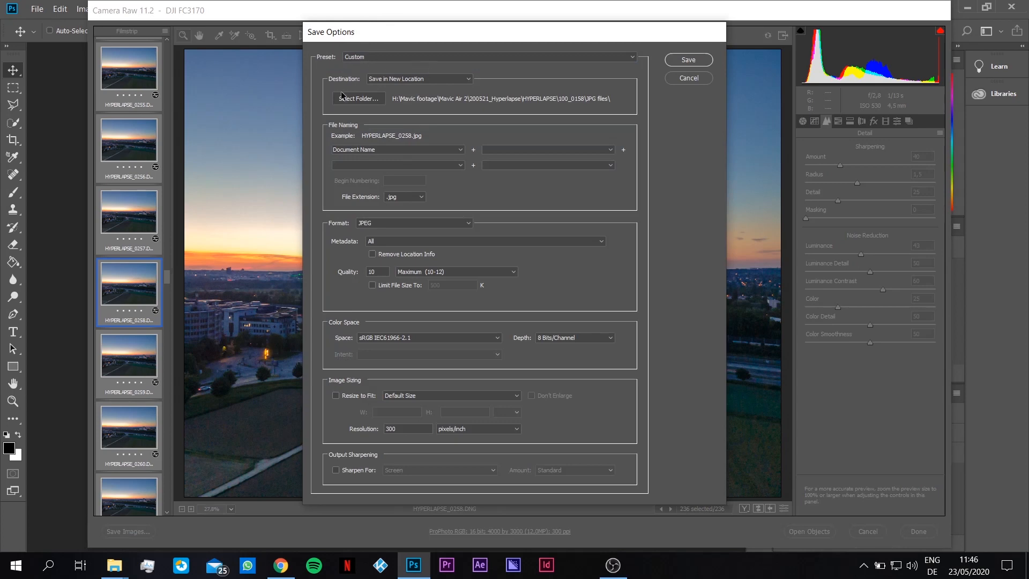
click(358, 98)
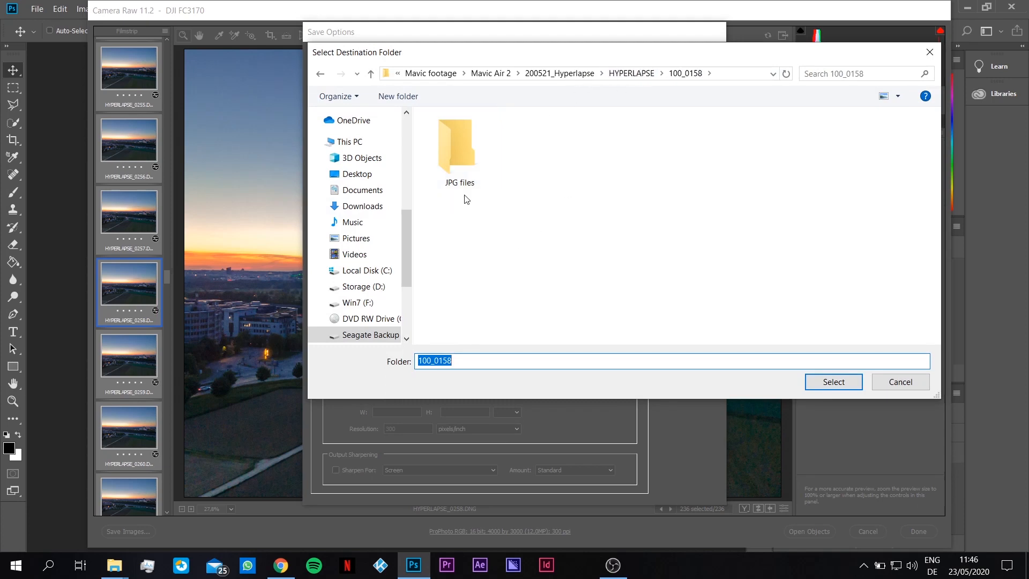
click(459, 143)
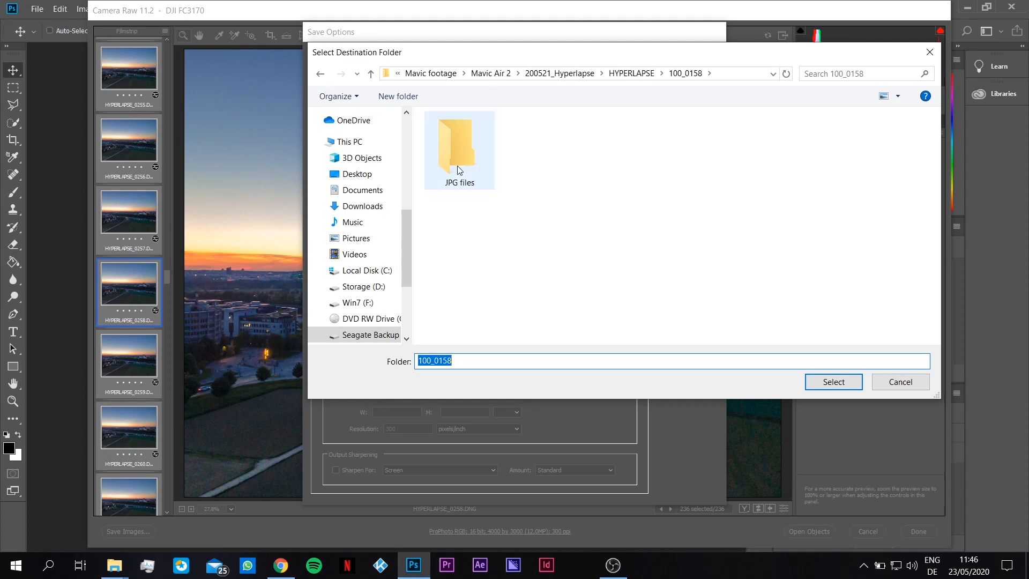
click(459, 145)
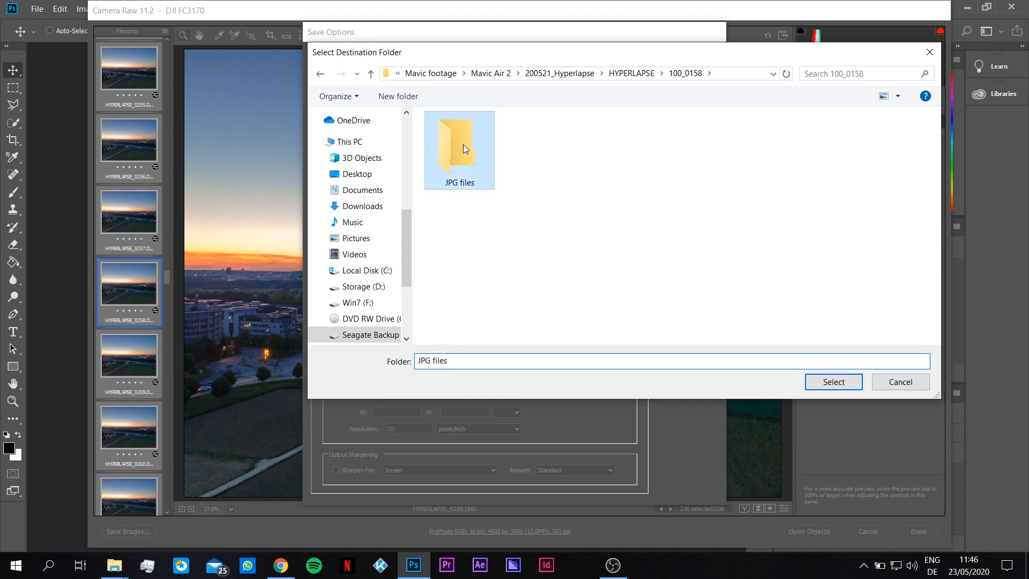
click(833, 381)
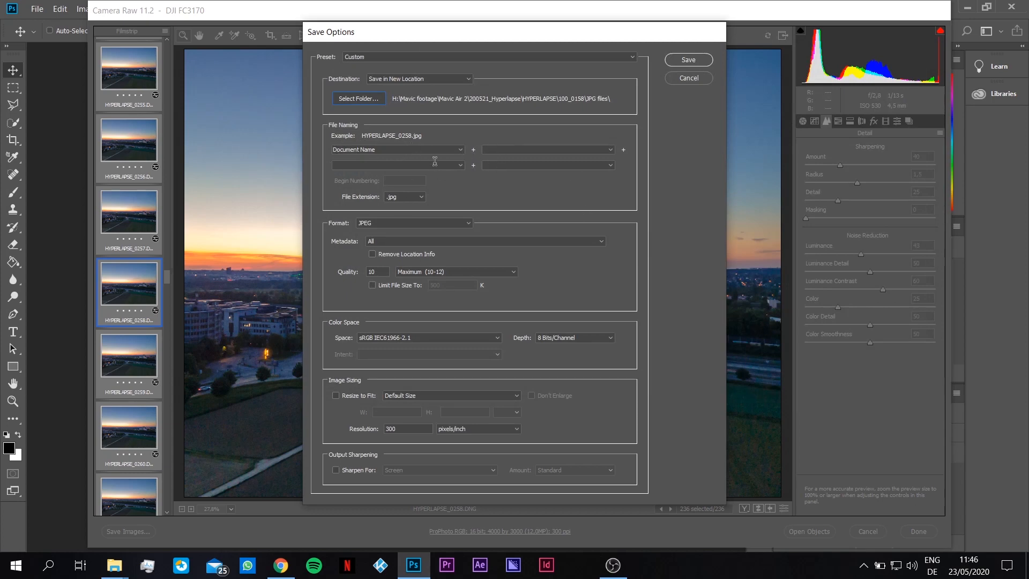
mouse_move(444, 192)
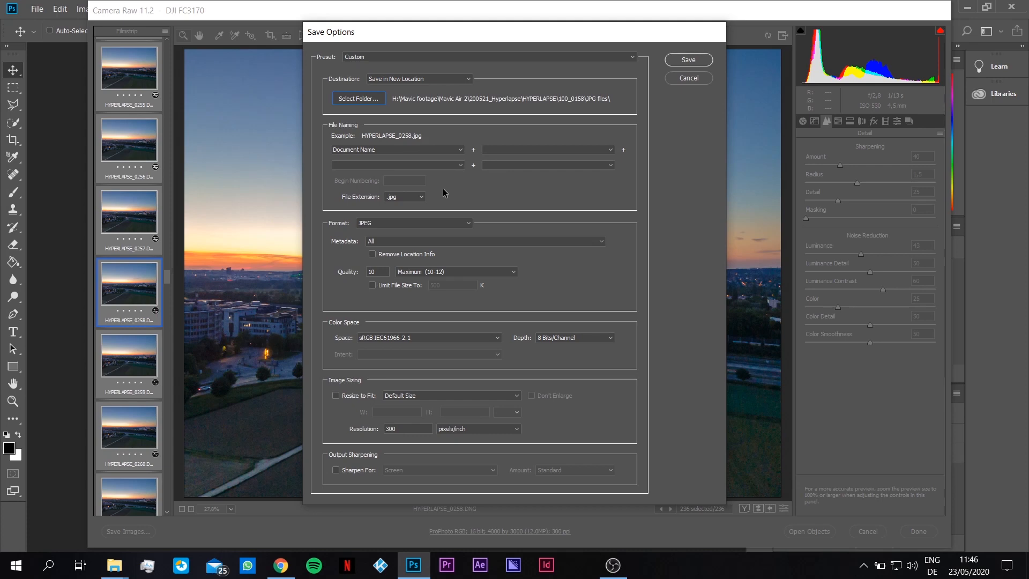
mouse_move(414, 201)
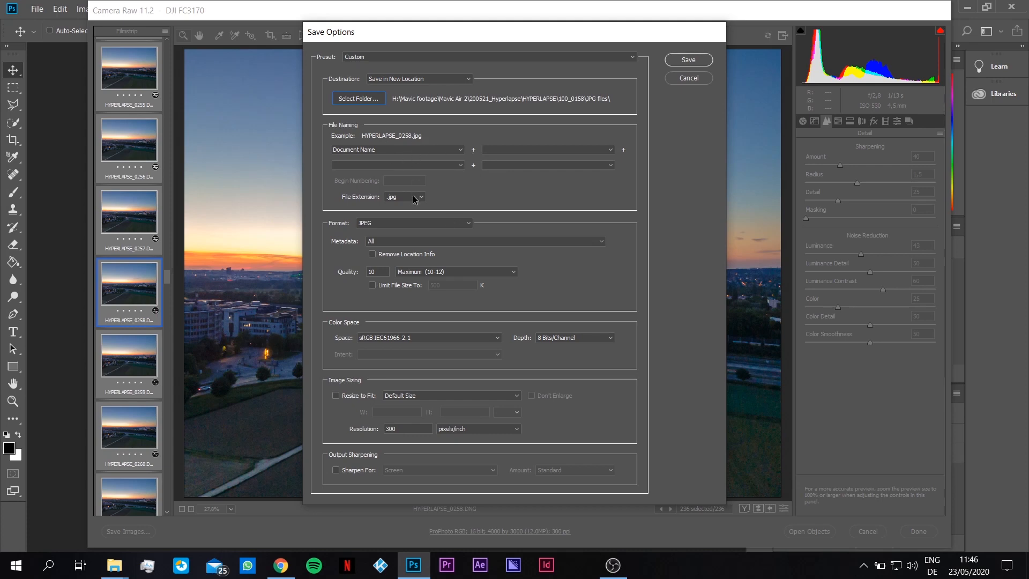
mouse_move(399, 160)
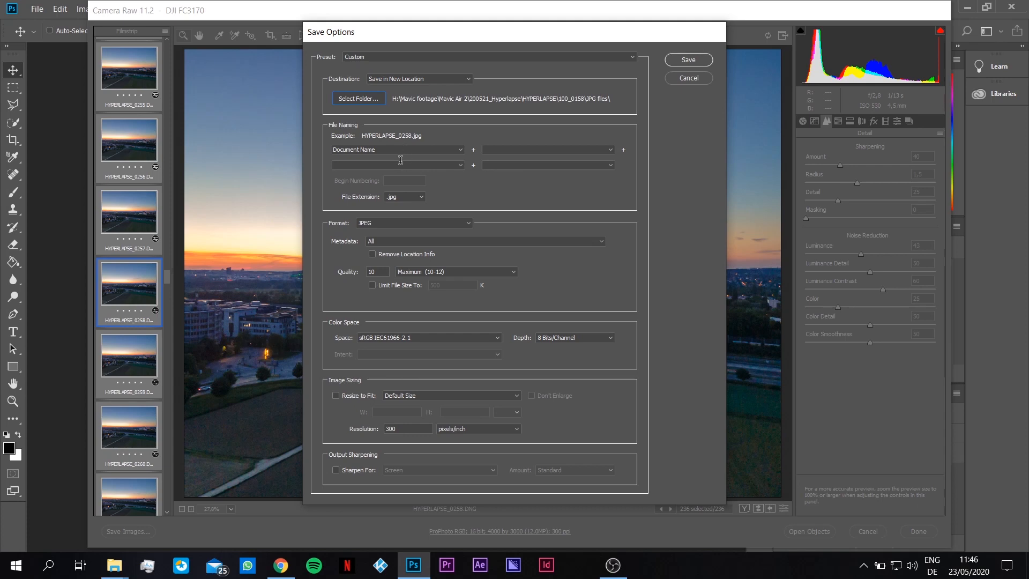
mouse_move(450, 231)
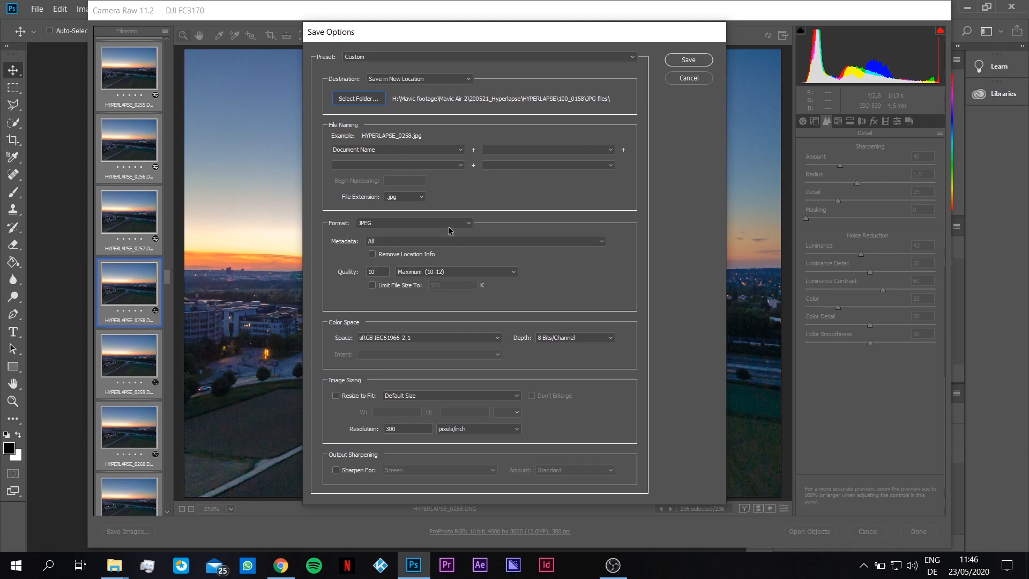
mouse_move(514, 275)
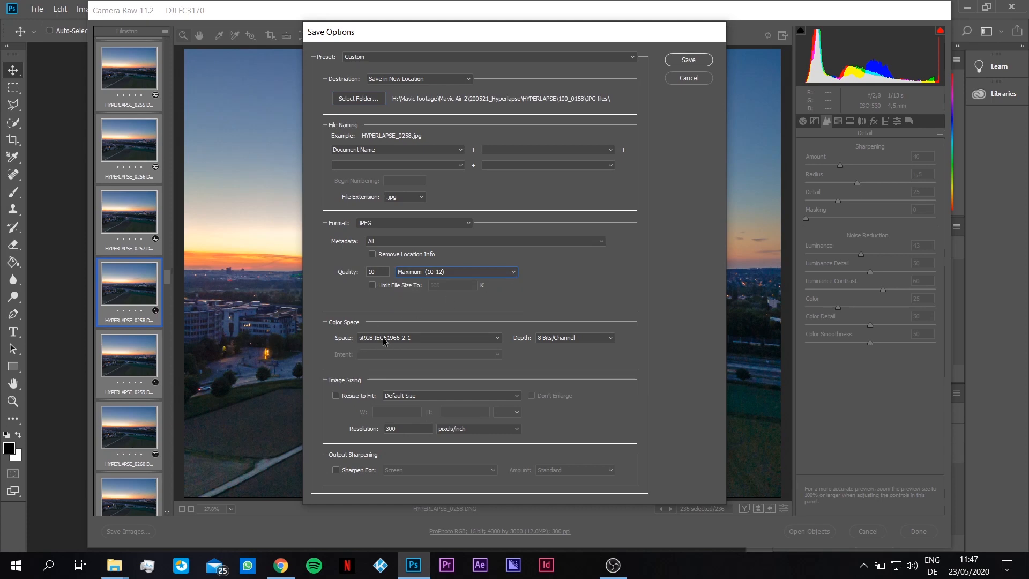
mouse_move(387, 395)
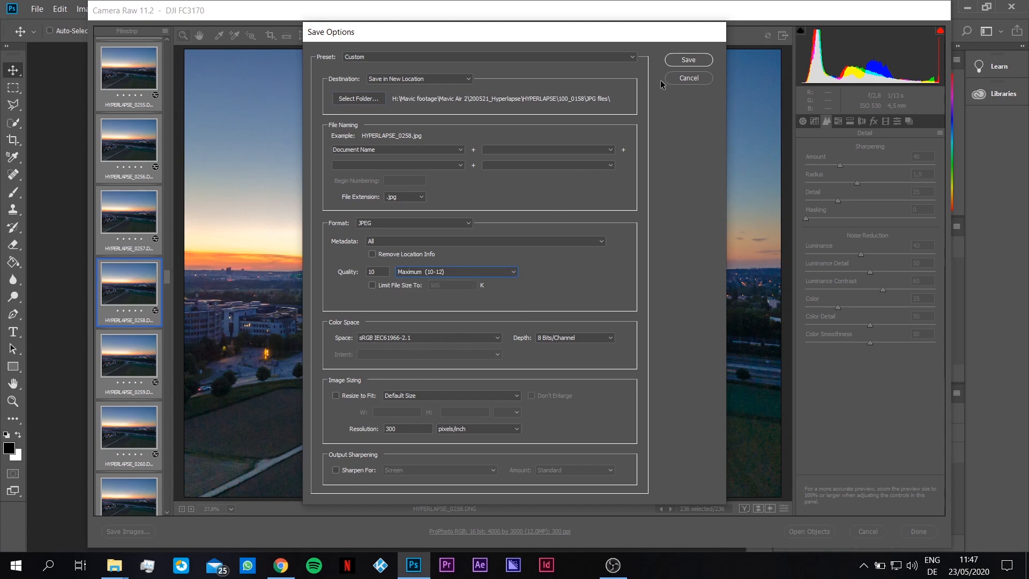
click(688, 60)
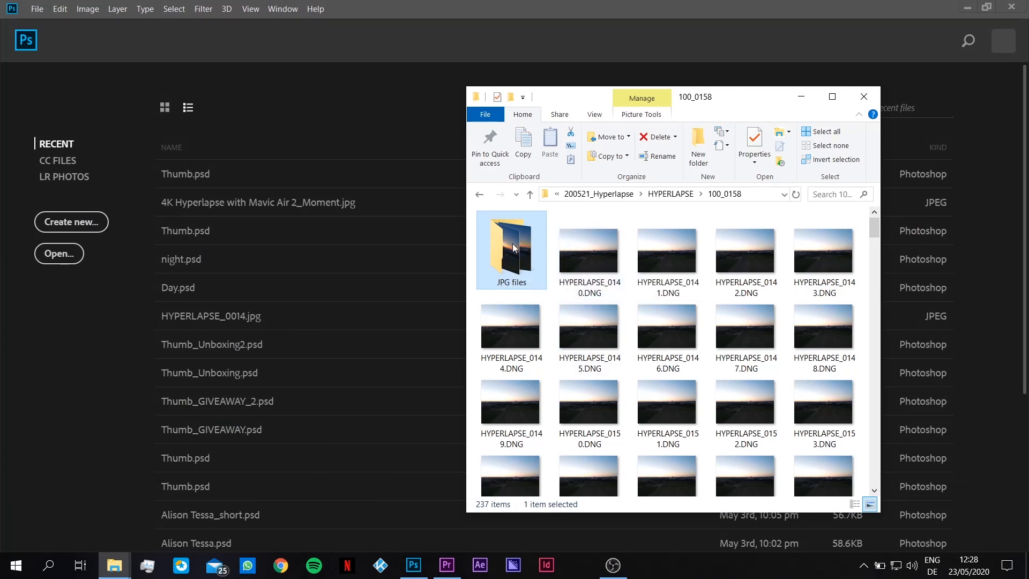
Check the exported JPEGs in the JPG files folder and bring Photoshop back to the front
double_click(512, 250)
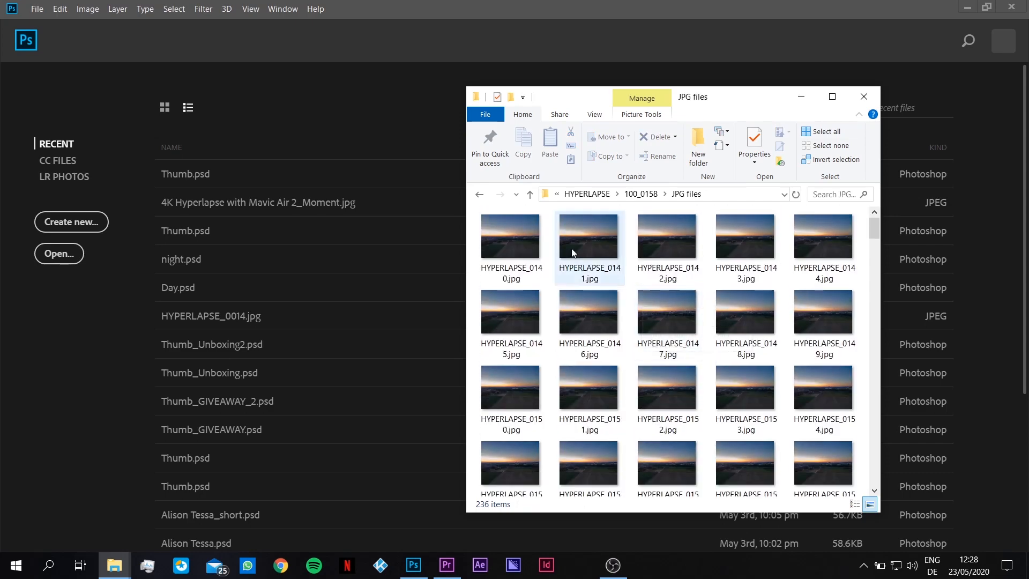
click(589, 312)
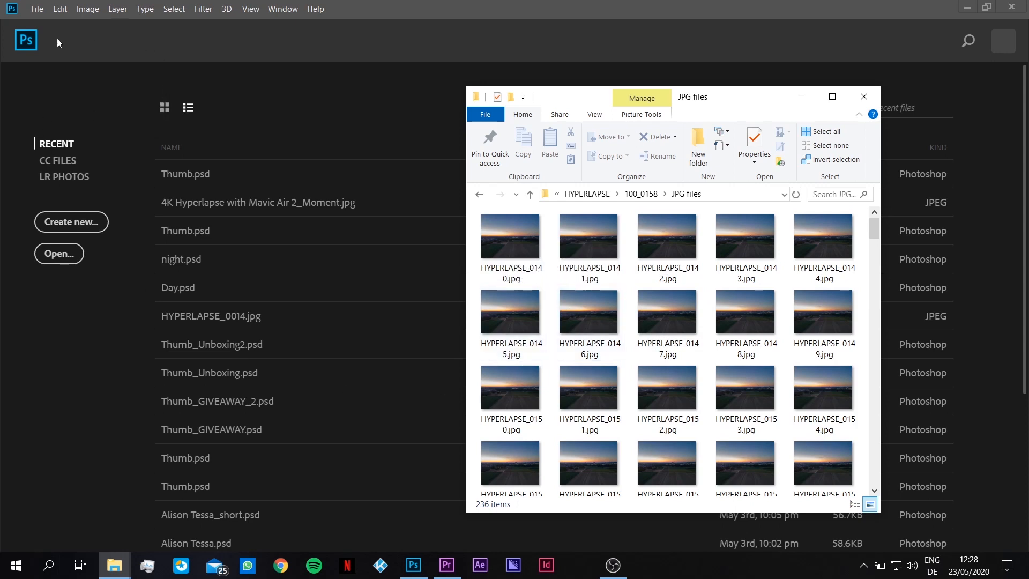
click(37, 8)
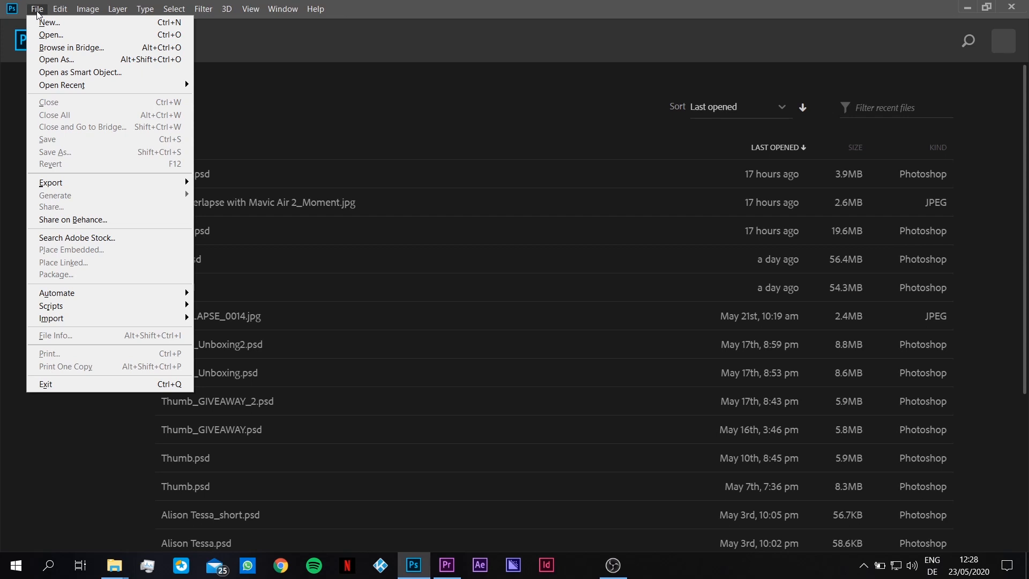
Via File > Open, load HYPERLAPSE_0140.jpg from 100_0158 as an image sequence
click(174, 8)
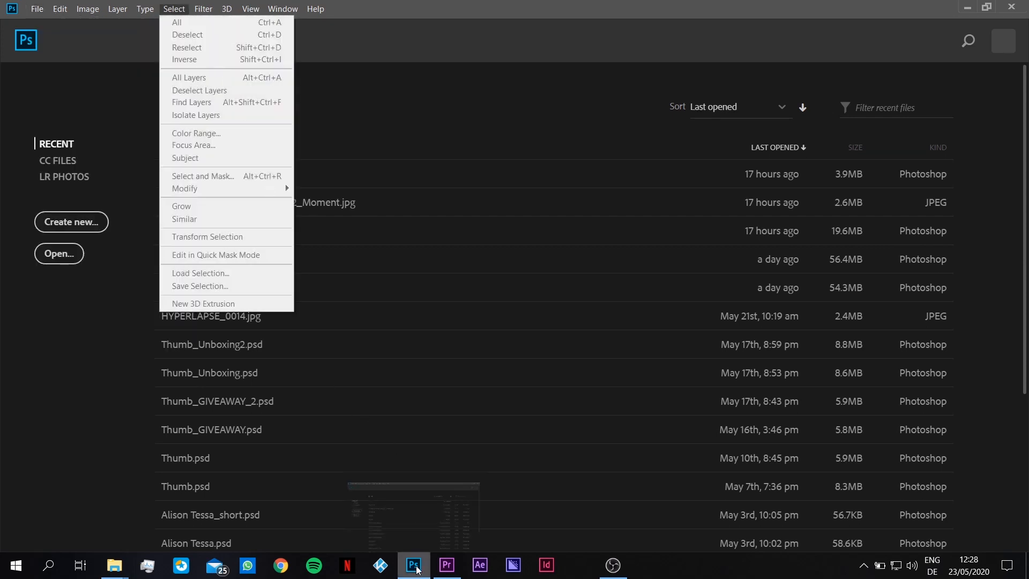
click(37, 9)
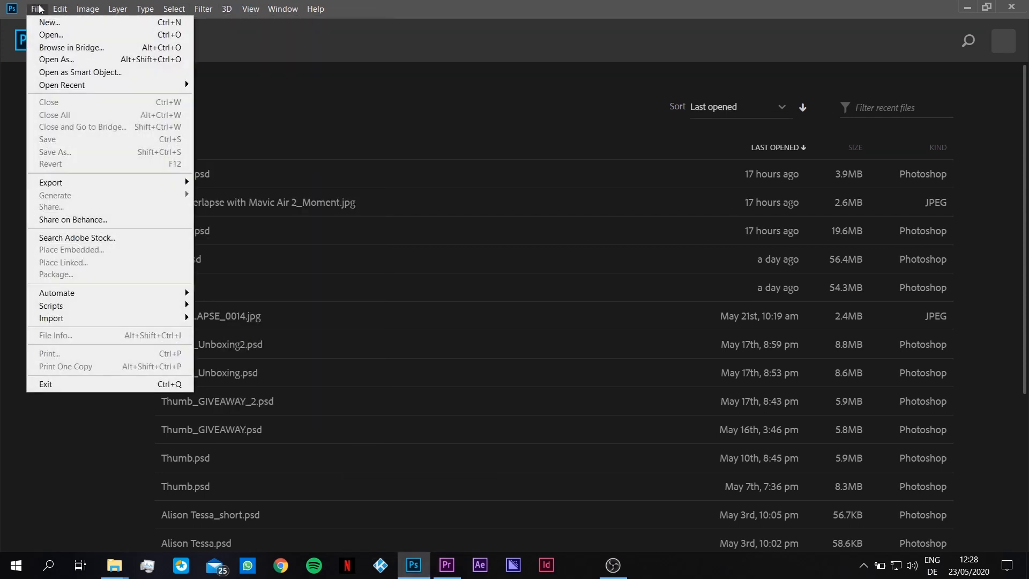
mouse_move(51, 35)
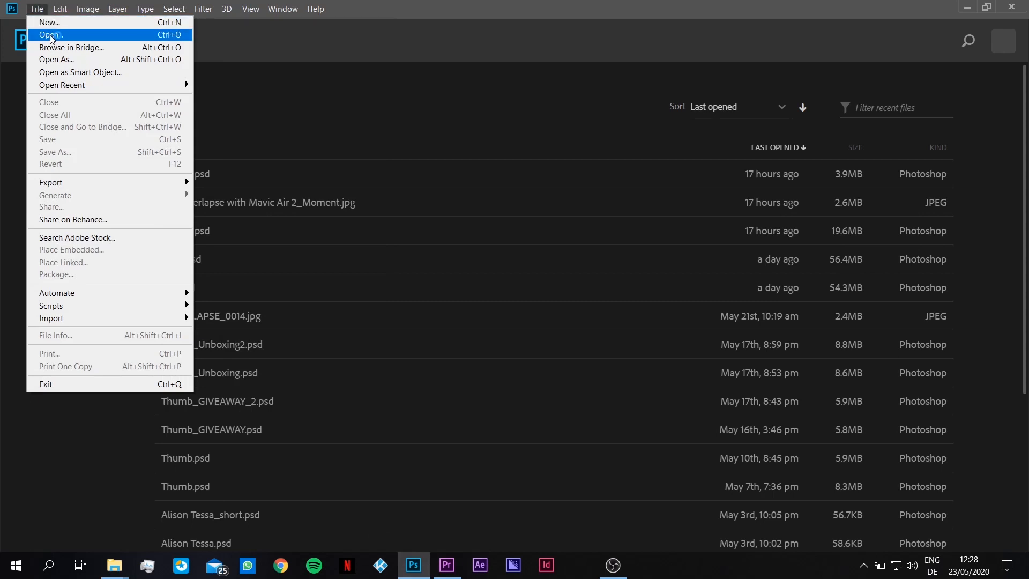
click(50, 35)
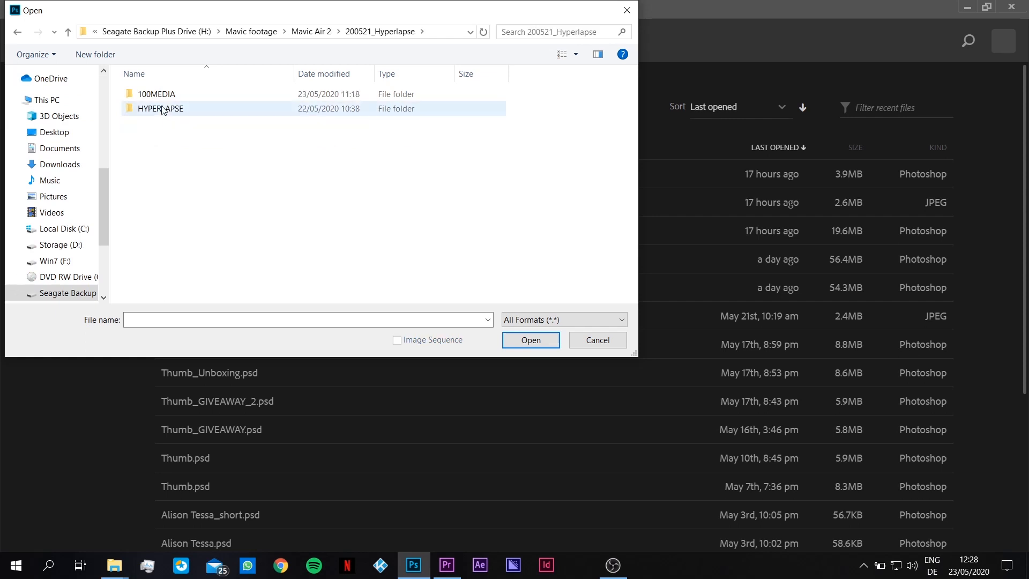
double_click(159, 108)
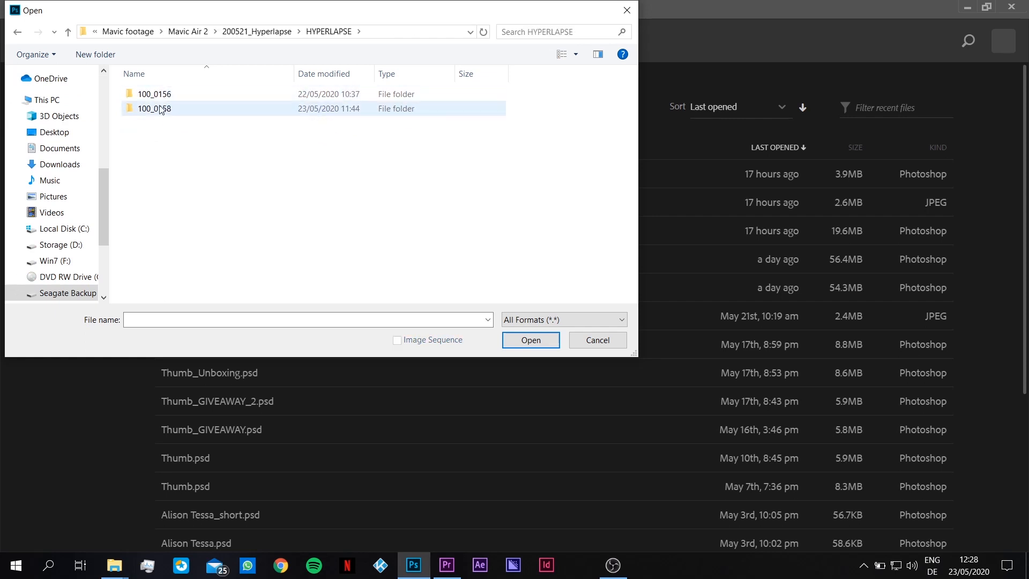
double_click(153, 108)
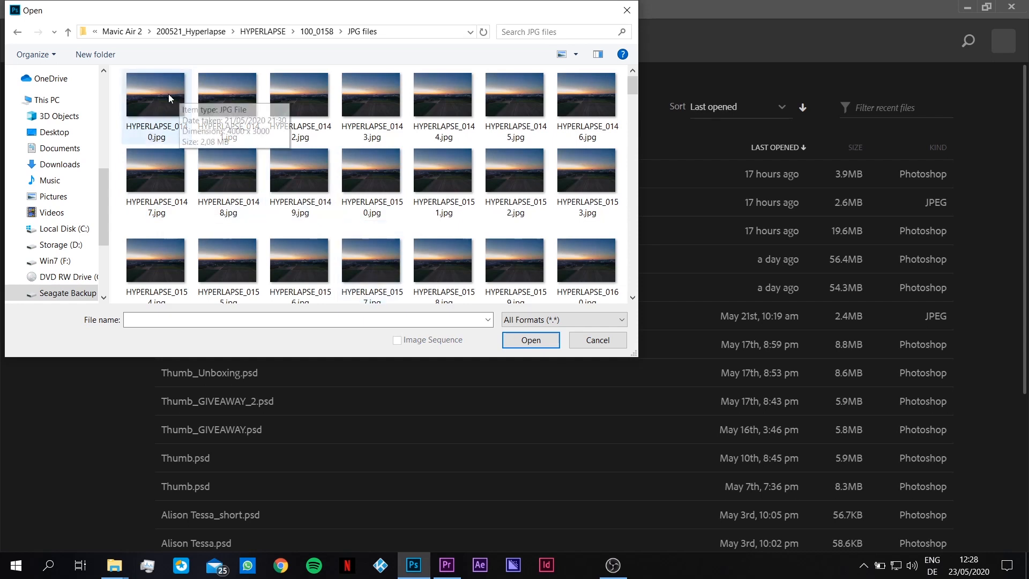
click(157, 96)
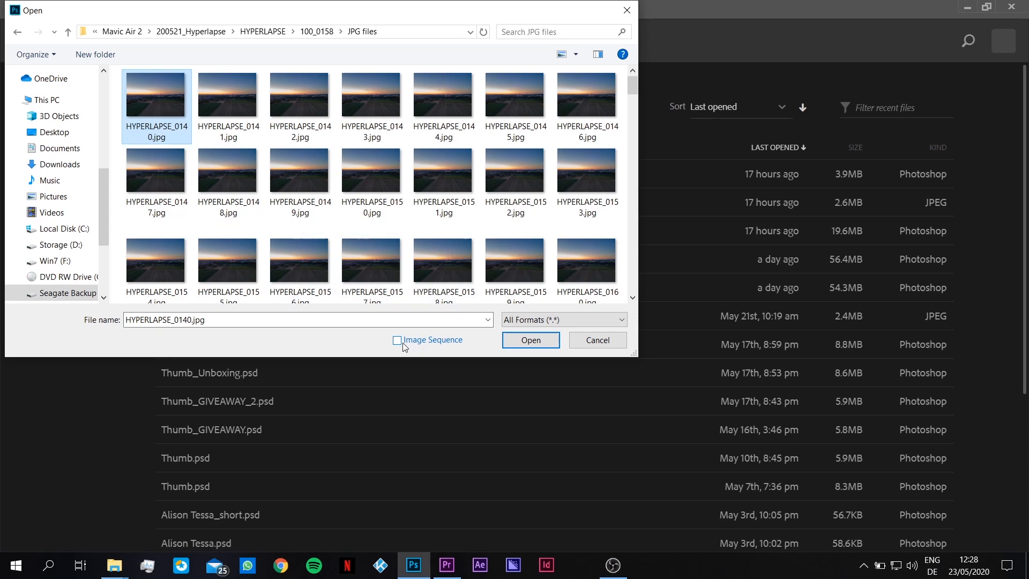
click(396, 340)
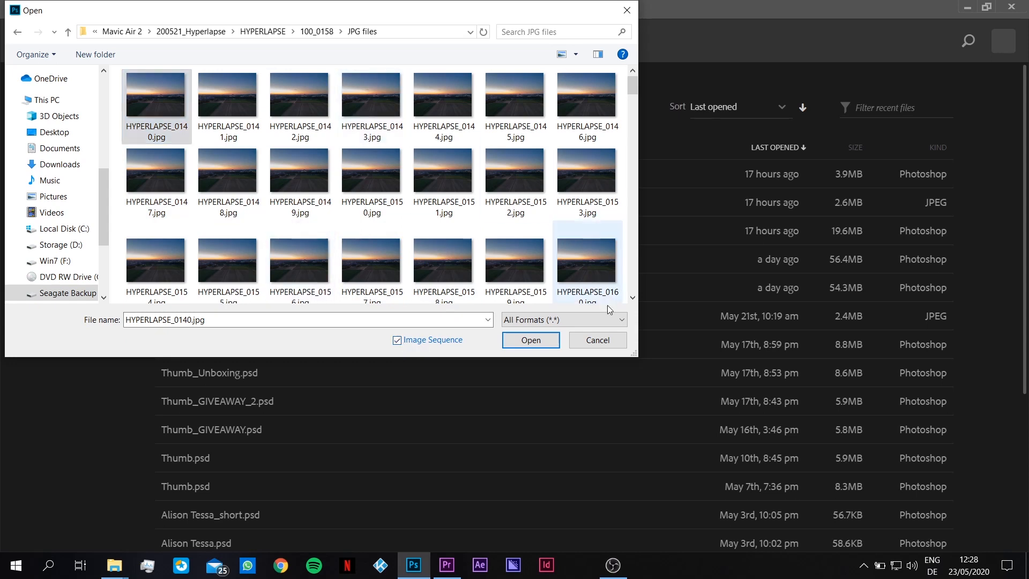
click(530, 340)
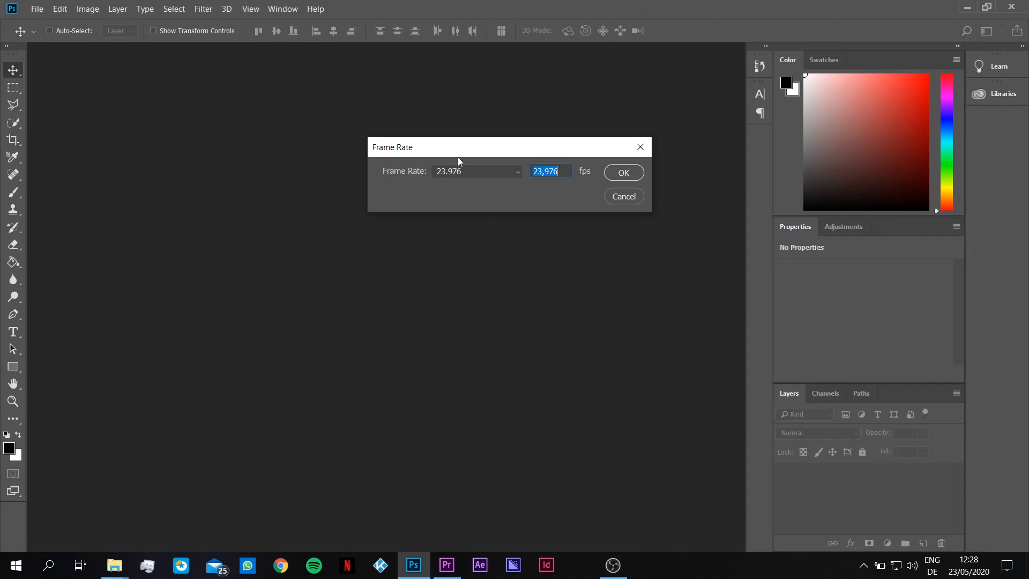
mouse_move(502, 196)
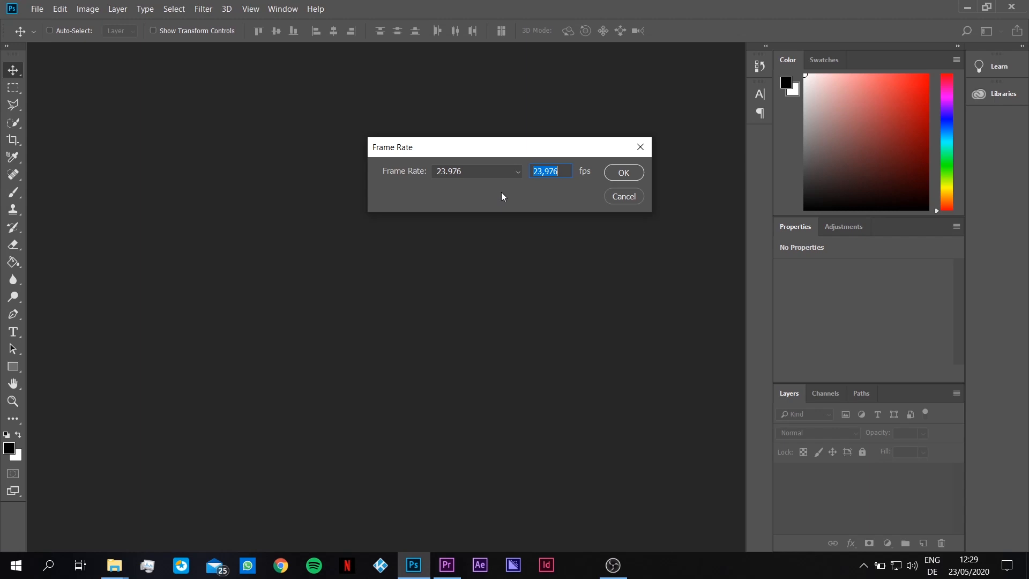
mouse_move(486, 196)
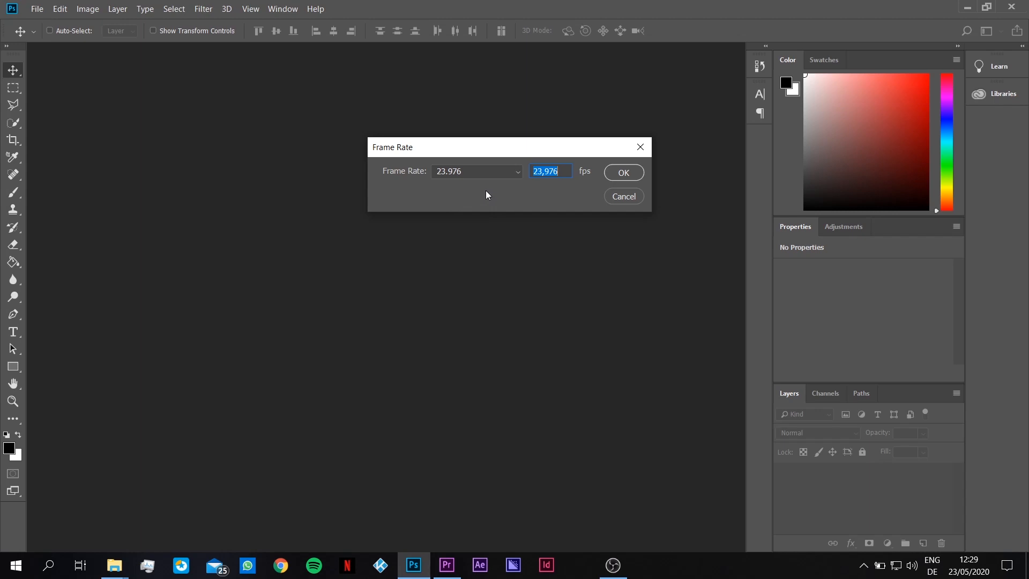
mouse_move(551, 192)
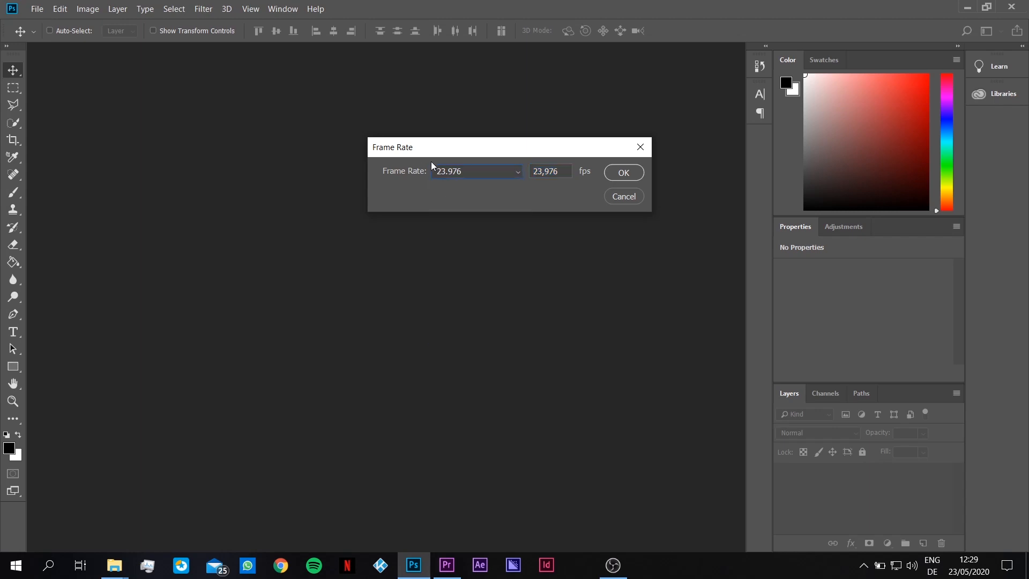
mouse_move(577, 193)
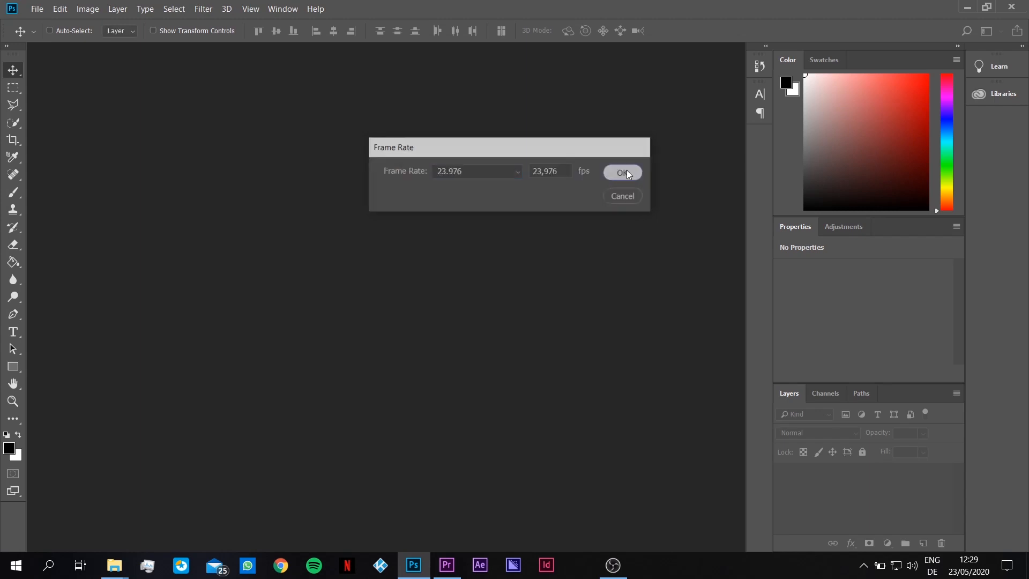
Confirm 23.976 fps to create the video layer from the image sequence
click(620, 172)
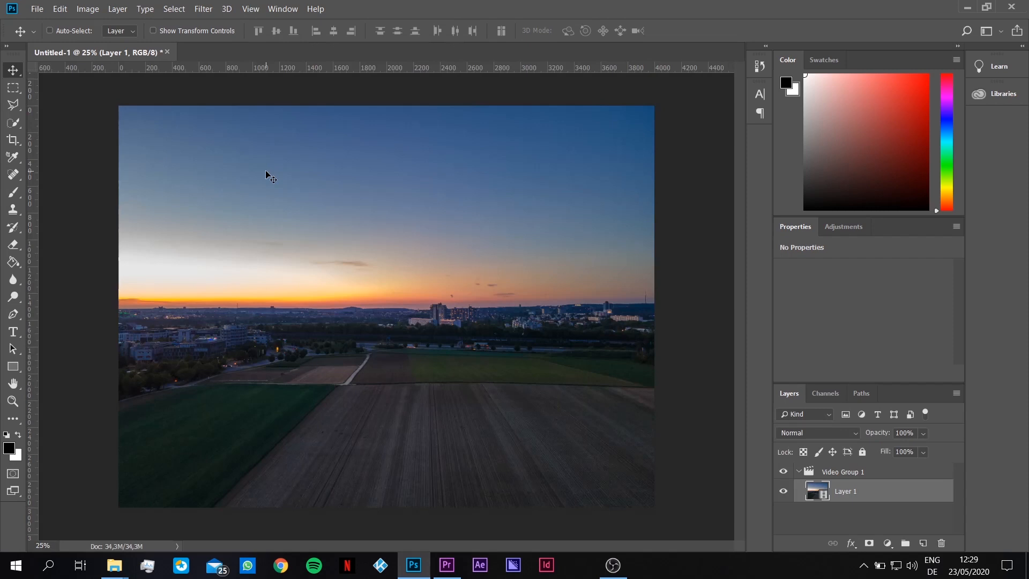
mouse_move(142, 513)
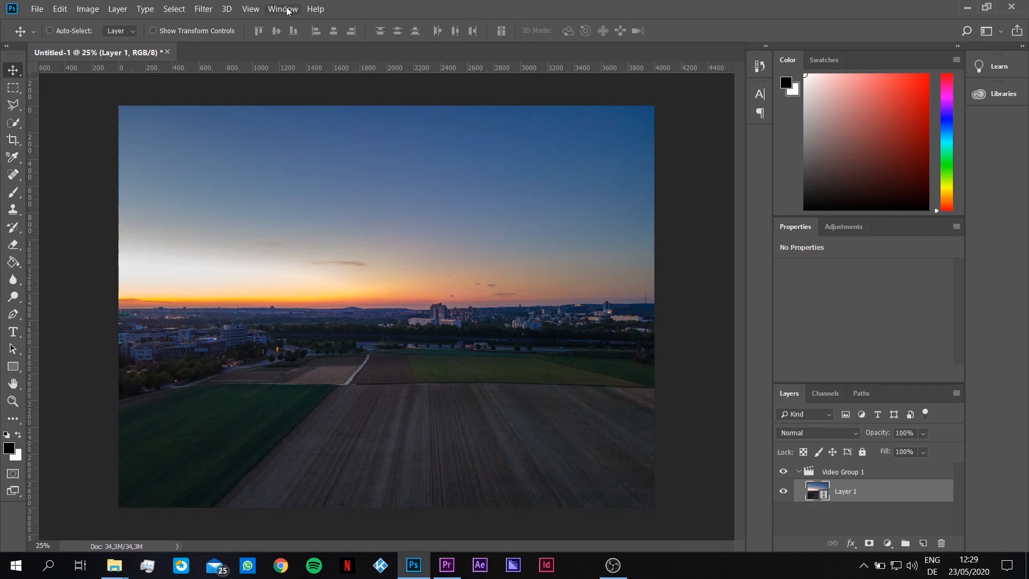
Switch Photoshop to the Motion workspace via Window > Workspace
click(250, 8)
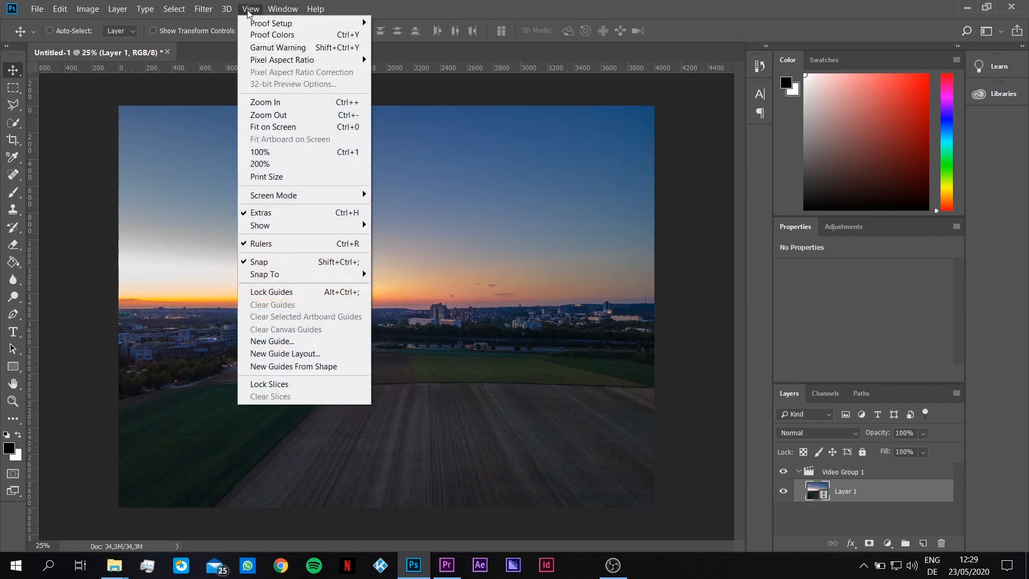
click(250, 9)
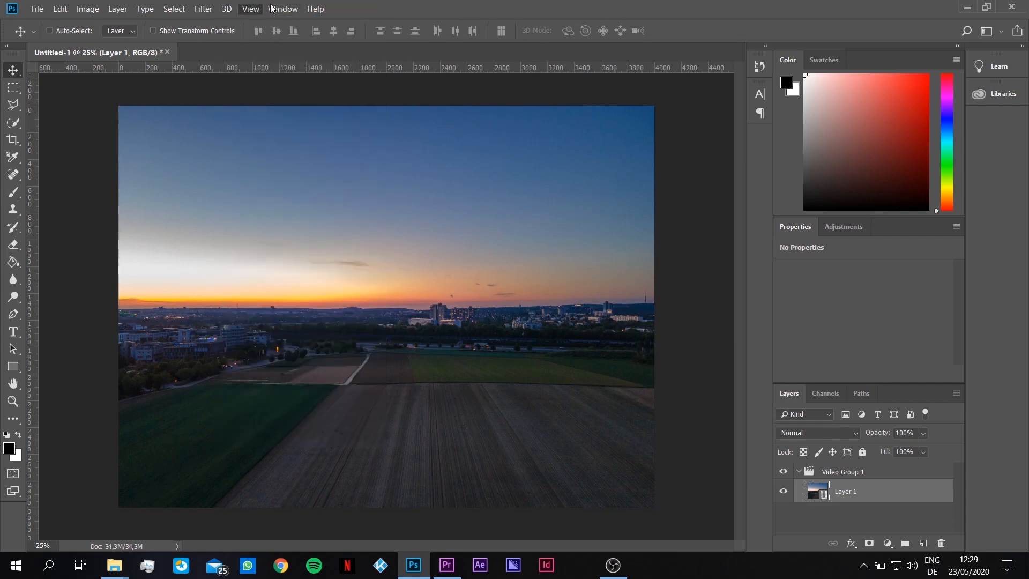
click(283, 8)
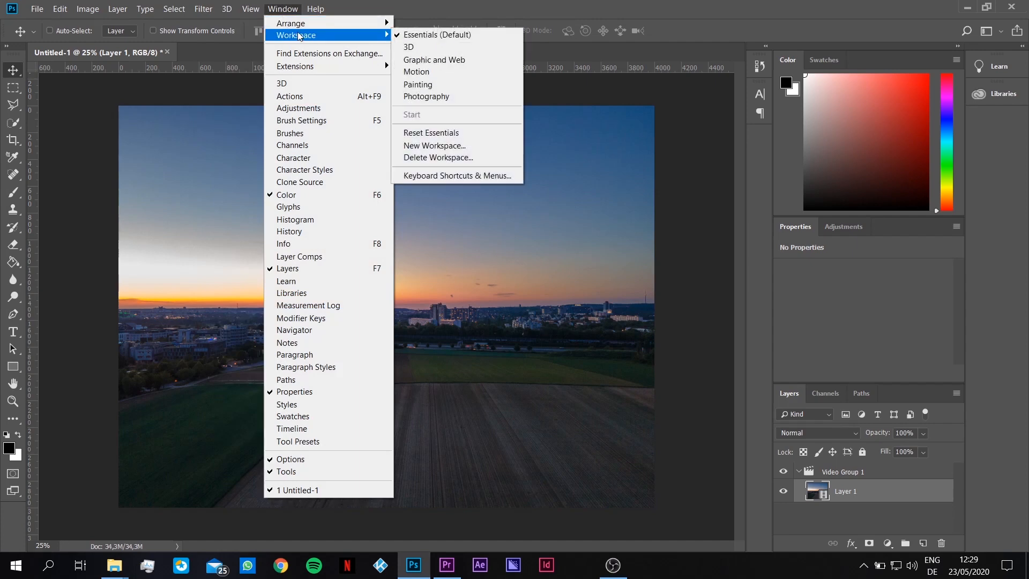
mouse_move(417, 72)
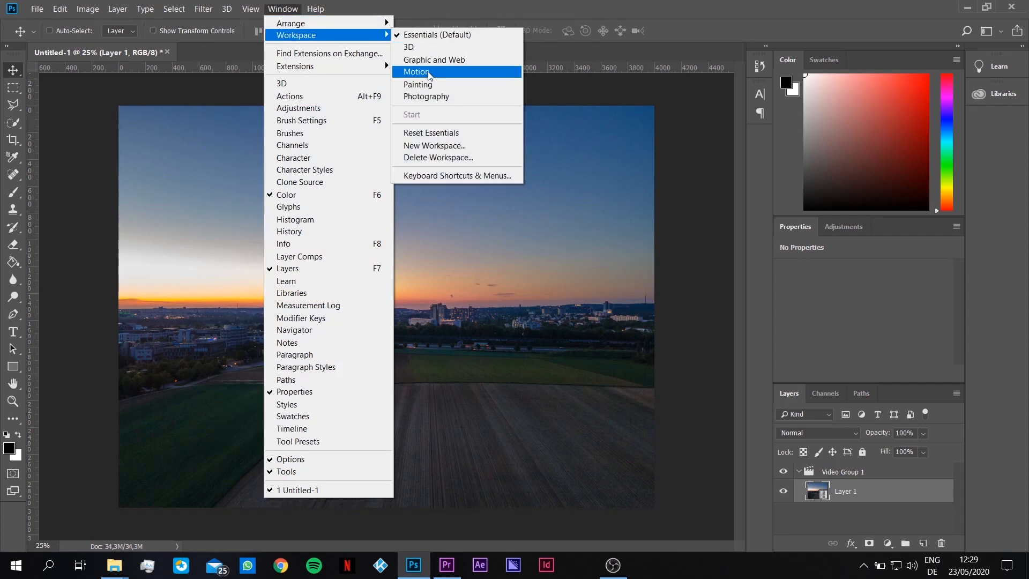
click(416, 72)
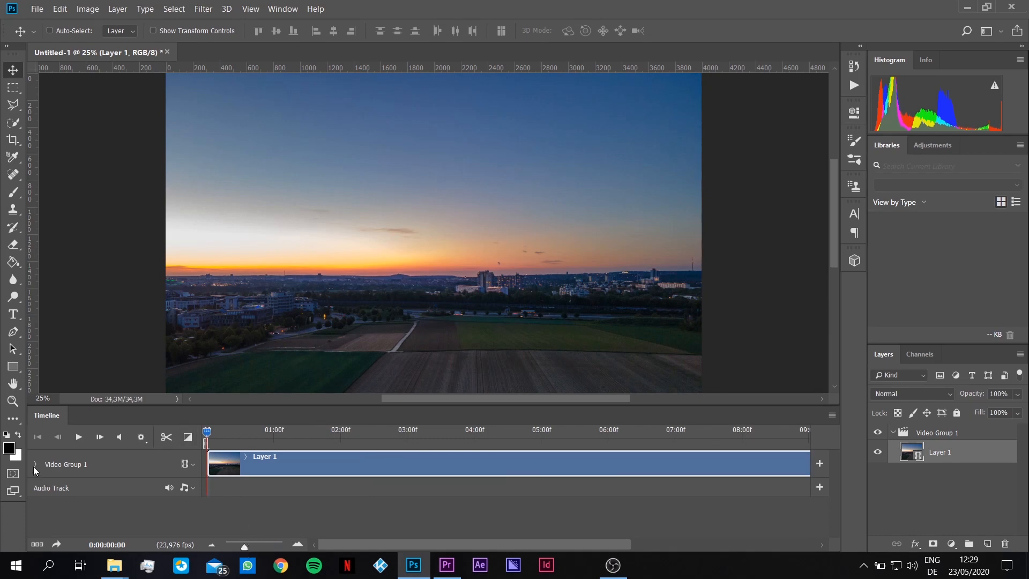
Play and stop the hyperlapse clip preview in the Timeline panel
click(77, 436)
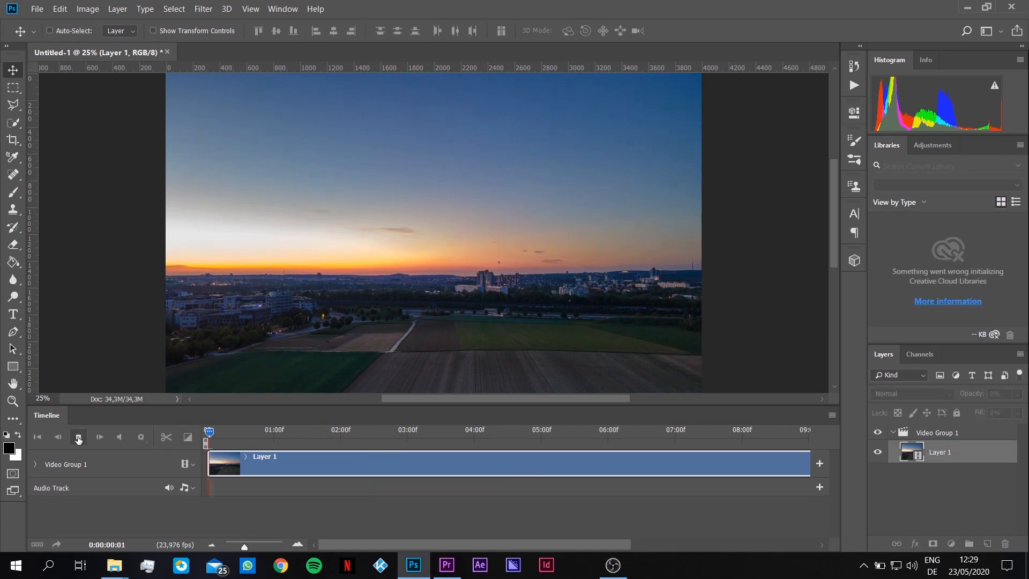
click(77, 437)
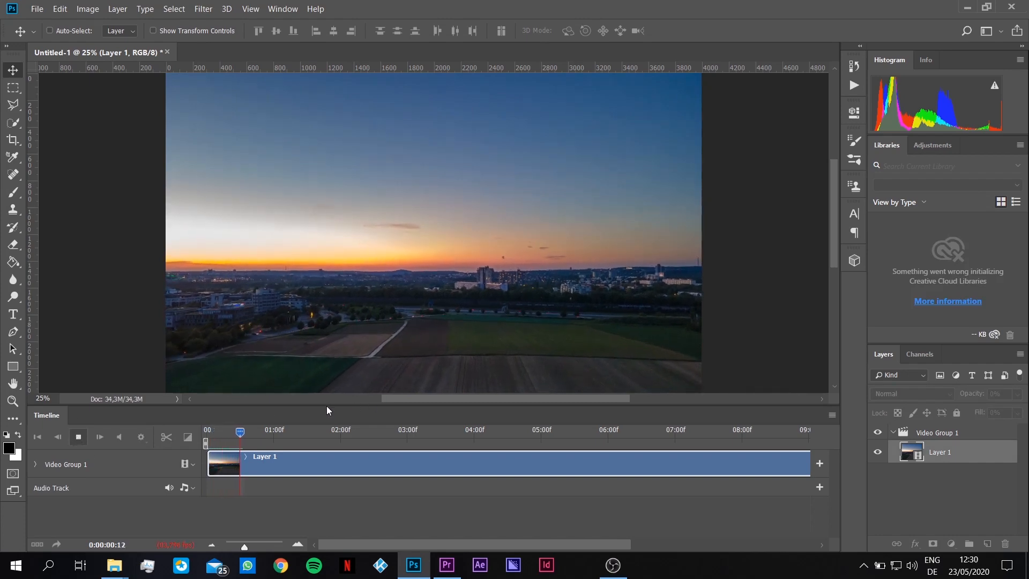
click(77, 436)
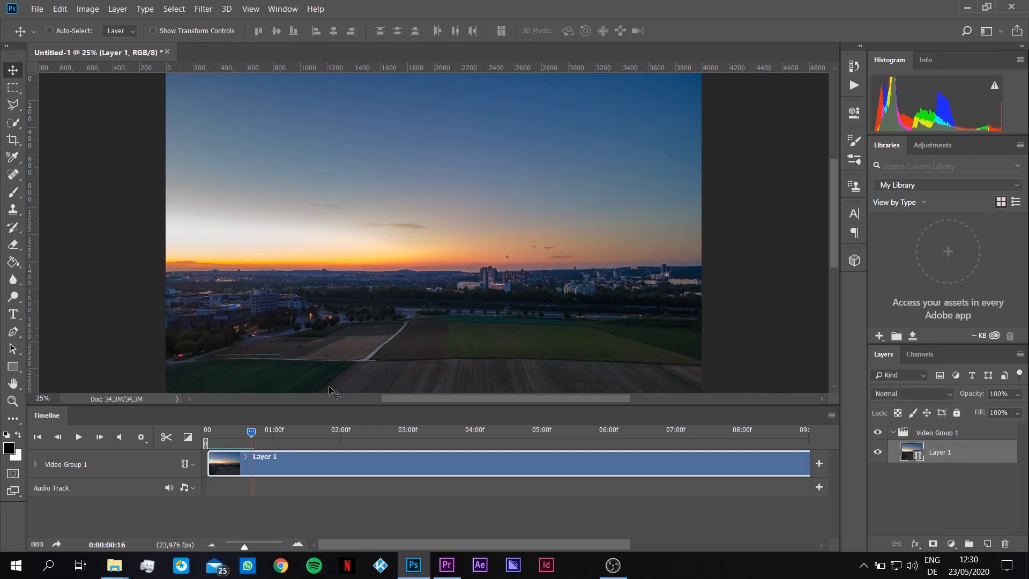
mouse_move(182, 279)
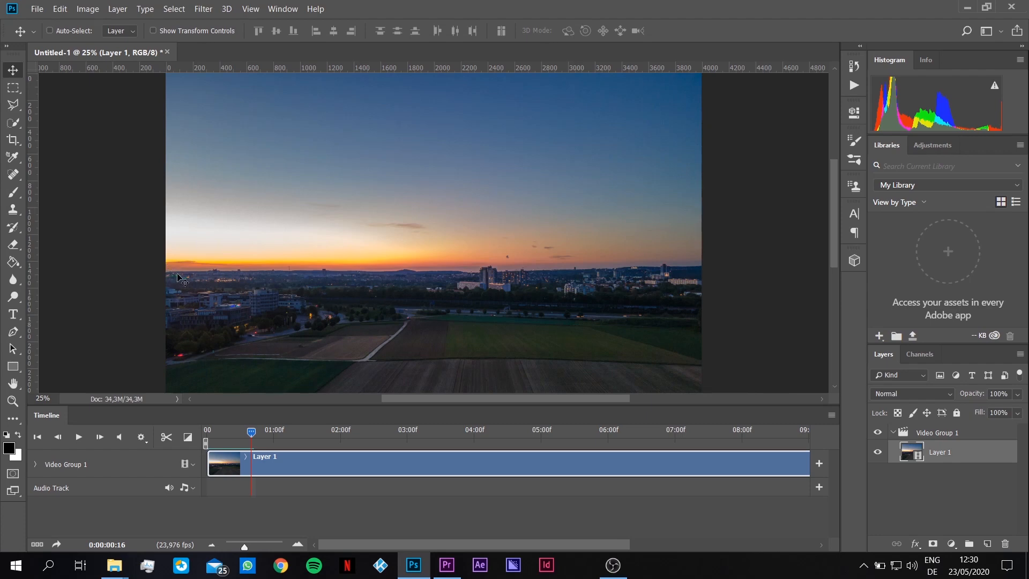
mouse_move(836, 204)
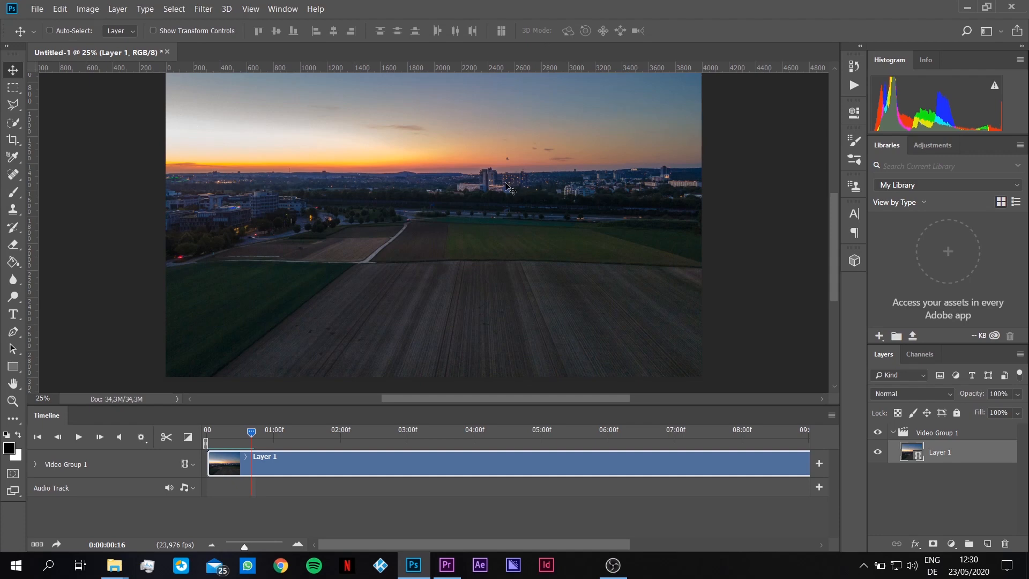
mouse_move(229, 120)
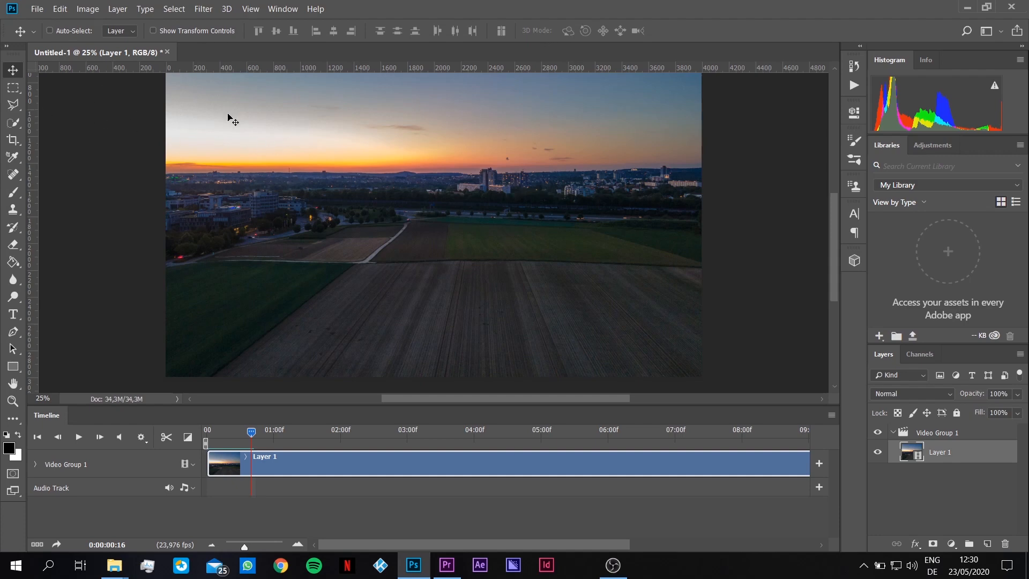
mouse_move(241, 162)
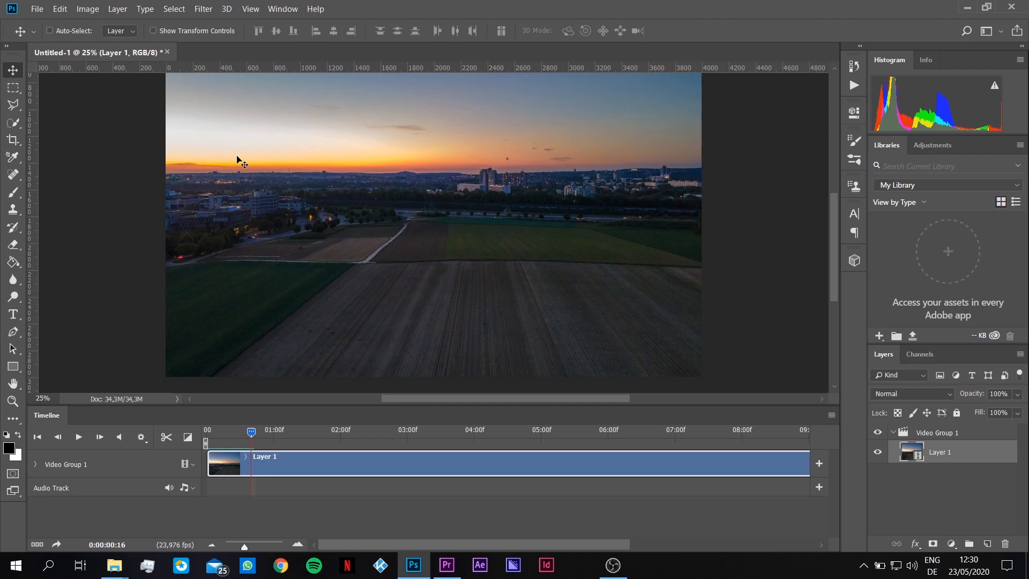
mouse_move(468, 288)
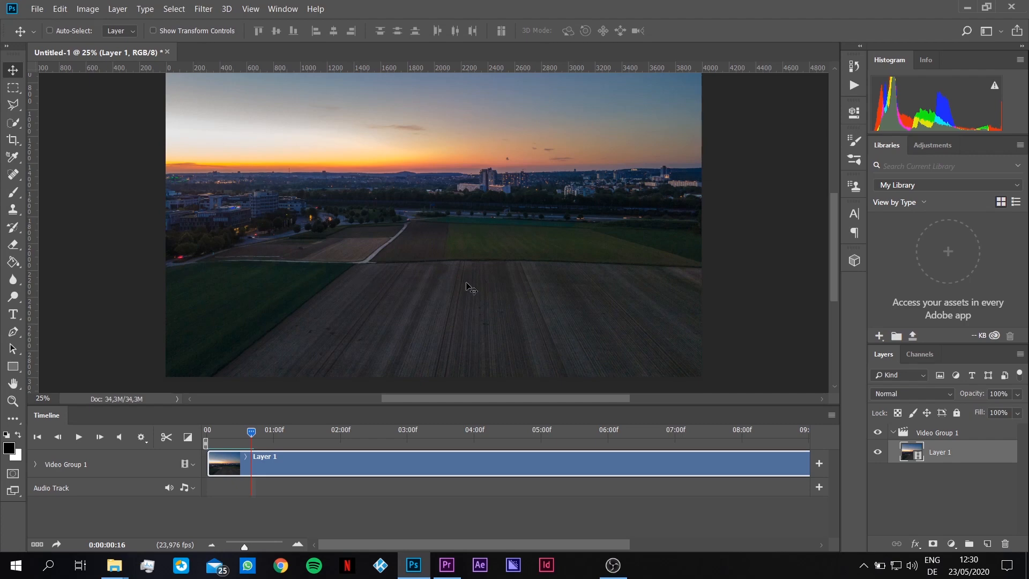
mouse_move(92, 10)
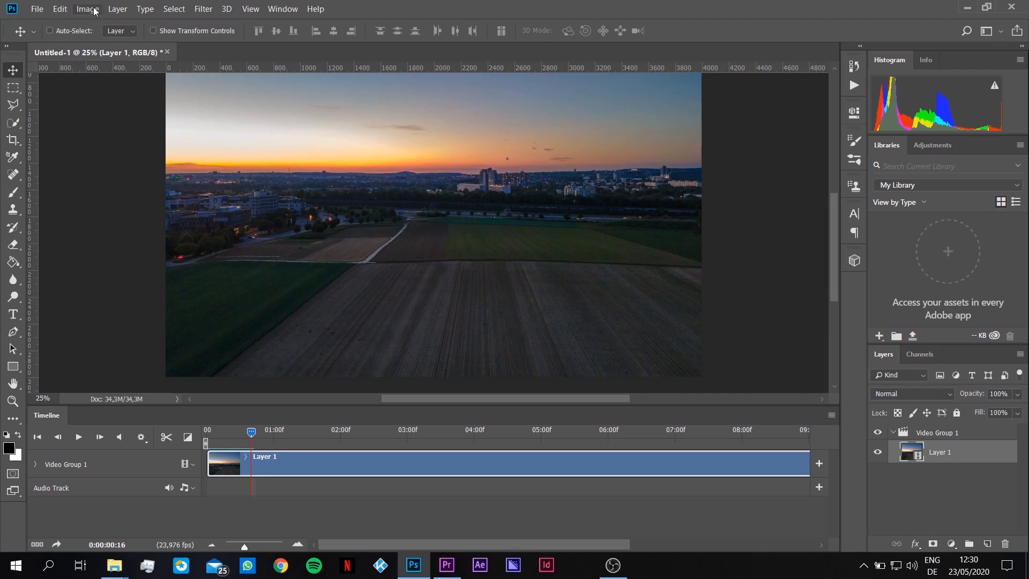
Set Canvas Size to 3840 × 2160 pixels and accept the clipping warning
click(87, 9)
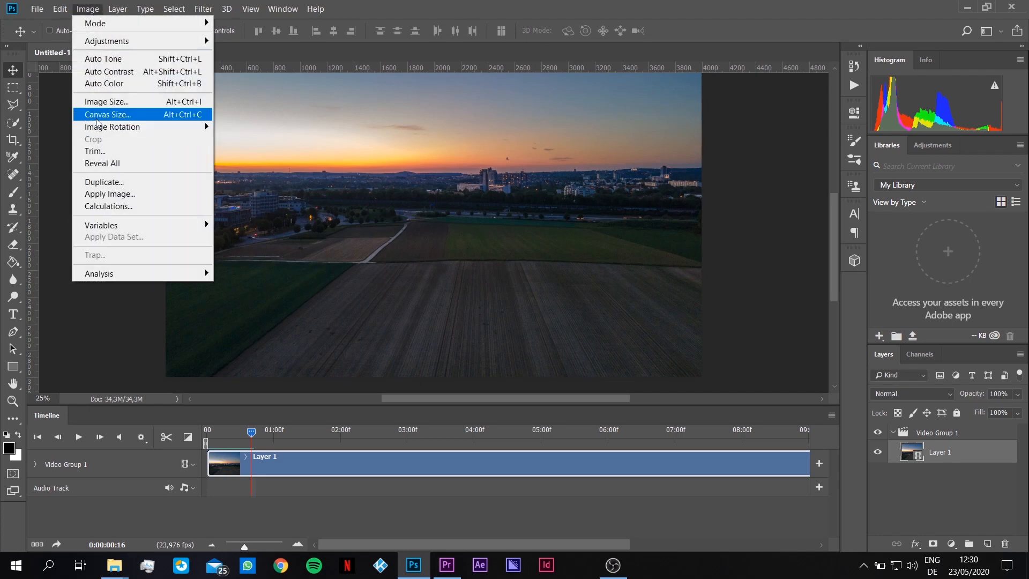
click(107, 115)
text(3)
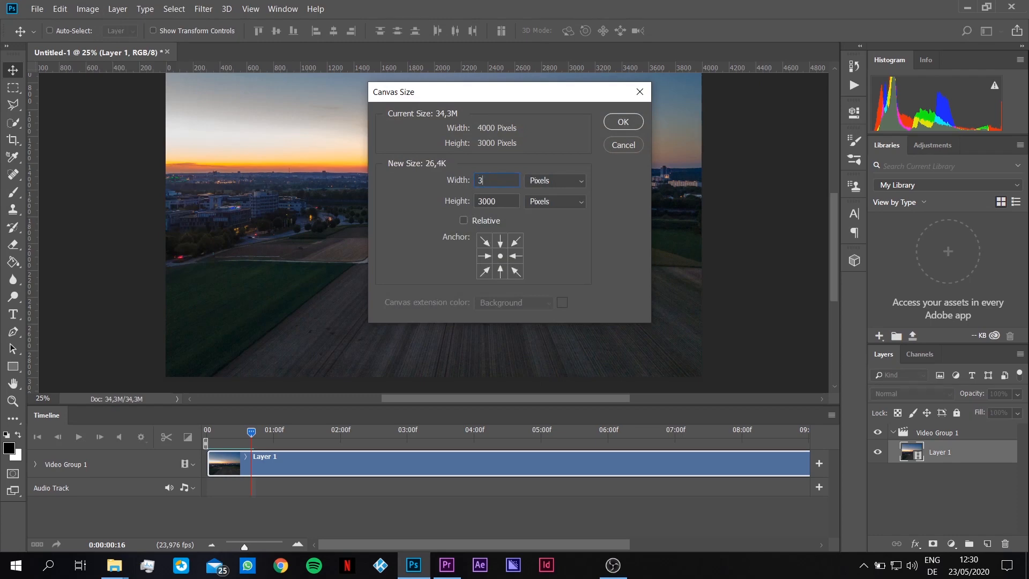
text(840)
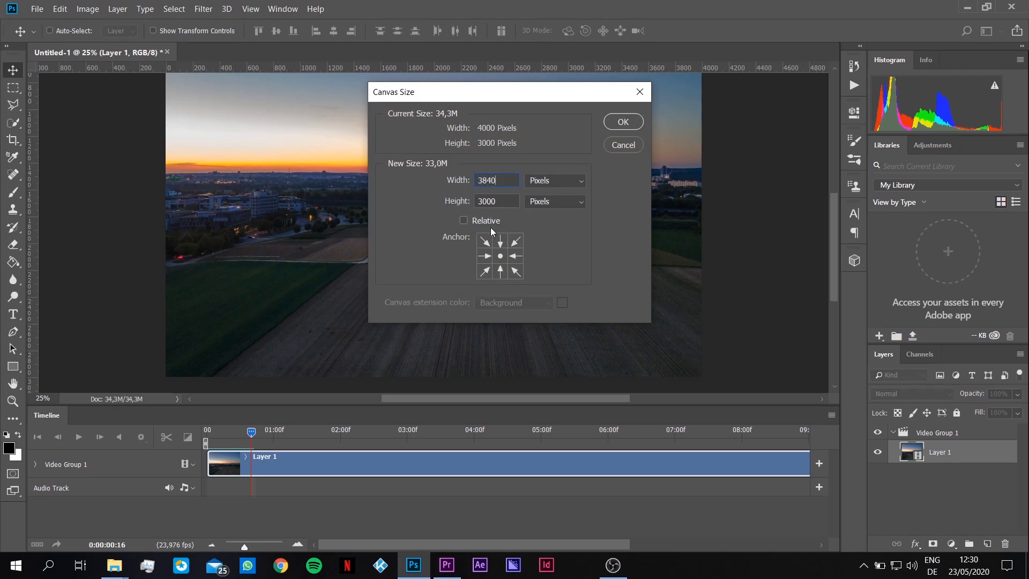
click(496, 201)
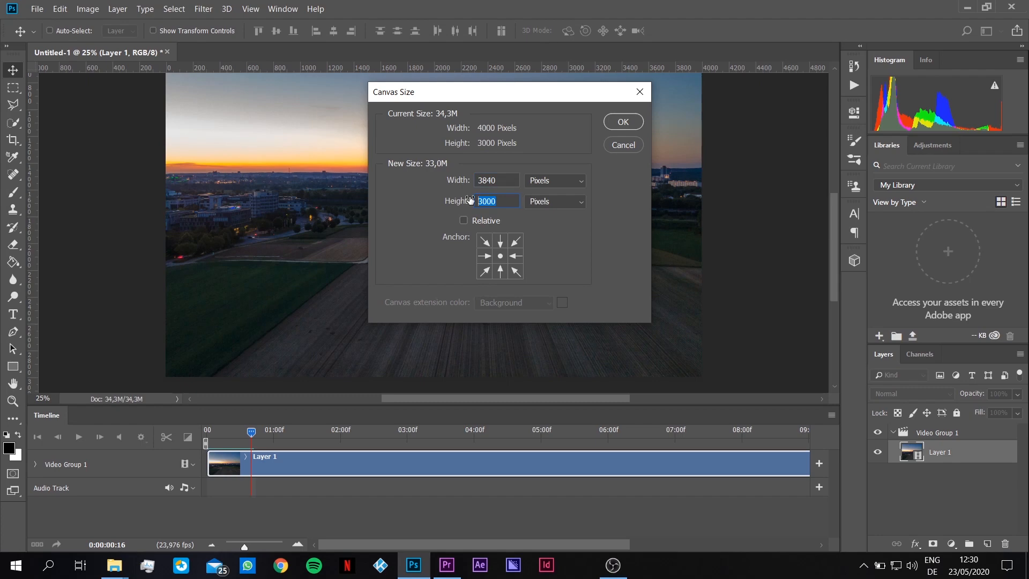
text(2160)
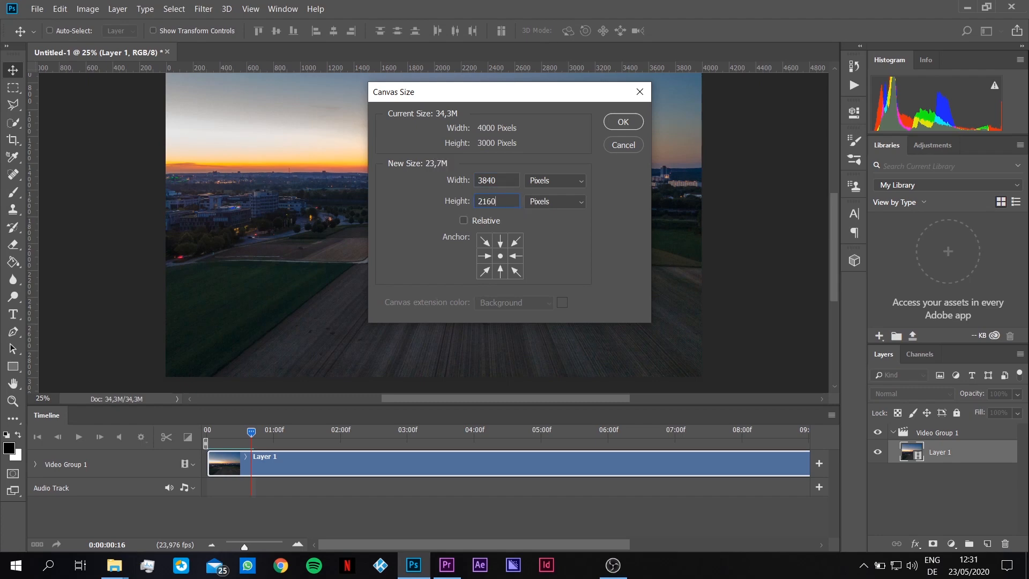
click(622, 121)
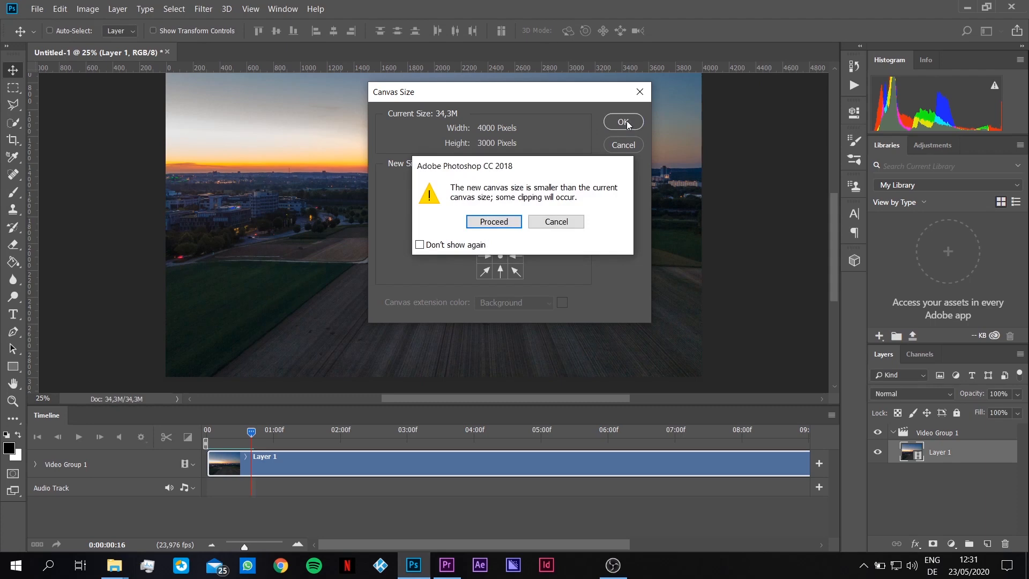
click(493, 221)
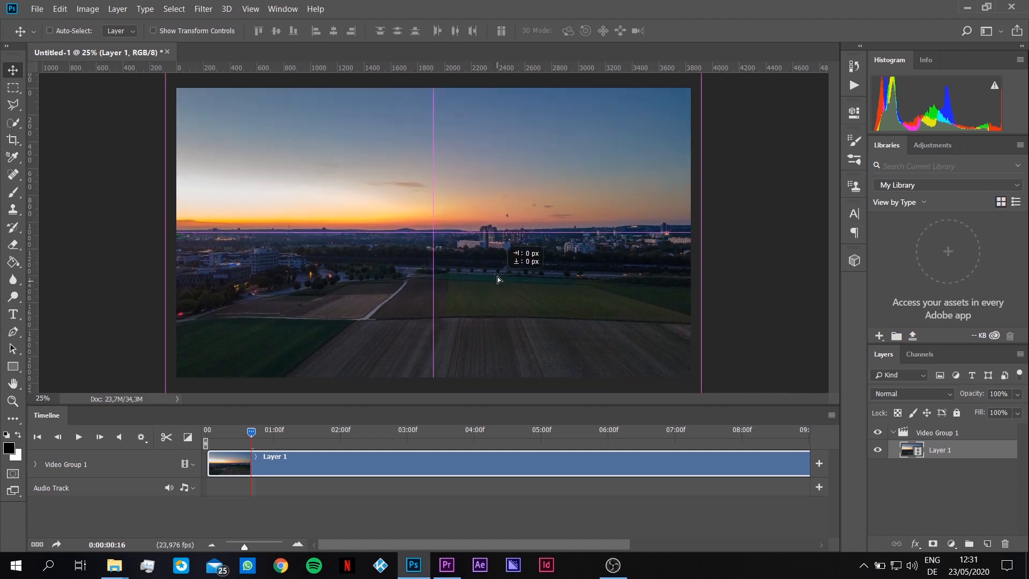
Drag Layer 1 upward so the horizon sits higher inside the 4K canvas
drag(497, 278, 505, 269)
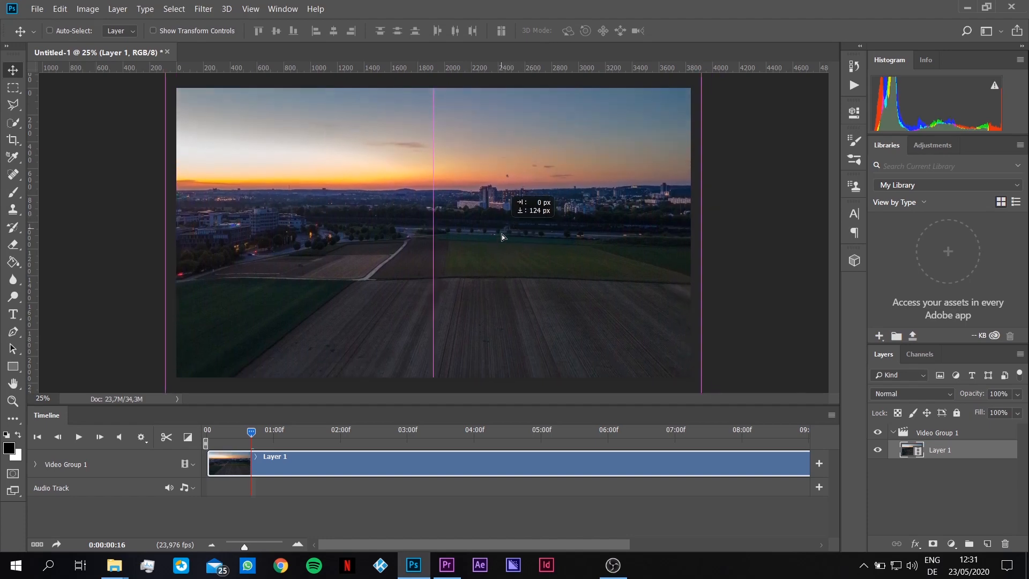
drag(502, 238, 517, 245)
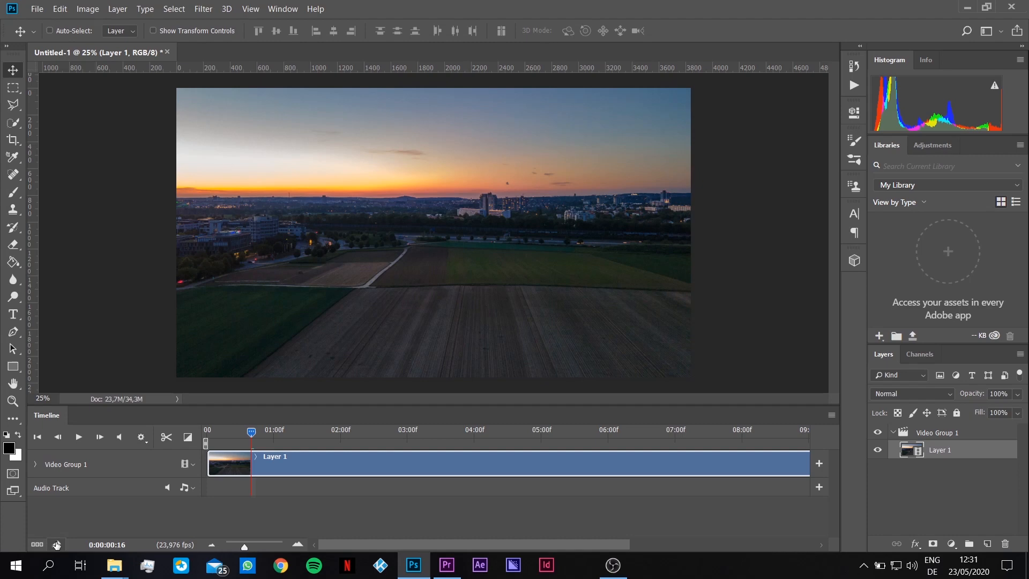
mouse_move(55, 546)
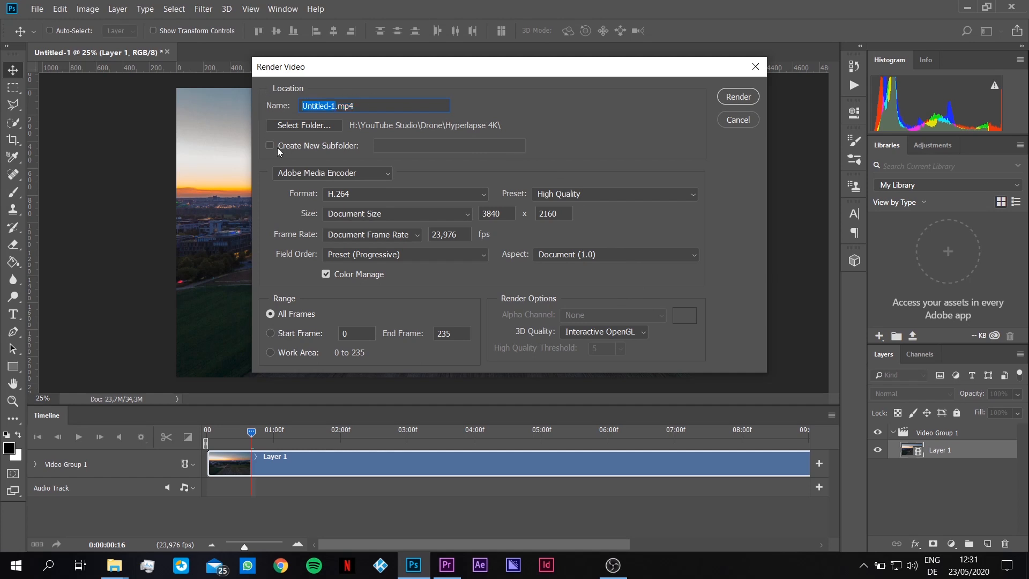
Name the rendered video Hyperlapse 4K
text(Hyperlapse .mp)
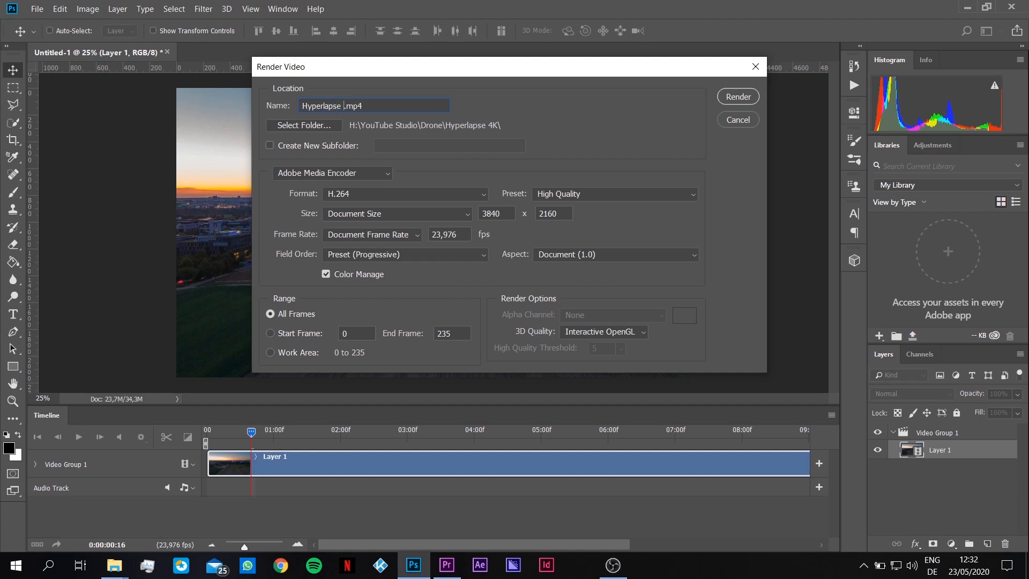
text(4K)
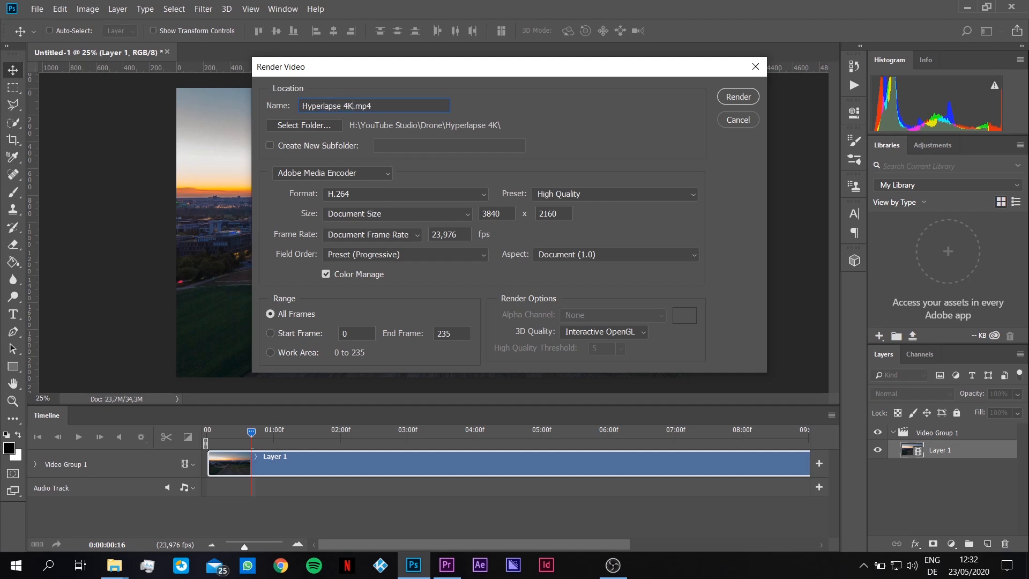
mouse_move(350, 130)
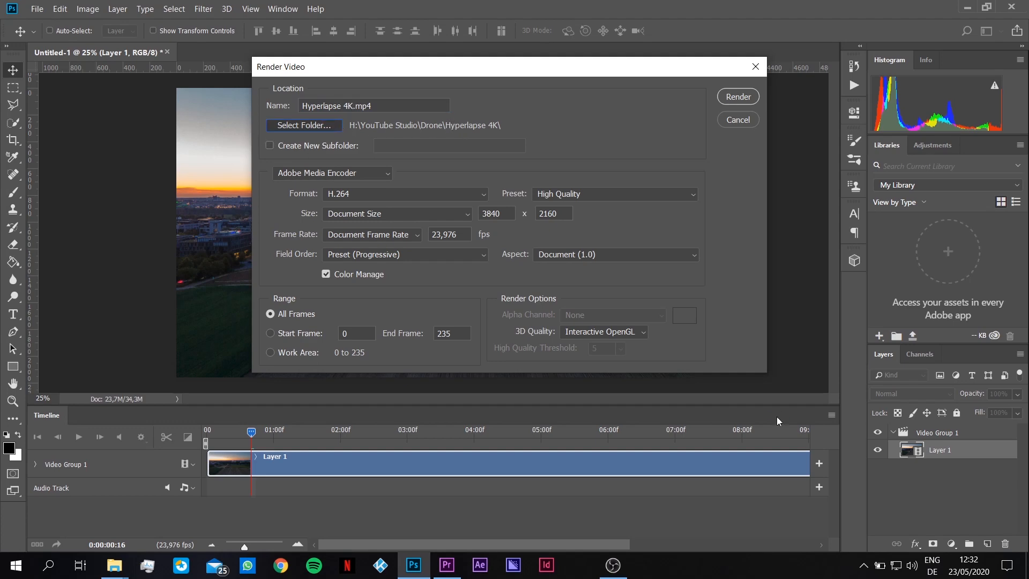
Choose the 200521_Hyperlapse folder as destination and render as H.264 High Quality
click(303, 126)
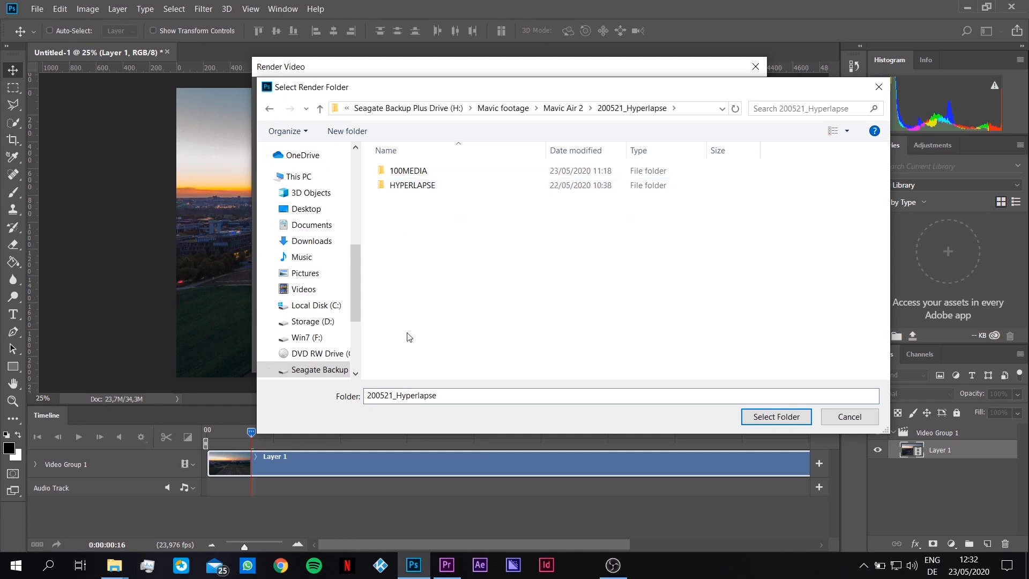
click(775, 416)
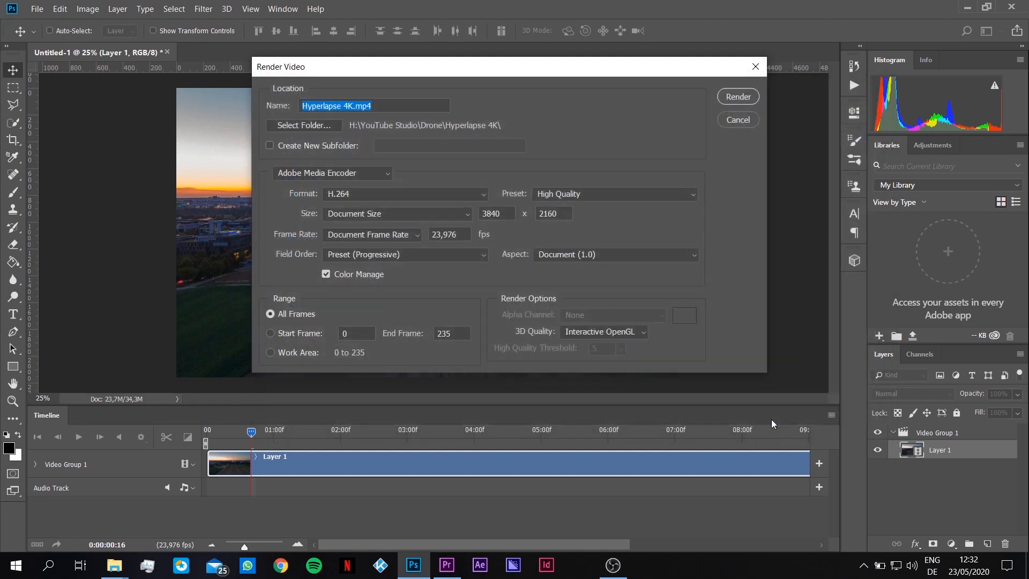
click(303, 125)
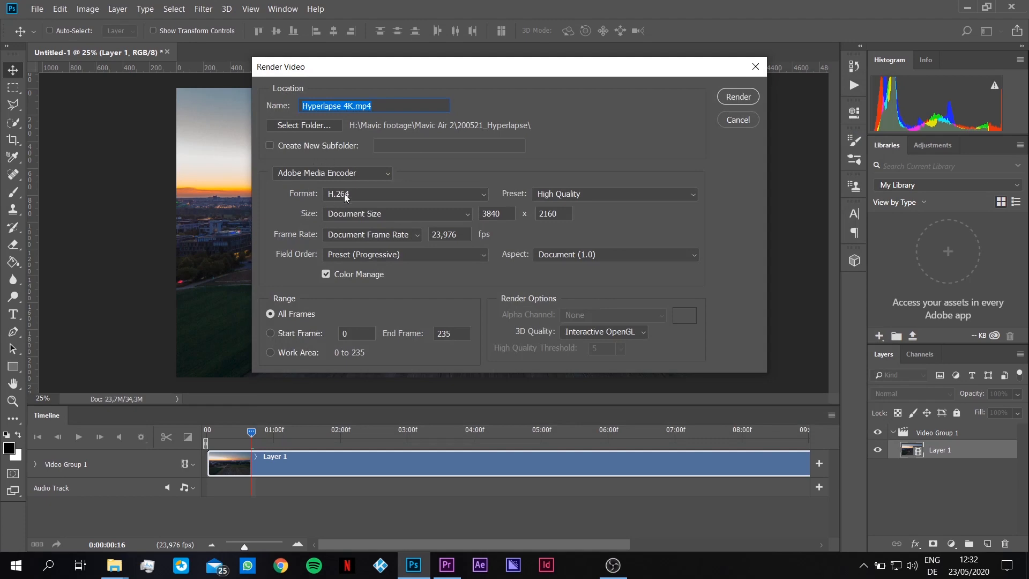
mouse_move(472, 198)
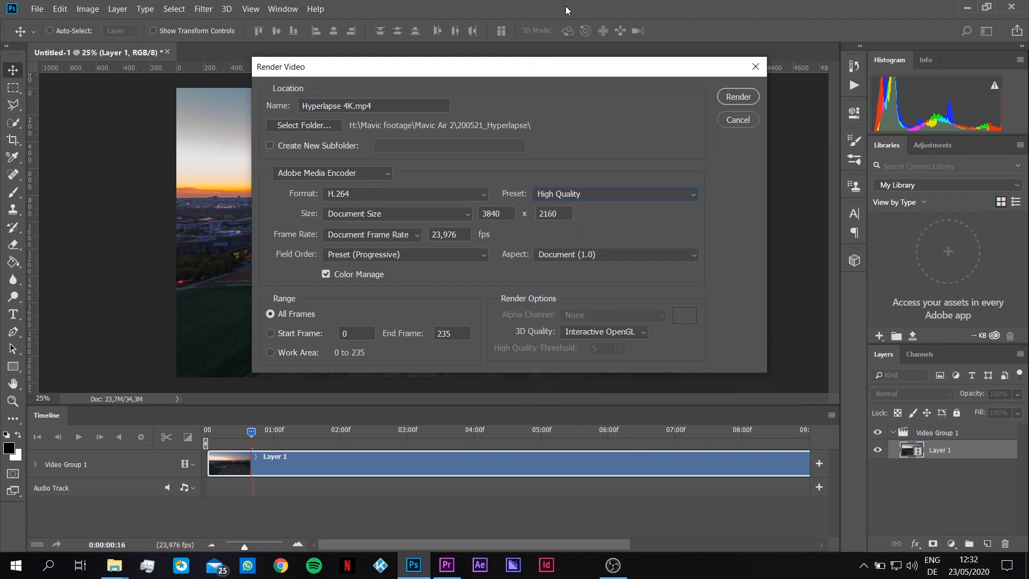
mouse_move(539, 232)
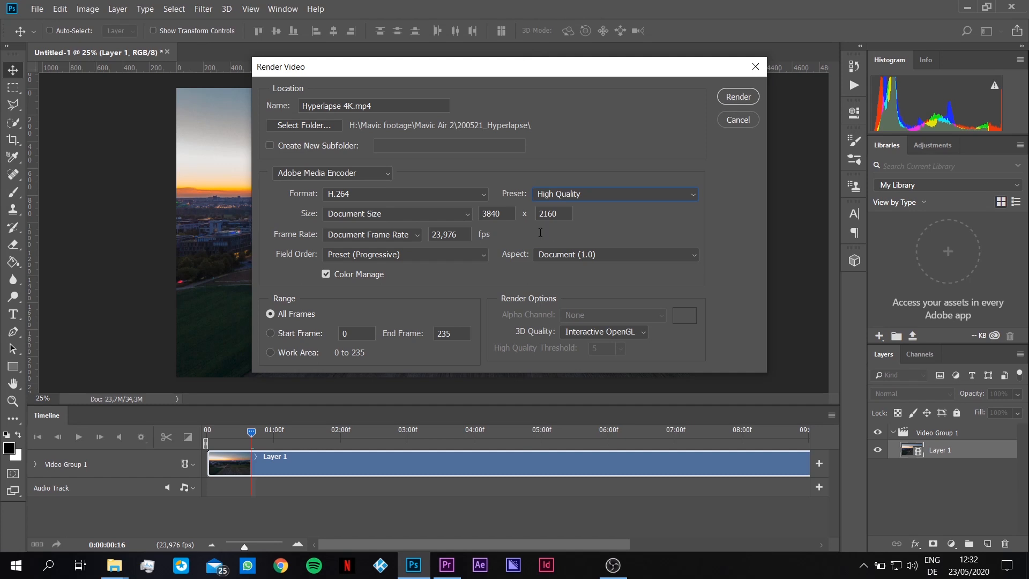
mouse_move(347, 218)
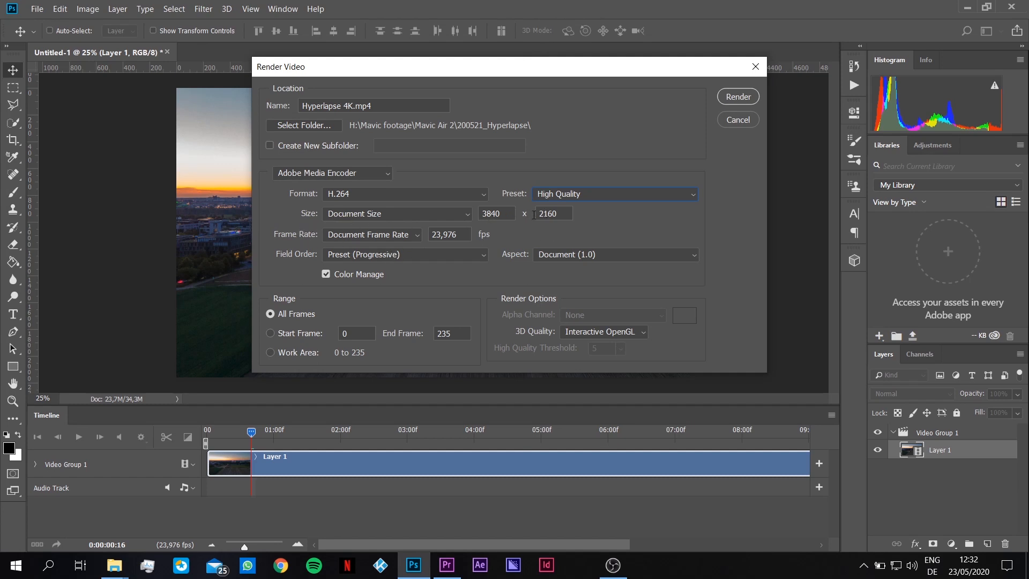
mouse_move(347, 264)
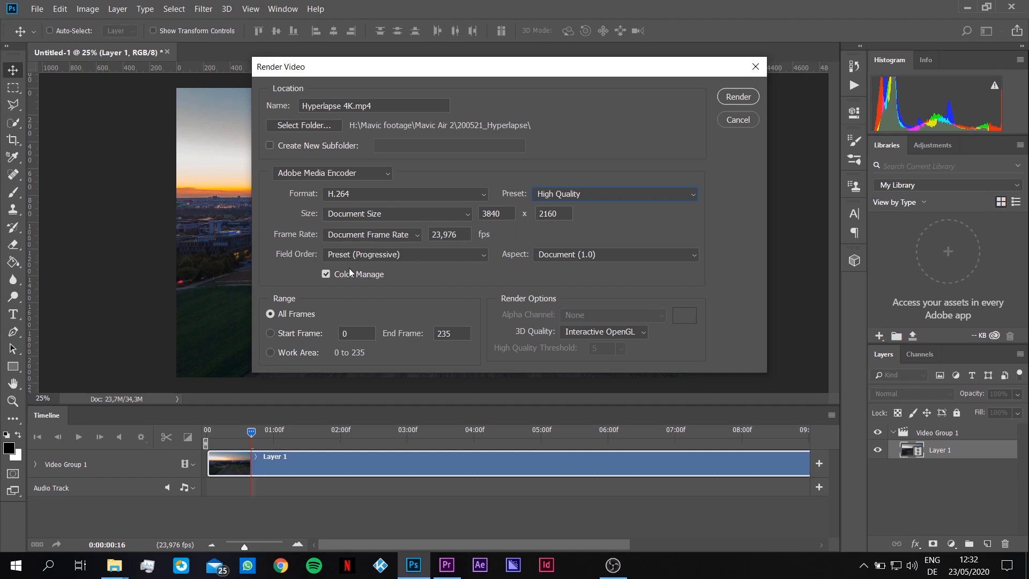
mouse_move(671, 219)
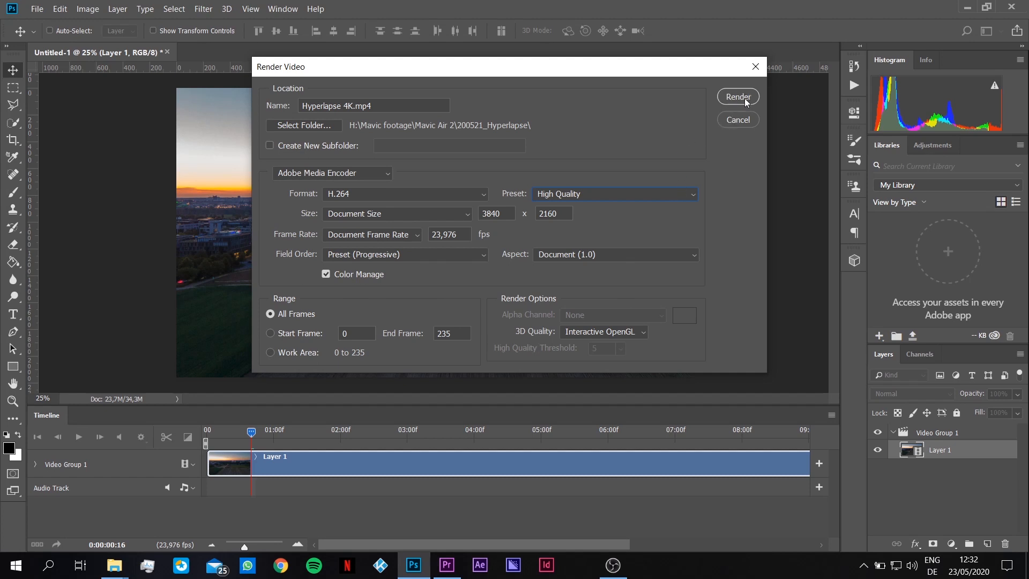
click(738, 96)
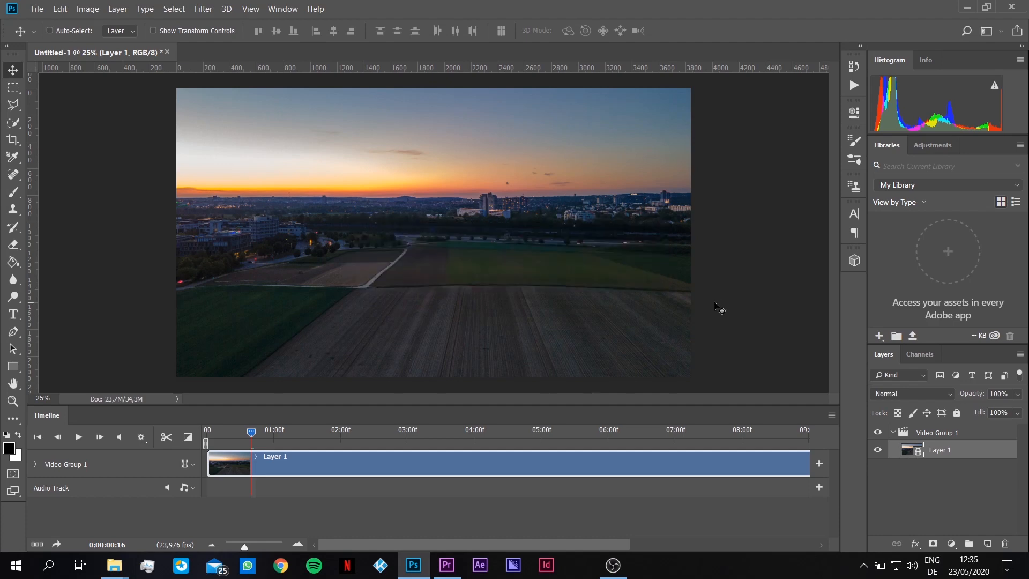
mouse_move(656, 316)
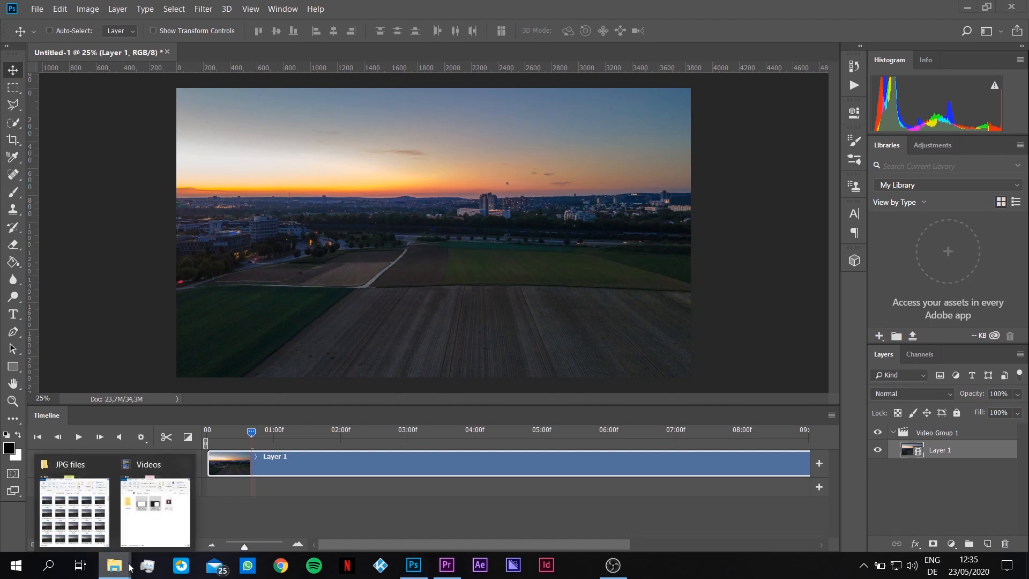
Bring up the File Explorer window for the 200521_Hyperlapse folder
click(115, 565)
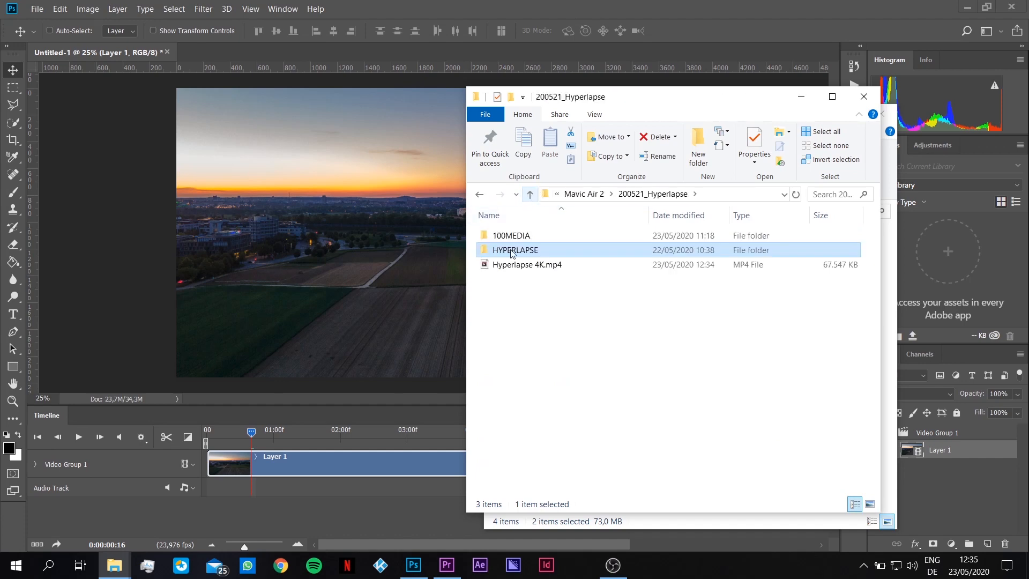
mouse_move(527, 264)
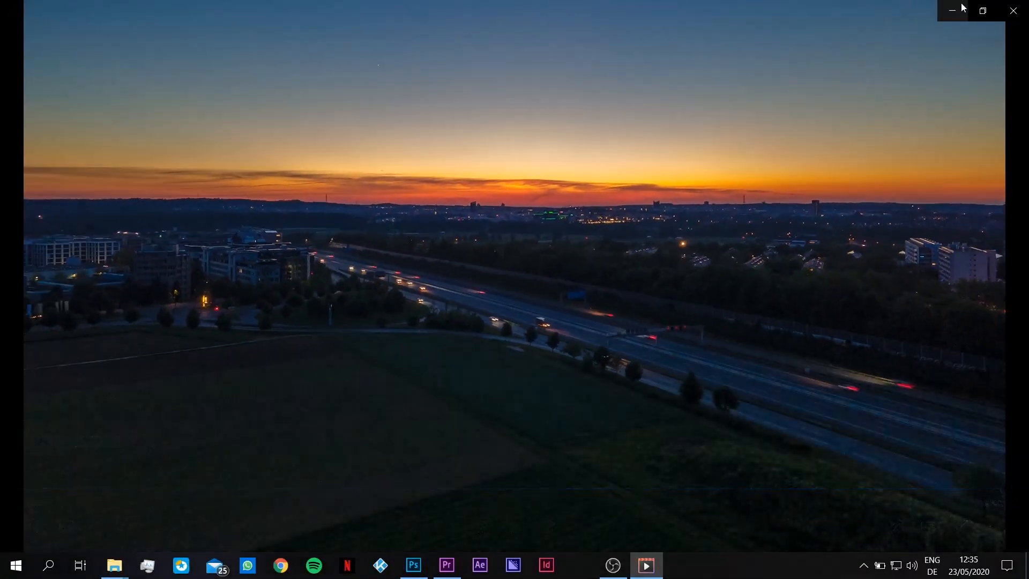
mouse_move(1014, 12)
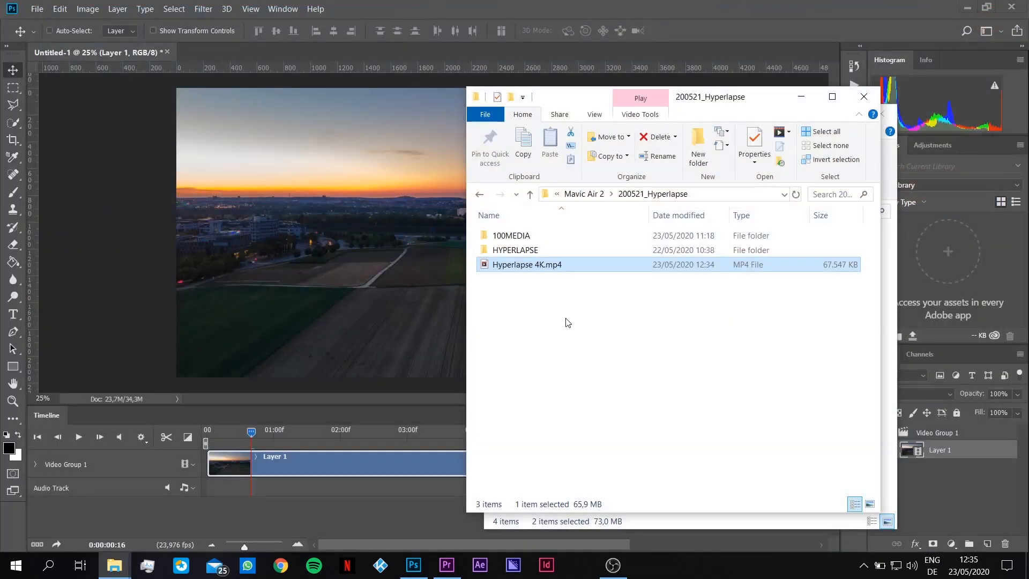
mouse_move(548, 314)
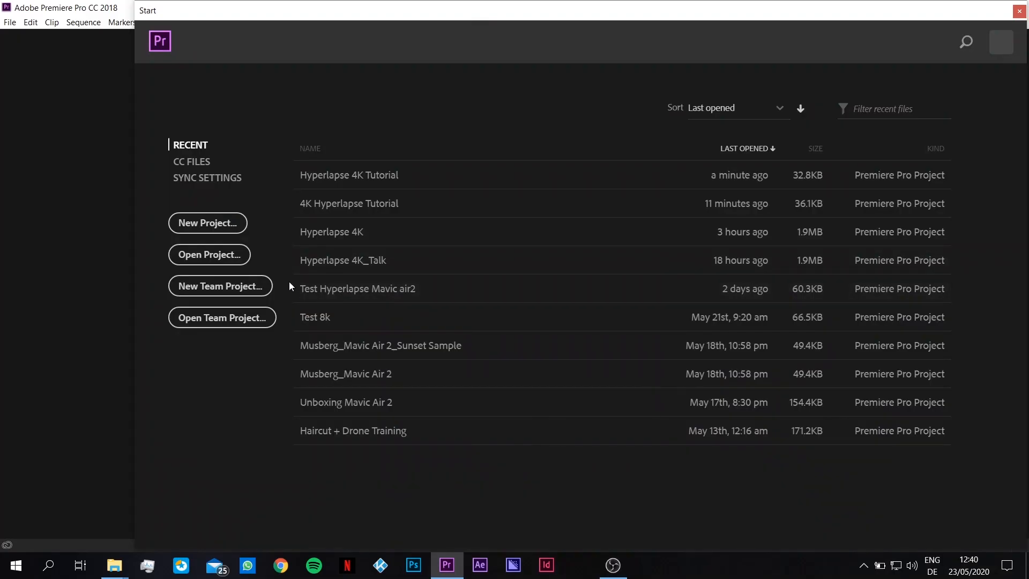
mouse_move(189, 251)
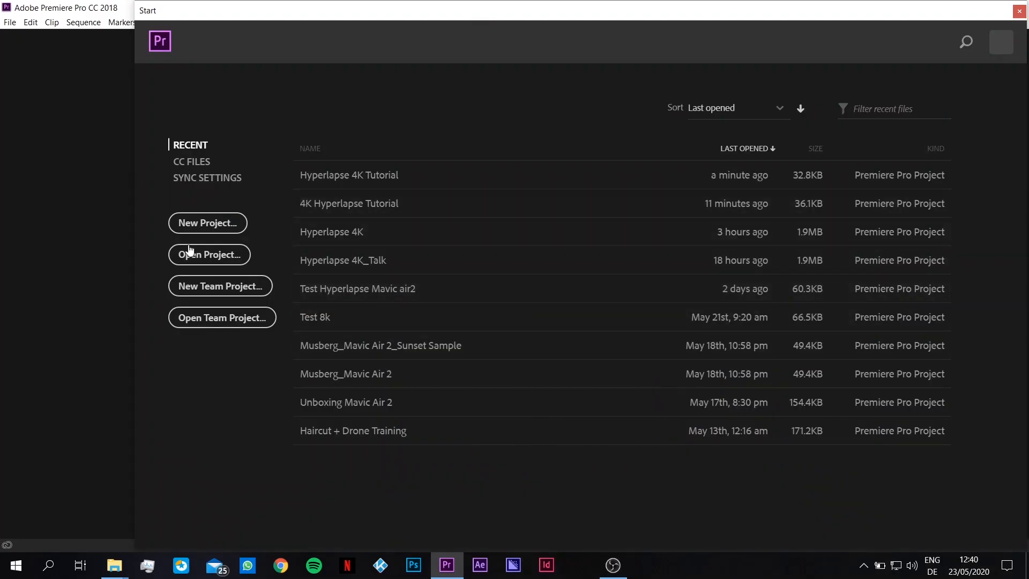
mouse_move(209, 254)
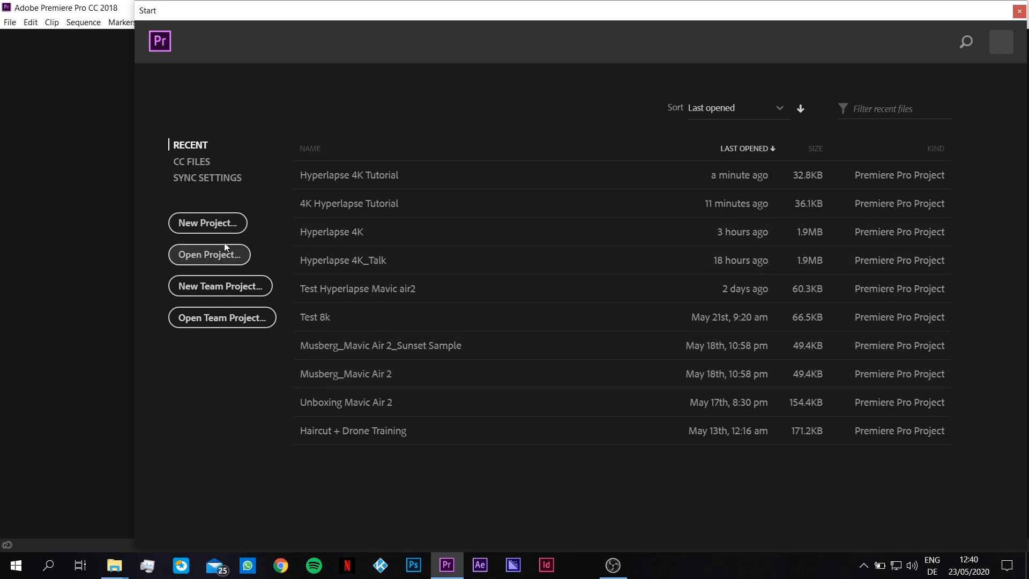
mouse_move(207, 223)
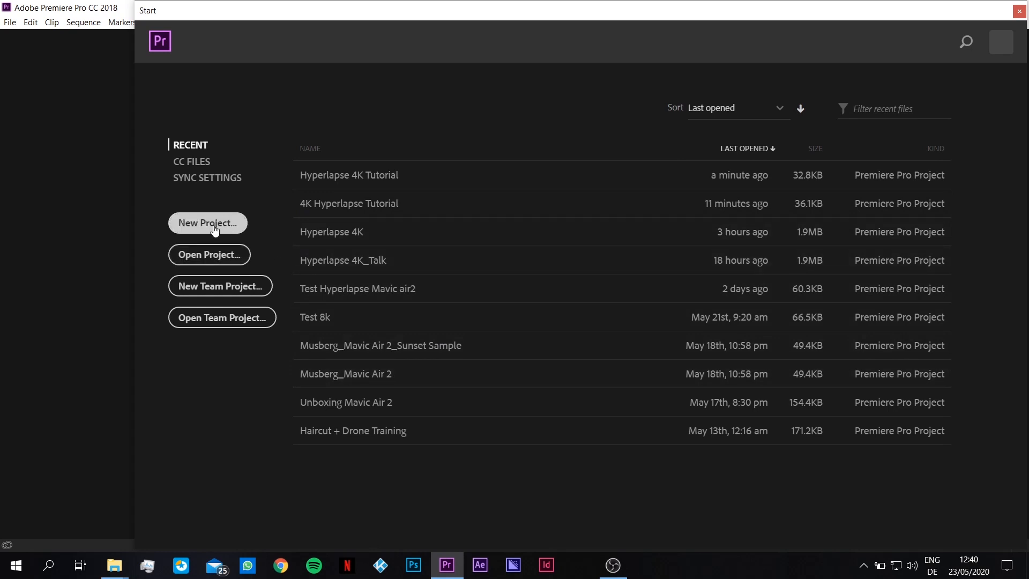
Create a new Premiere project named Hyperlapse Tutorial
click(207, 223)
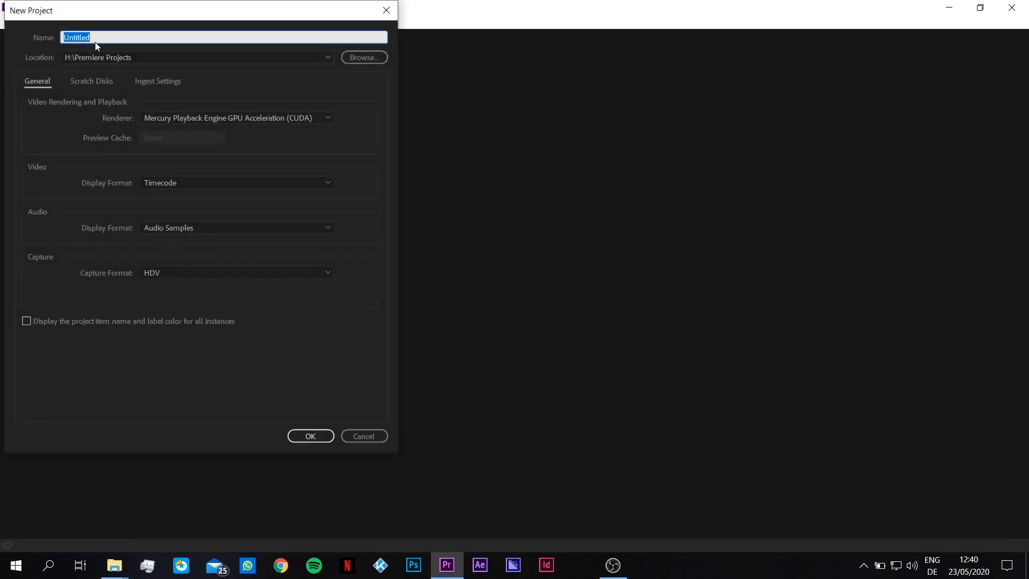
text(Hyperlapse)
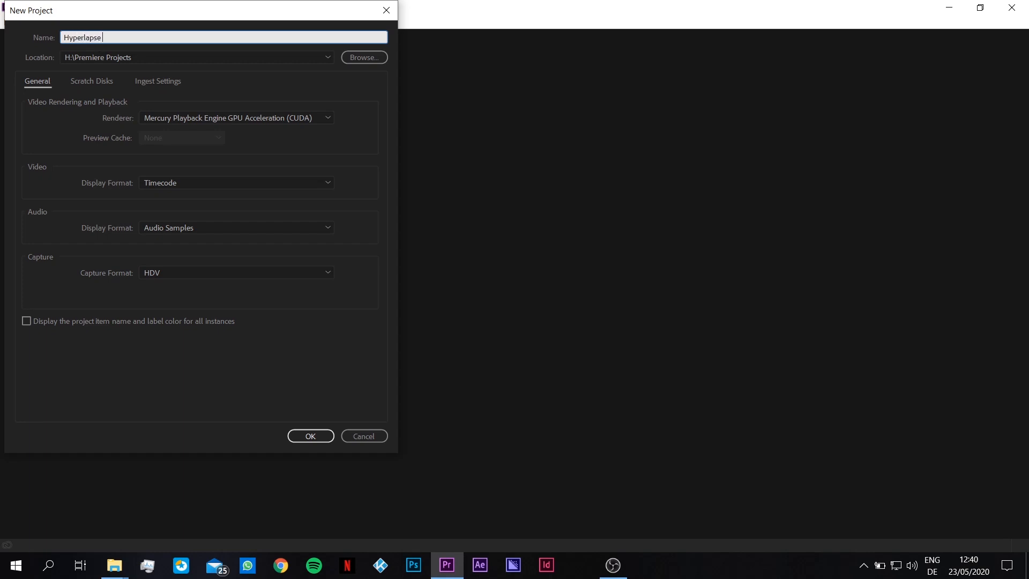
text(Tutorial)
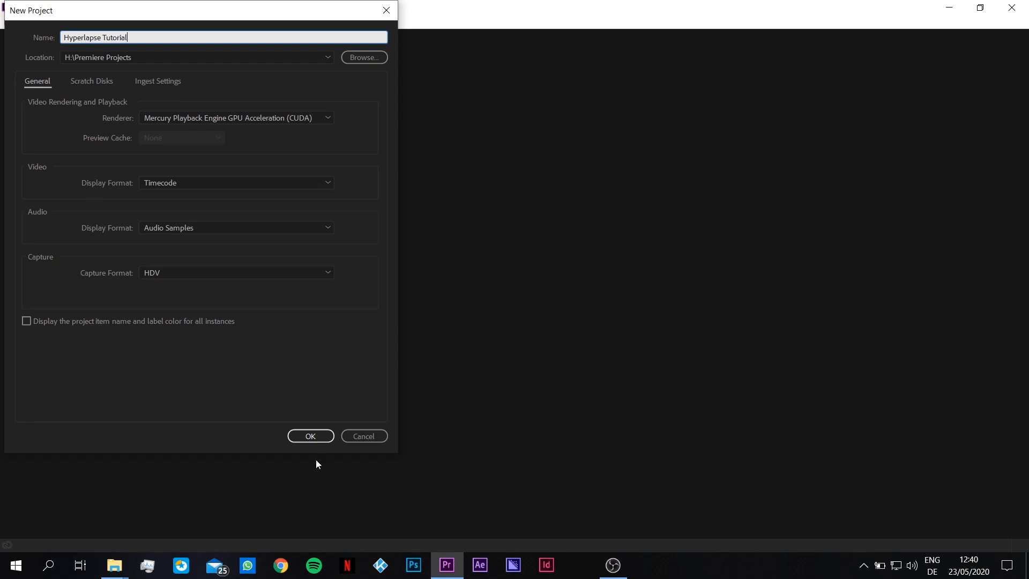
click(310, 436)
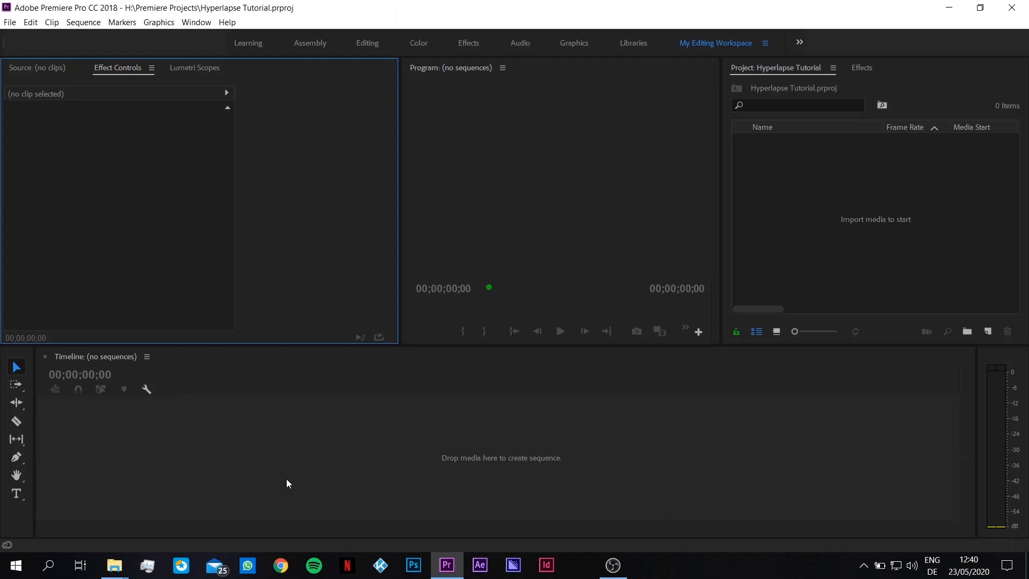
mouse_move(625, 282)
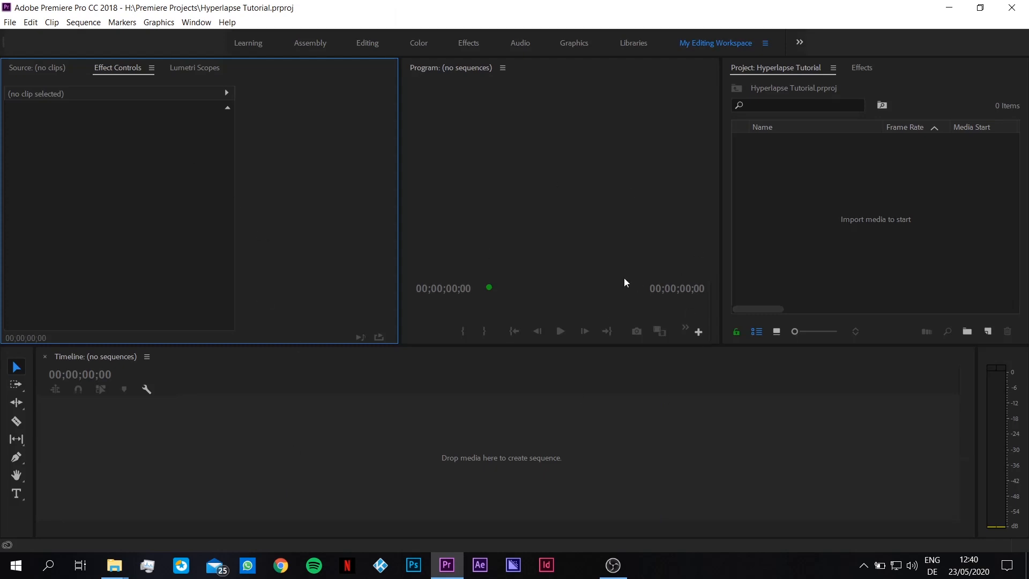
mouse_move(861, 236)
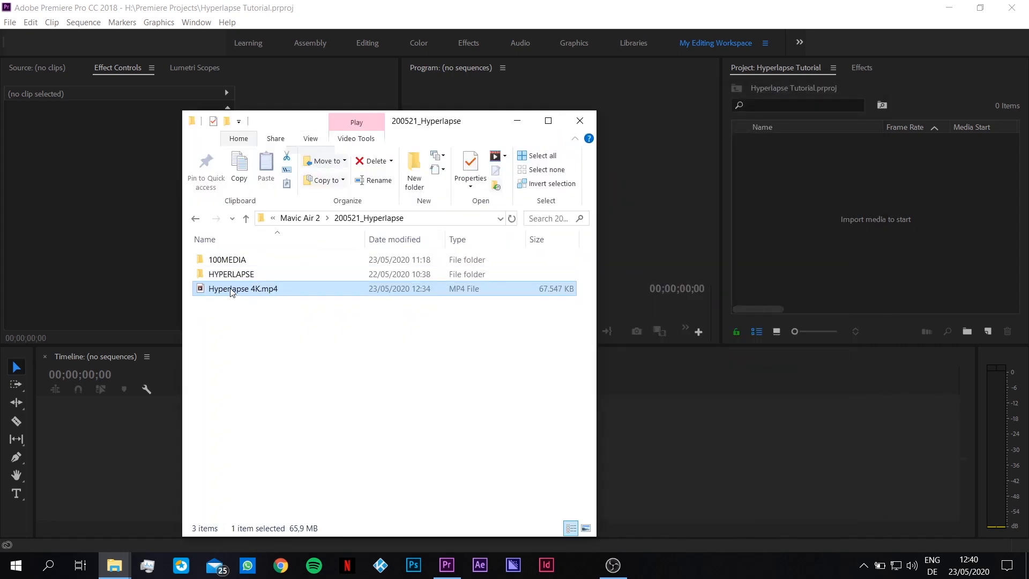
Drag Hyperlapse 4K.mp4 into the Project panel and onto the Timeline as a new sequence
drag(243, 289, 834, 177)
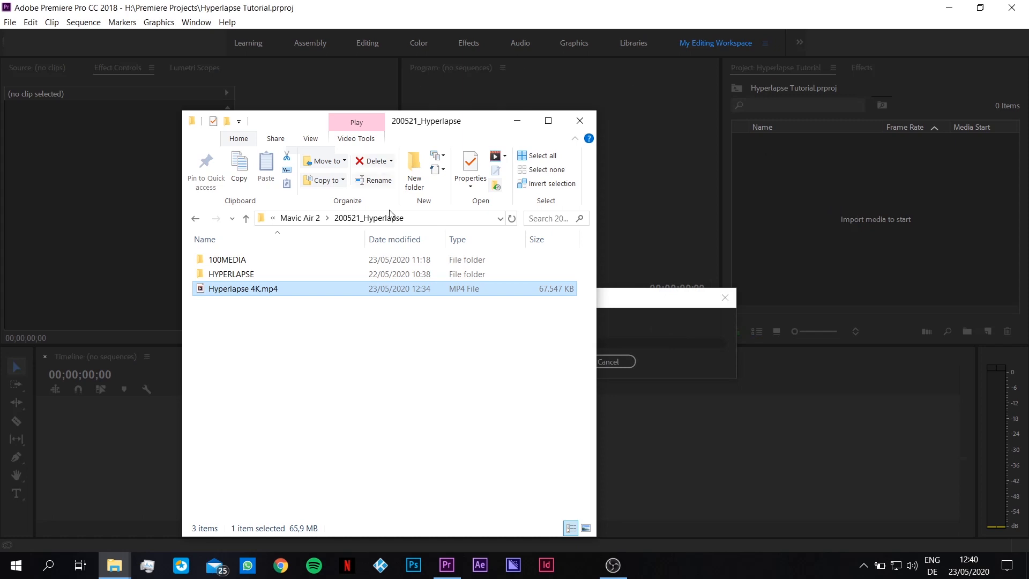
double_click(242, 289)
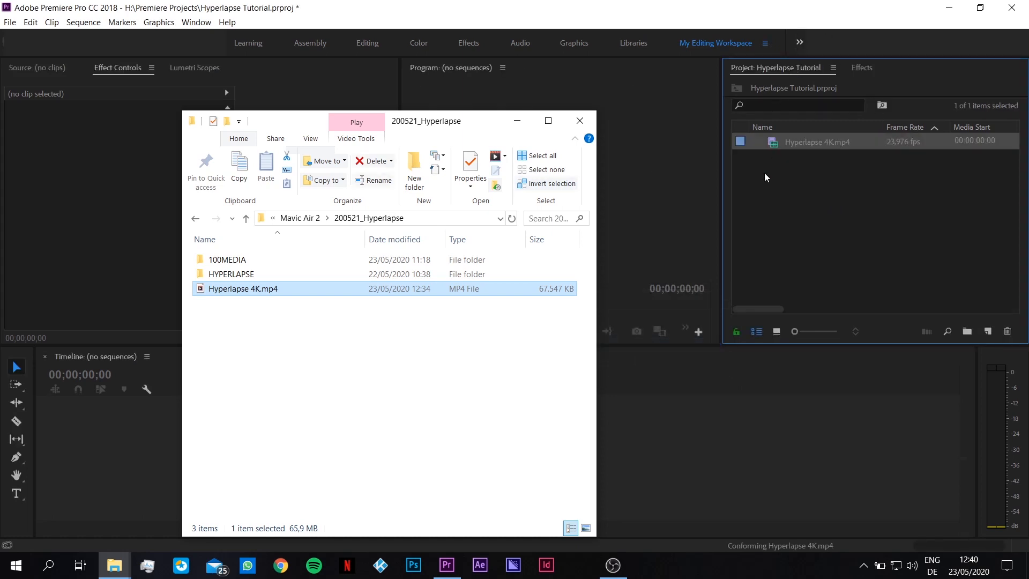
click(578, 120)
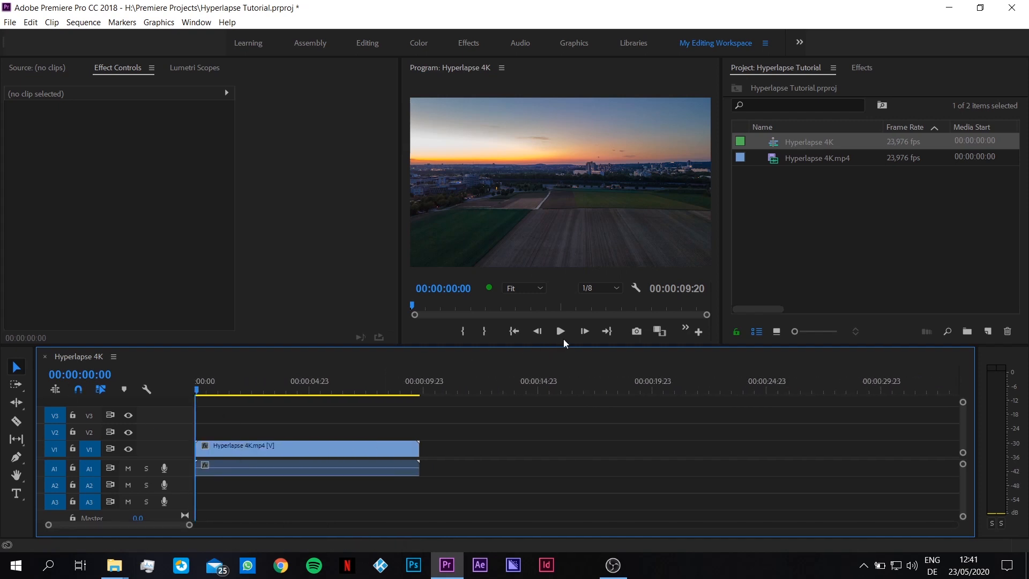
Play and stop the Hyperlapse 4K sequence, then show the Effects panel
click(560, 332)
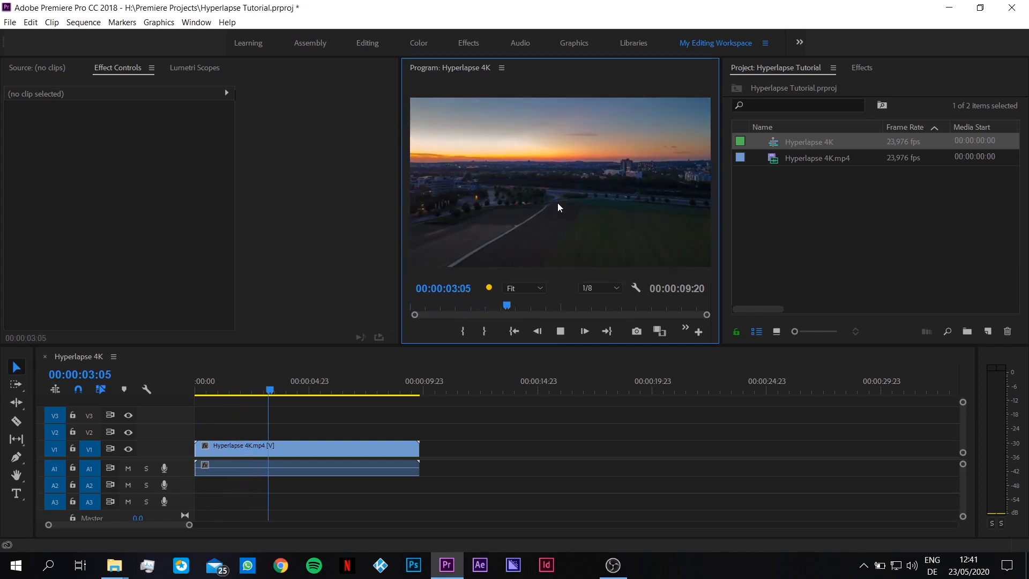
click(560, 331)
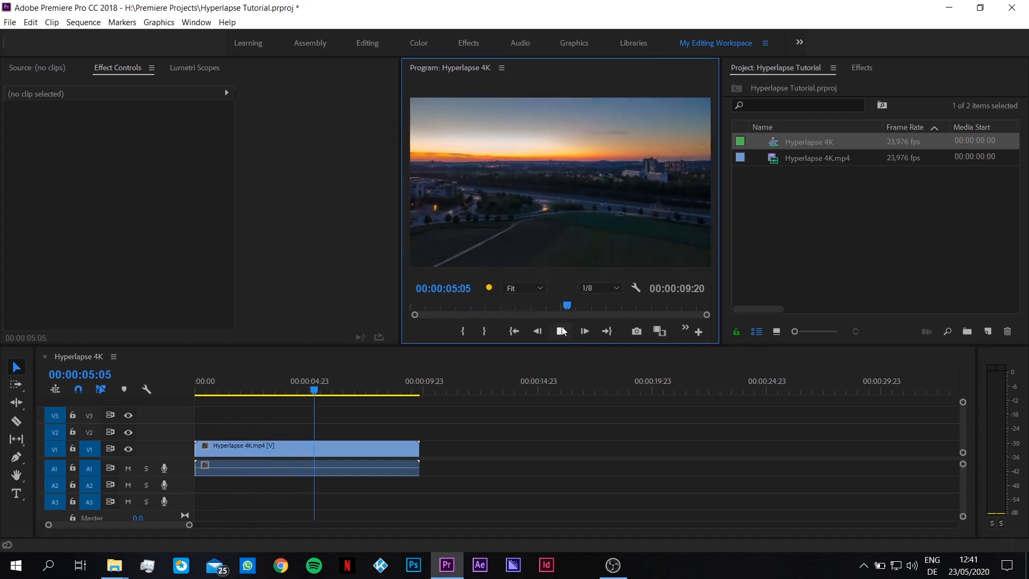
click(561, 331)
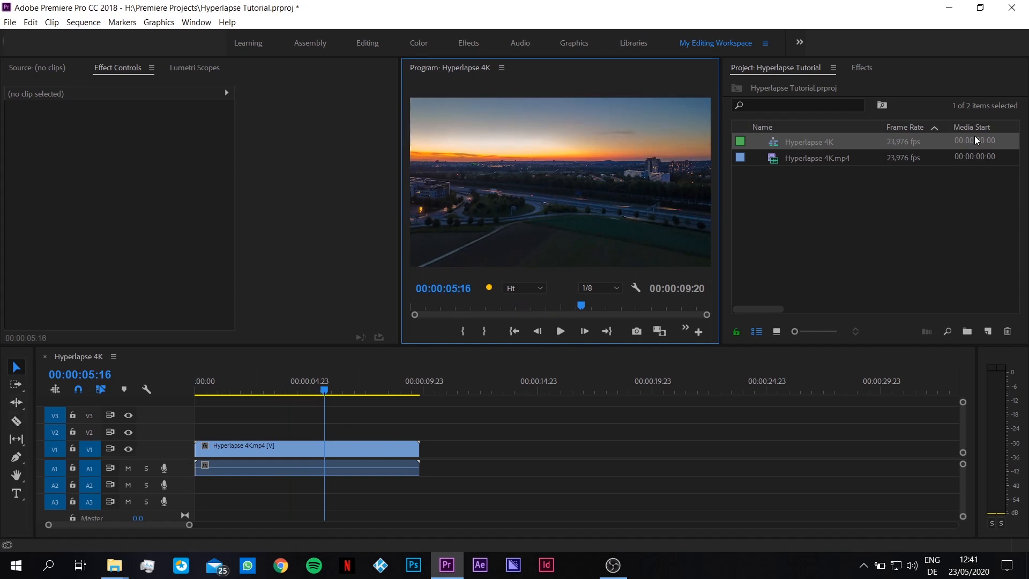
click(861, 68)
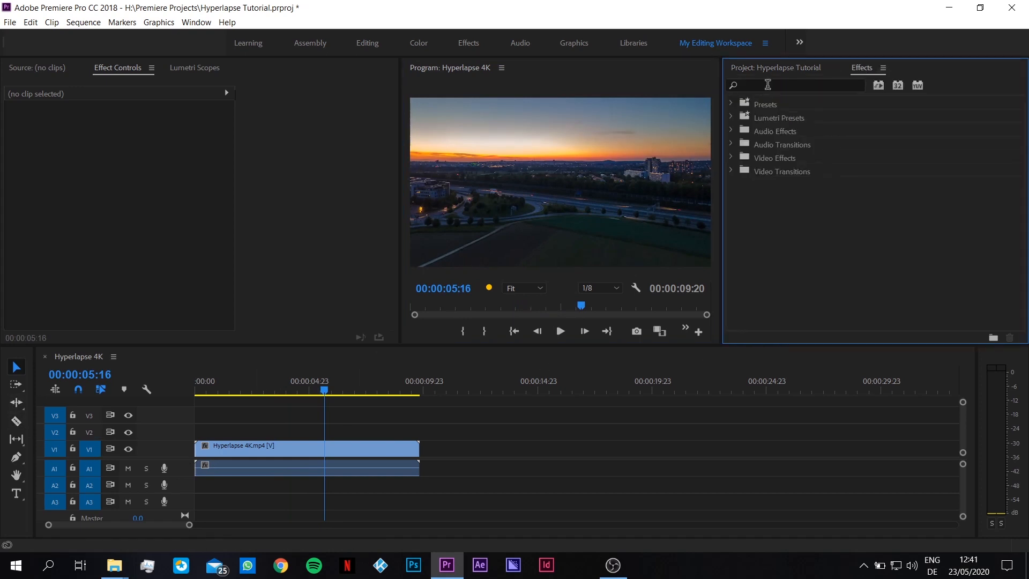
Search 'wa' and drag Warp Stabilizer onto the Hyperlapse 4K clip
text(warp)
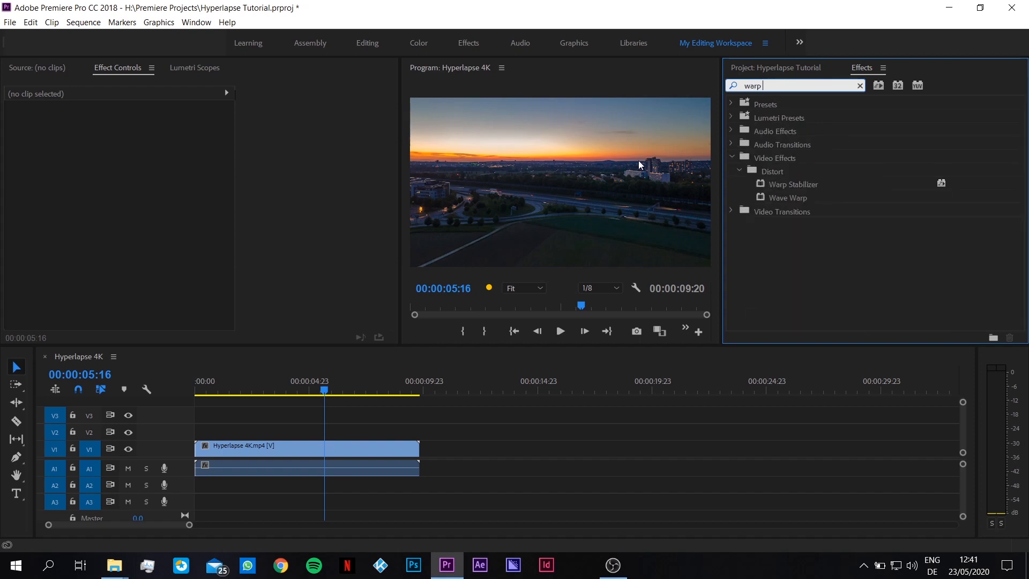
click(794, 183)
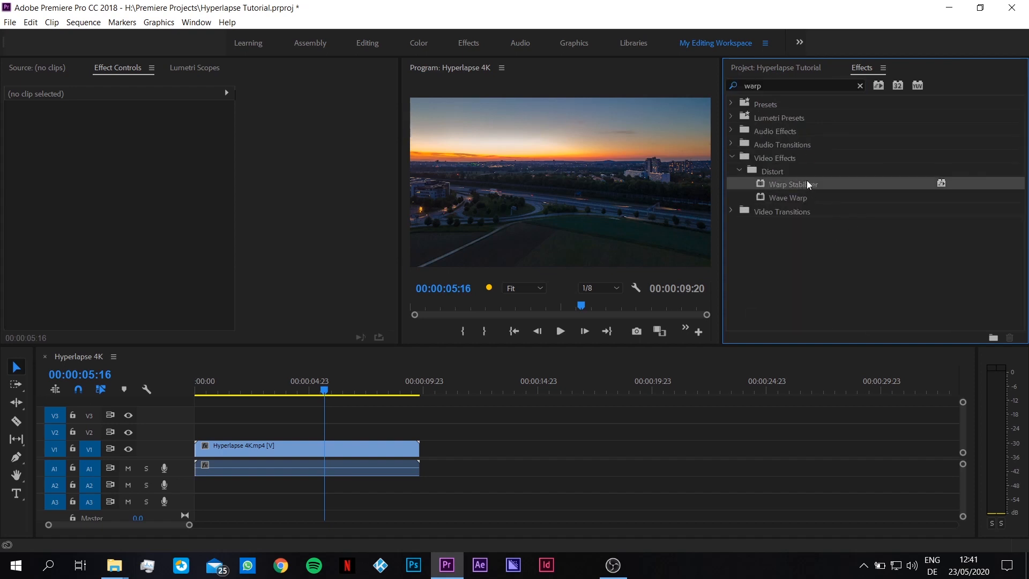
drag(791, 183, 306, 449)
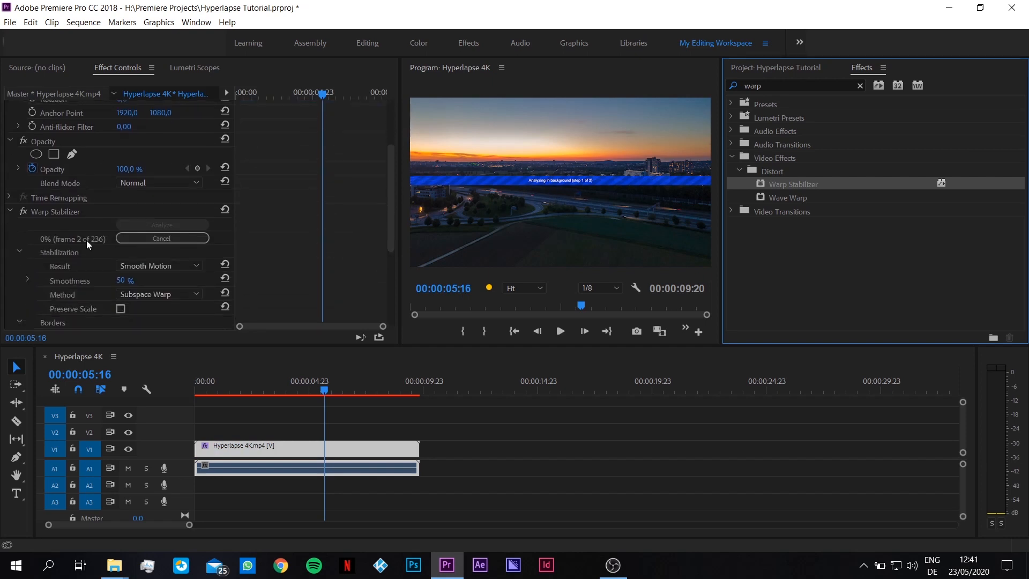
scroll(down, 3)
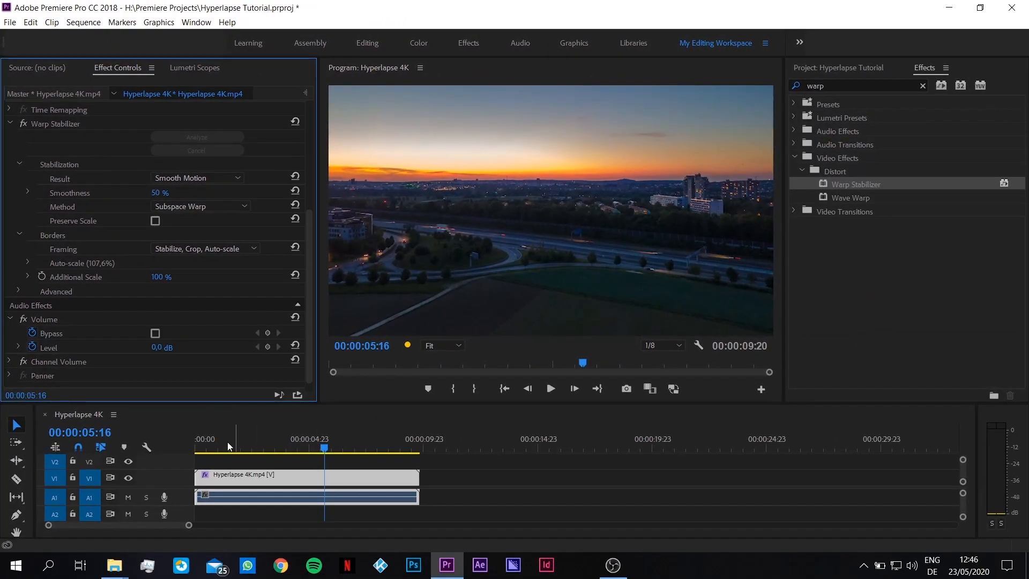
mouse_move(503, 388)
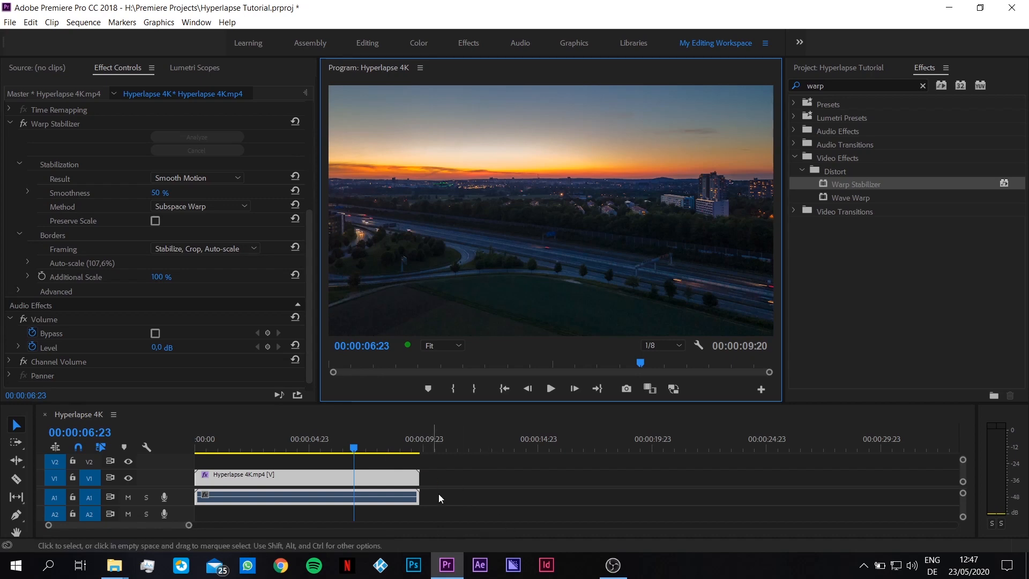
mouse_move(472, 485)
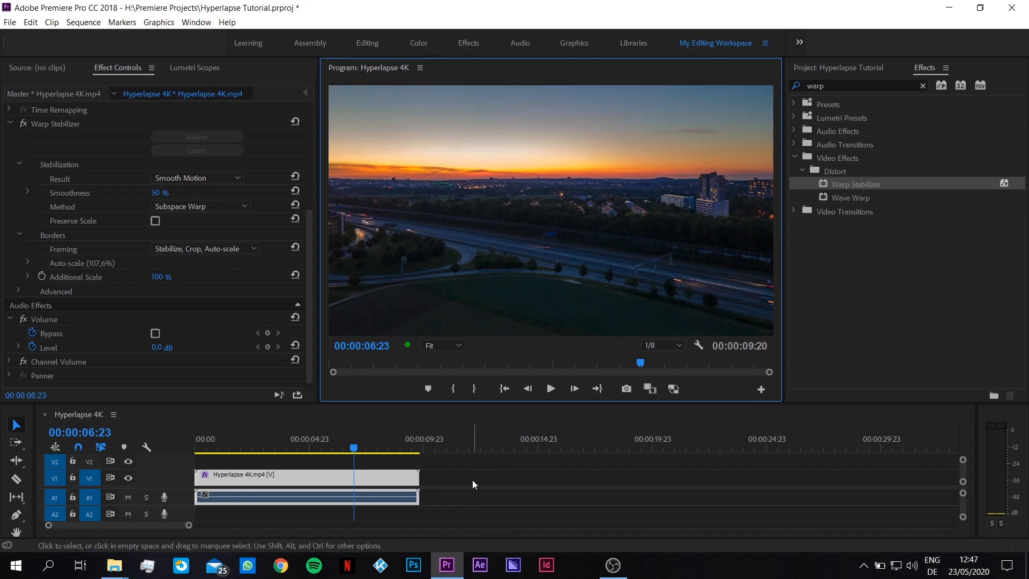
mouse_move(554, 338)
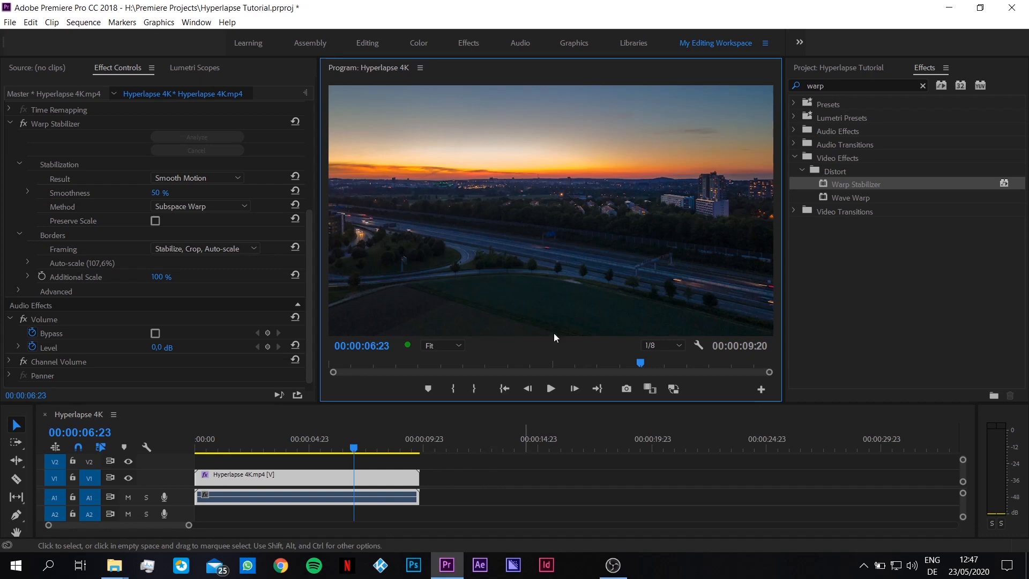
mouse_move(331, 497)
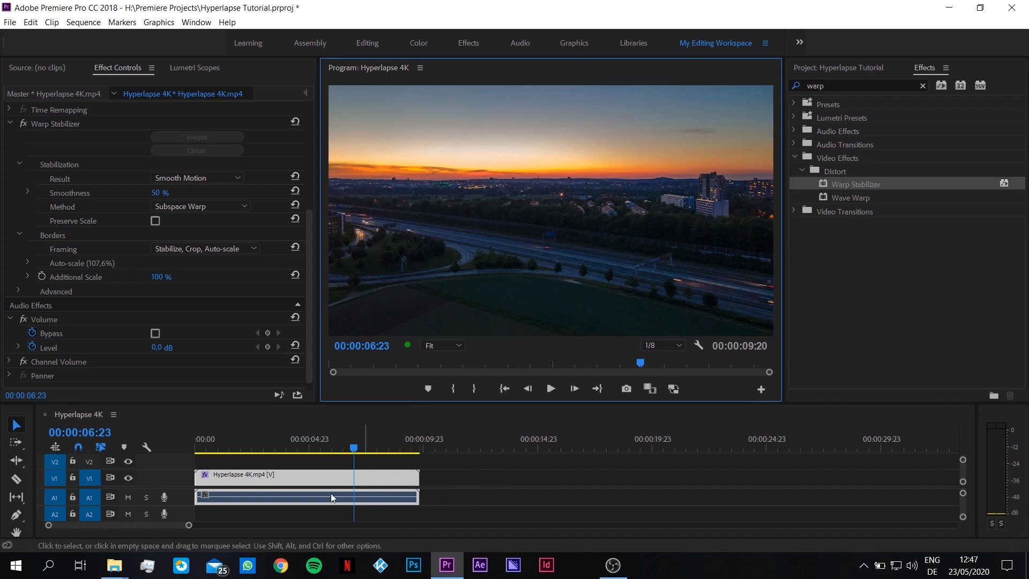
mouse_move(596, 493)
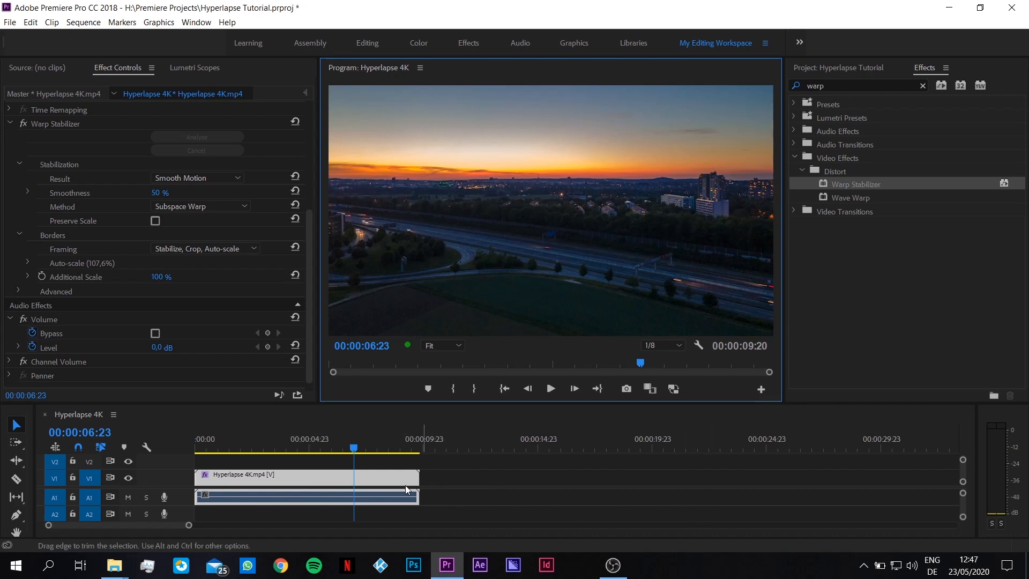
Bring up the File menu to reach the export commands after previewing the stabilized clip
click(10, 21)
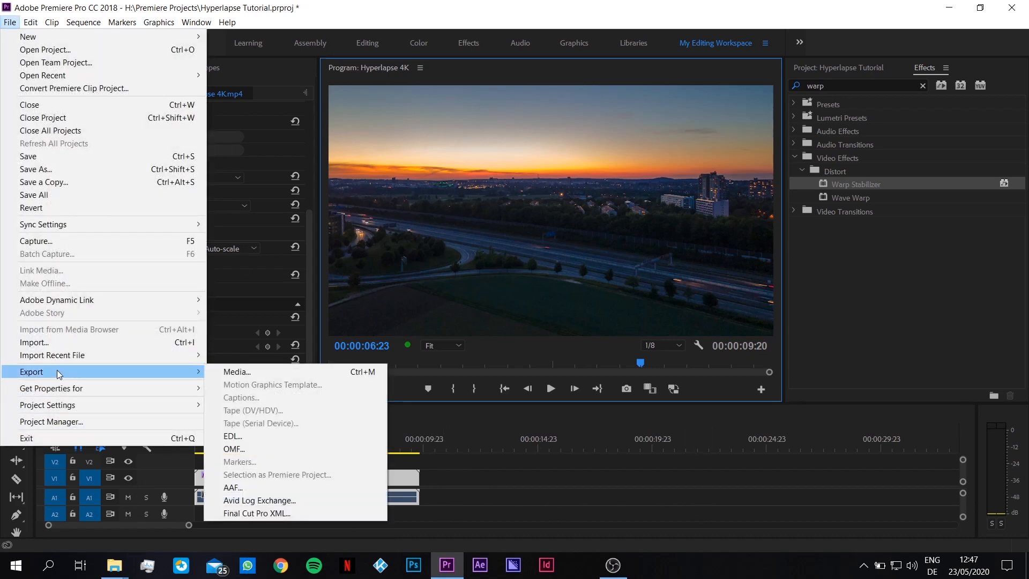
In Export Media, set H.264 bitrate encoding to CBR with a 50 Mbps target
click(237, 372)
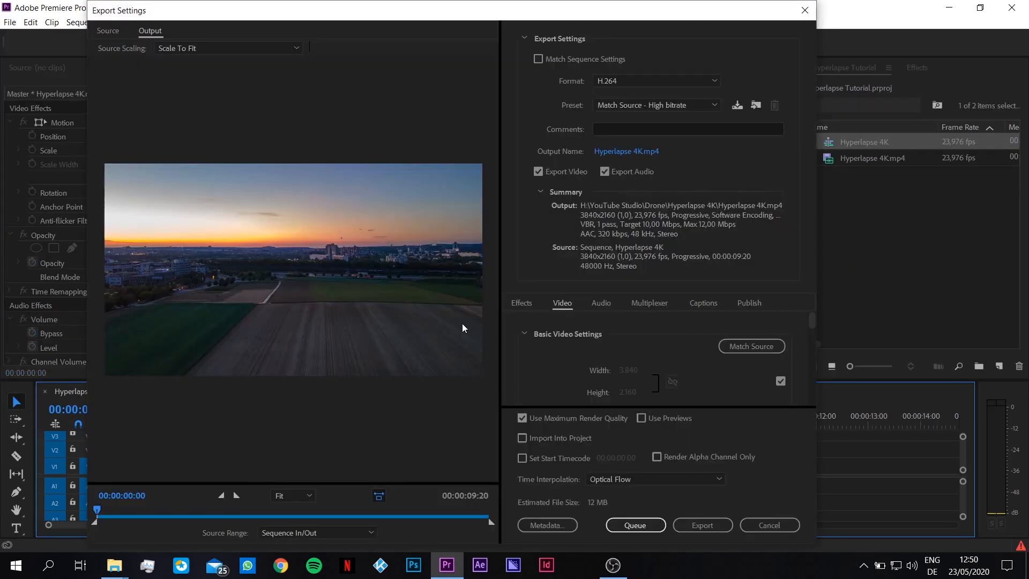
mouse_move(406, 147)
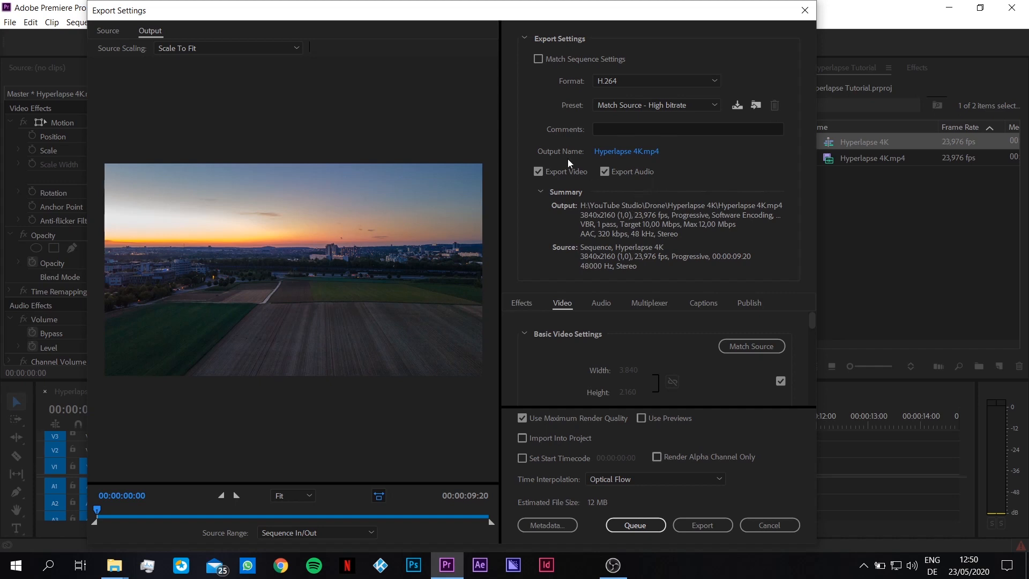
mouse_move(639, 185)
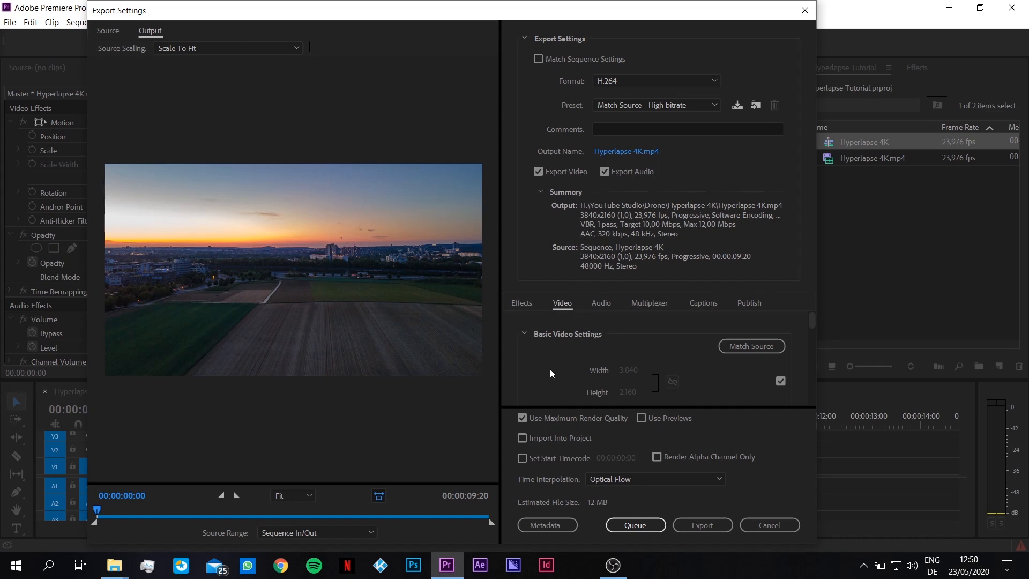
scroll(down, 3)
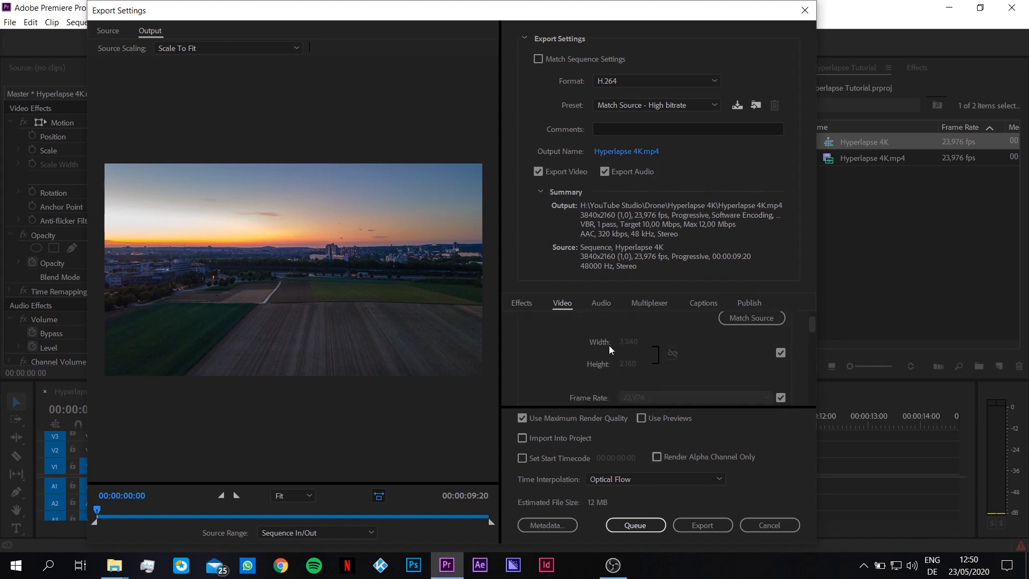
mouse_move(629, 346)
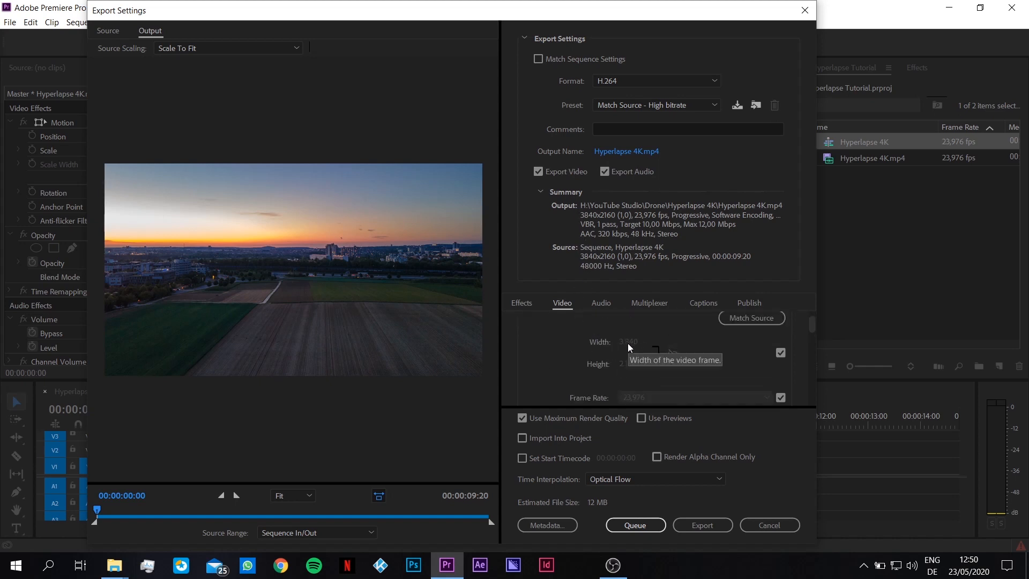
scroll(down, 3)
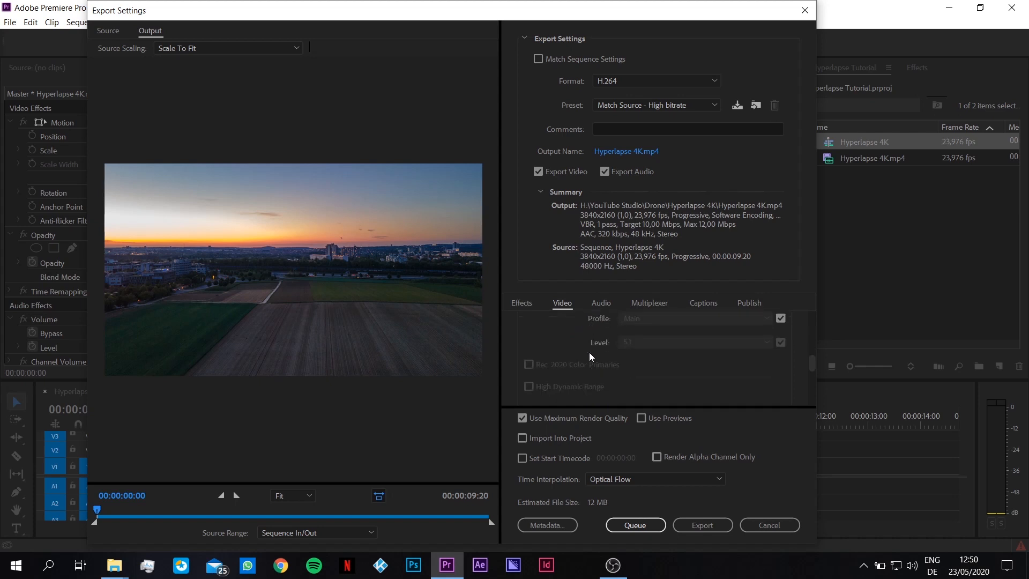
scroll(down, 3)
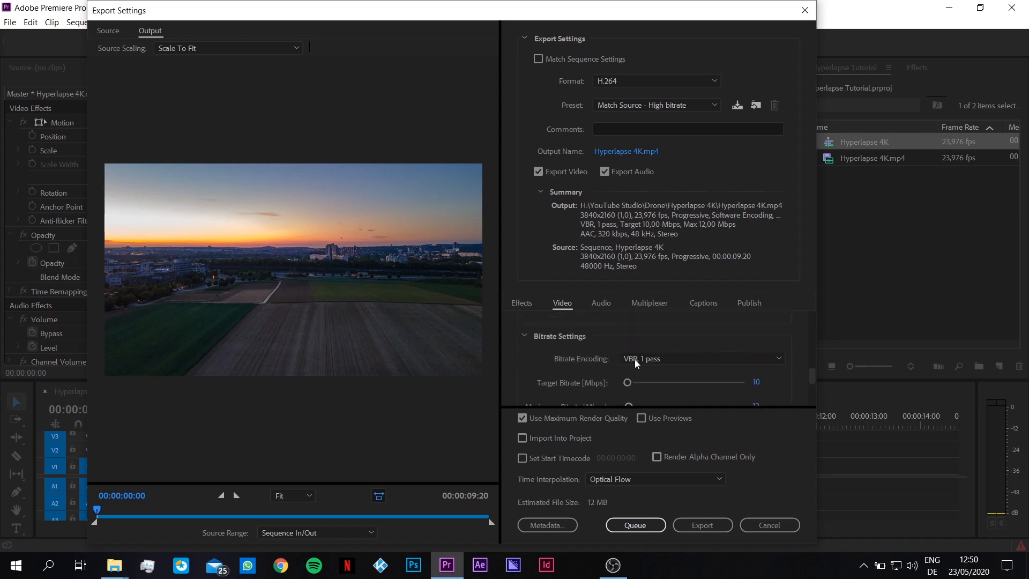
click(699, 358)
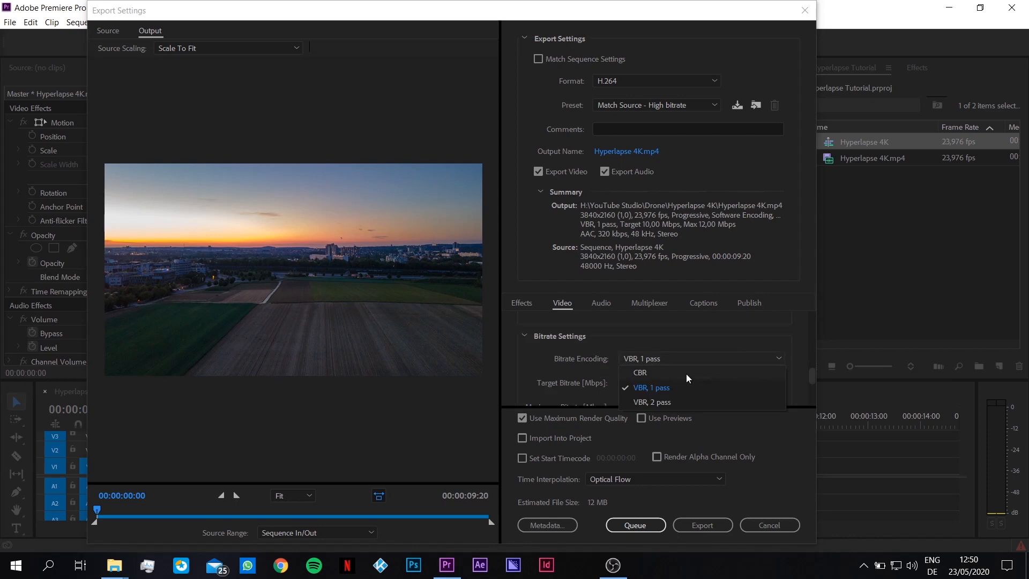
click(639, 372)
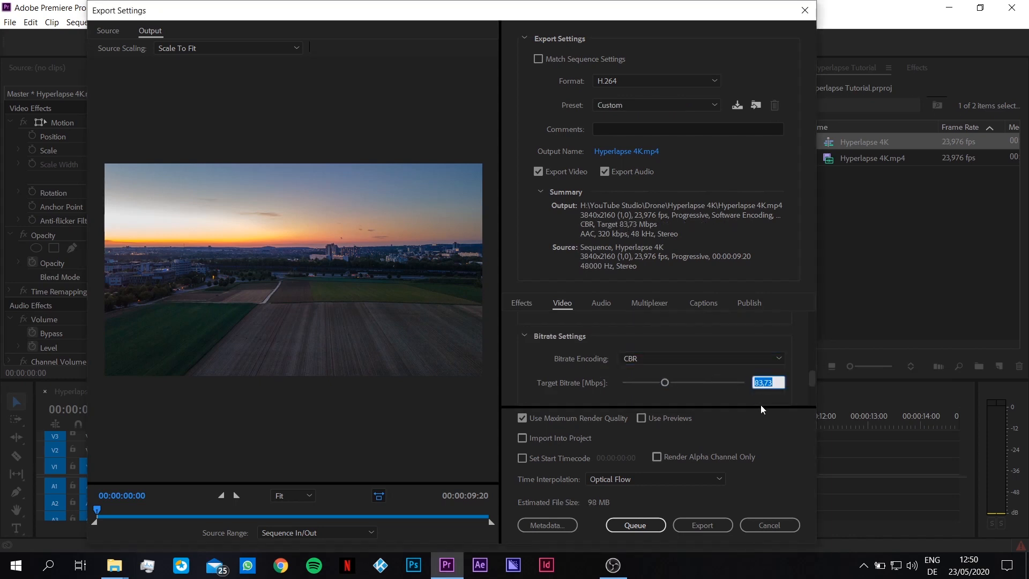
text(50)
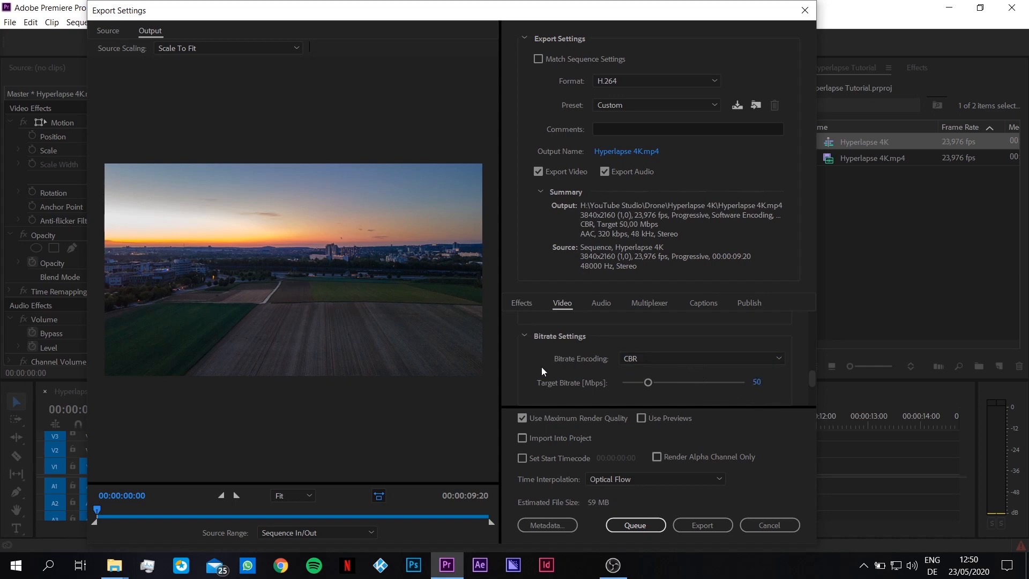
Start exporting the stabilized Hyperlapse 4K sequence
scroll(down, 3)
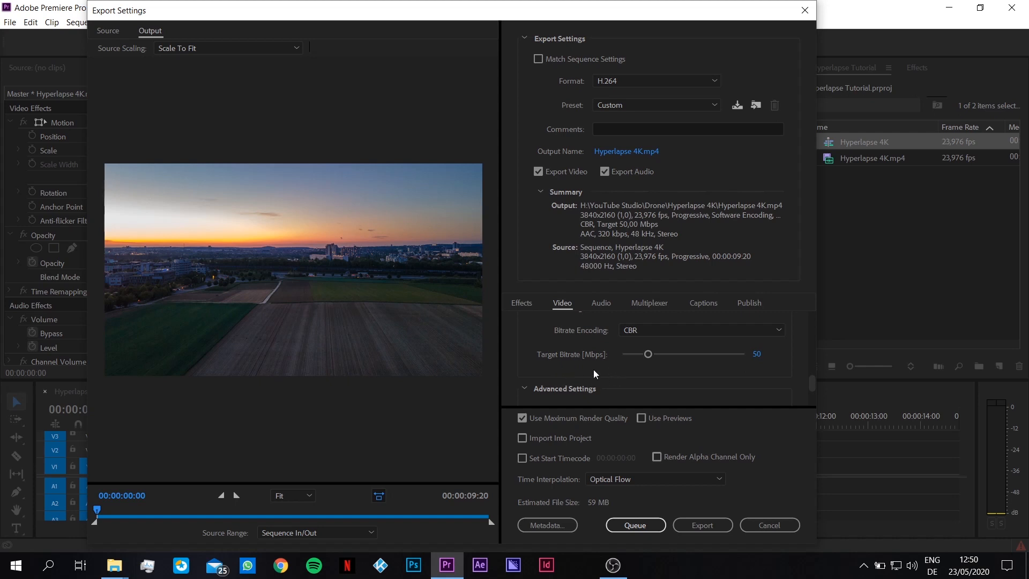
mouse_move(625, 375)
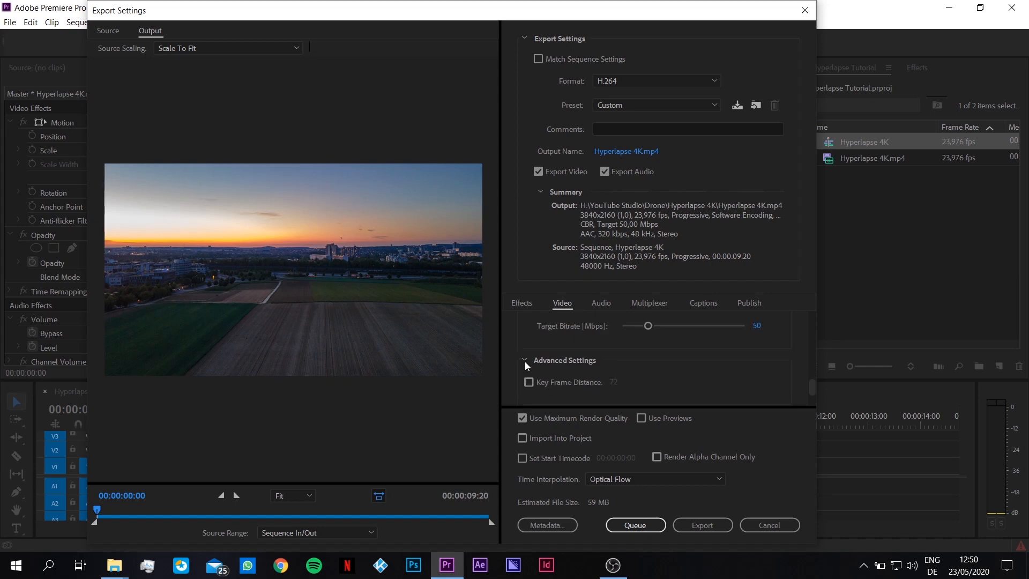
scroll(down, 3)
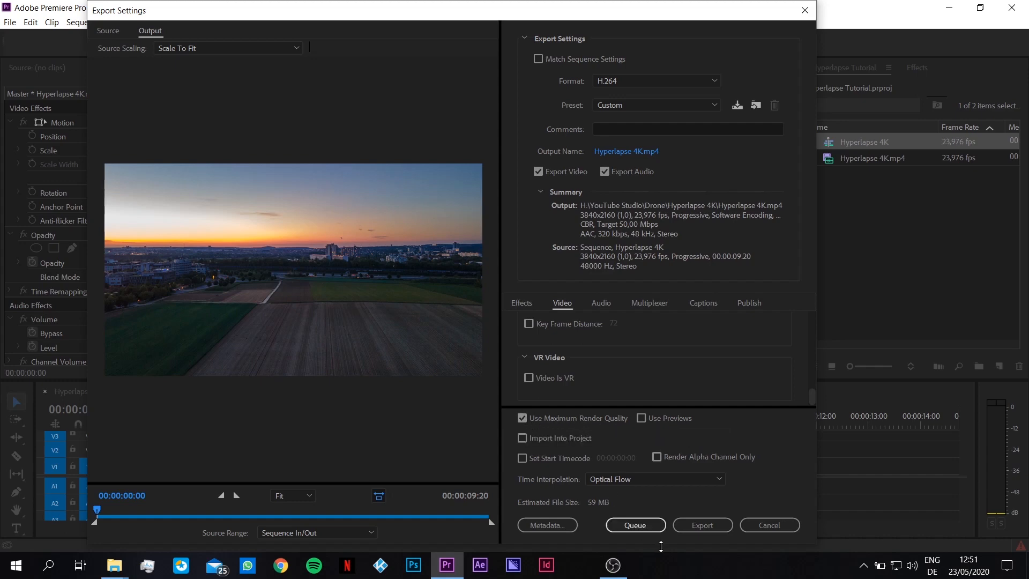
click(701, 525)
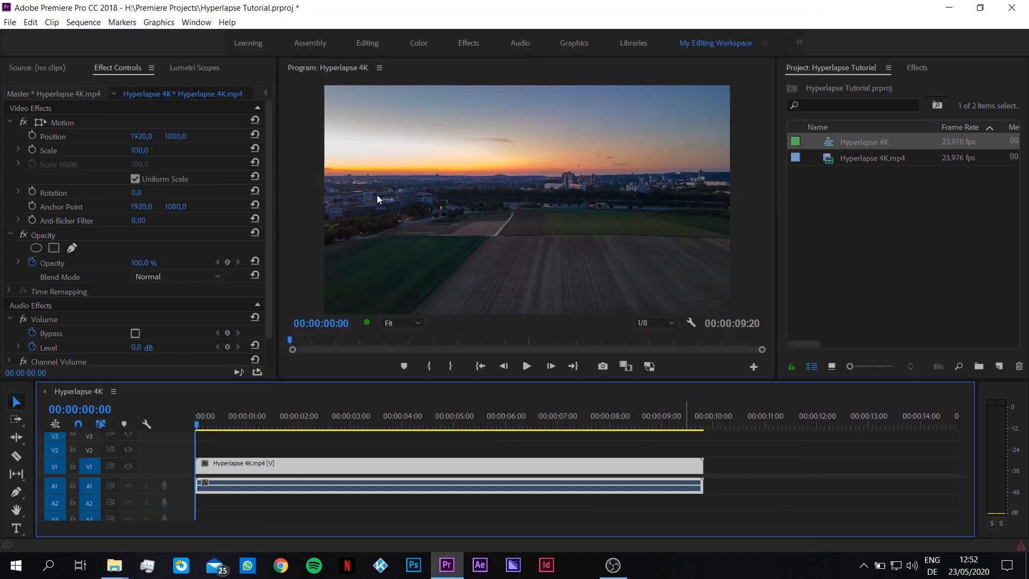
mouse_move(480, 367)
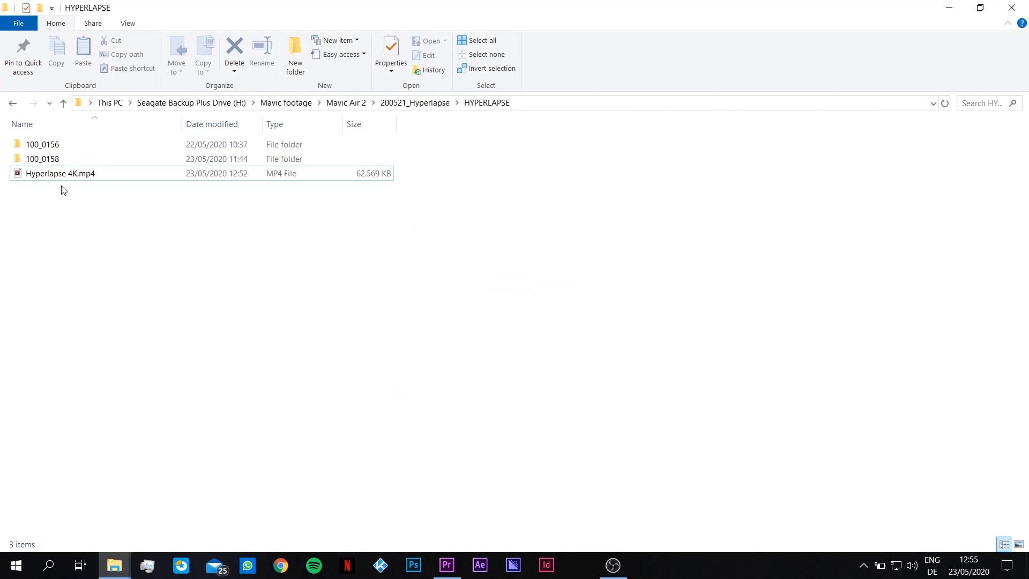
Play the exported Hyperlapse 4K.mp4 from the HYPERLAPSE folder, then close the player
click(61, 173)
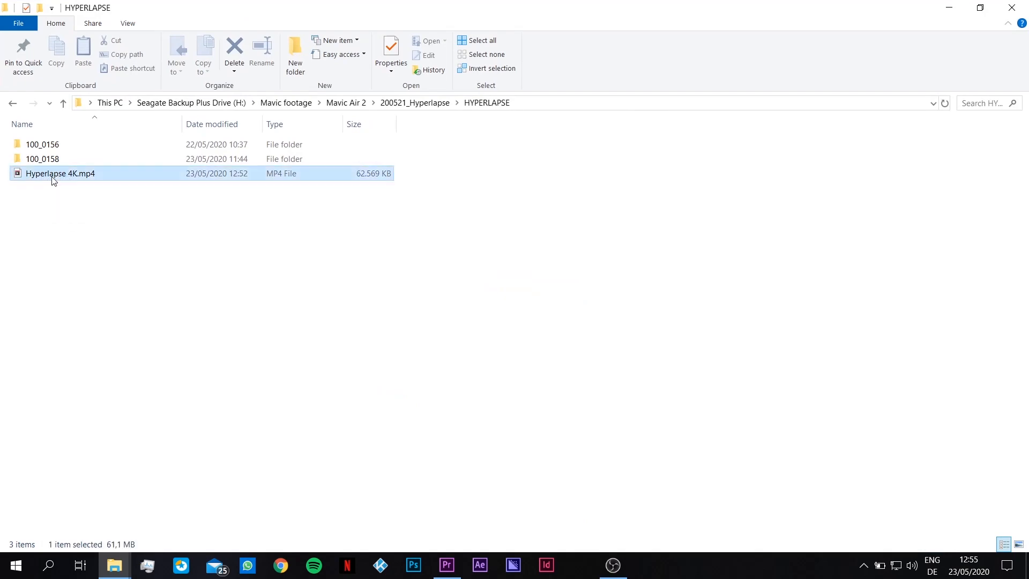
double_click(60, 174)
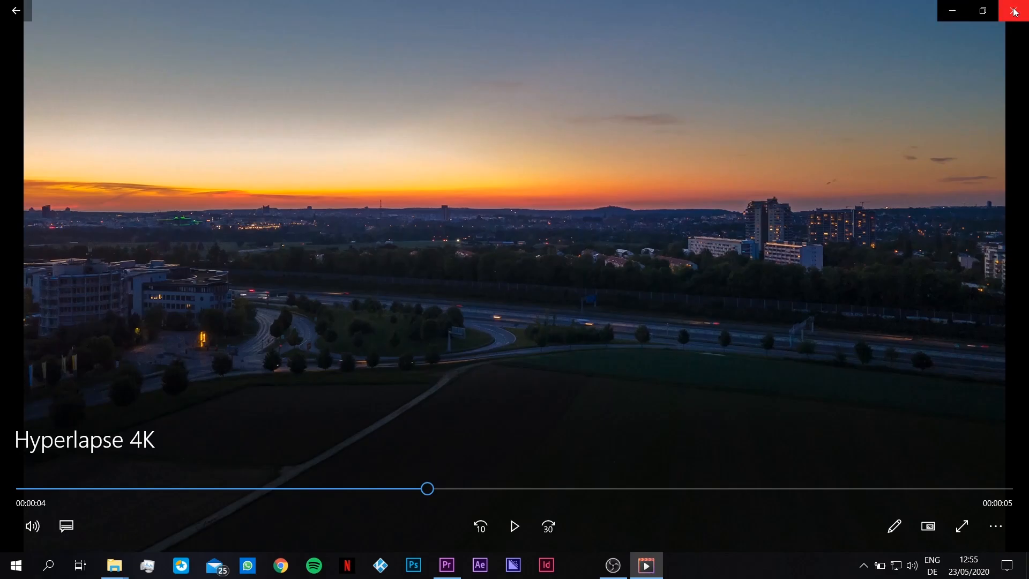
click(1014, 11)
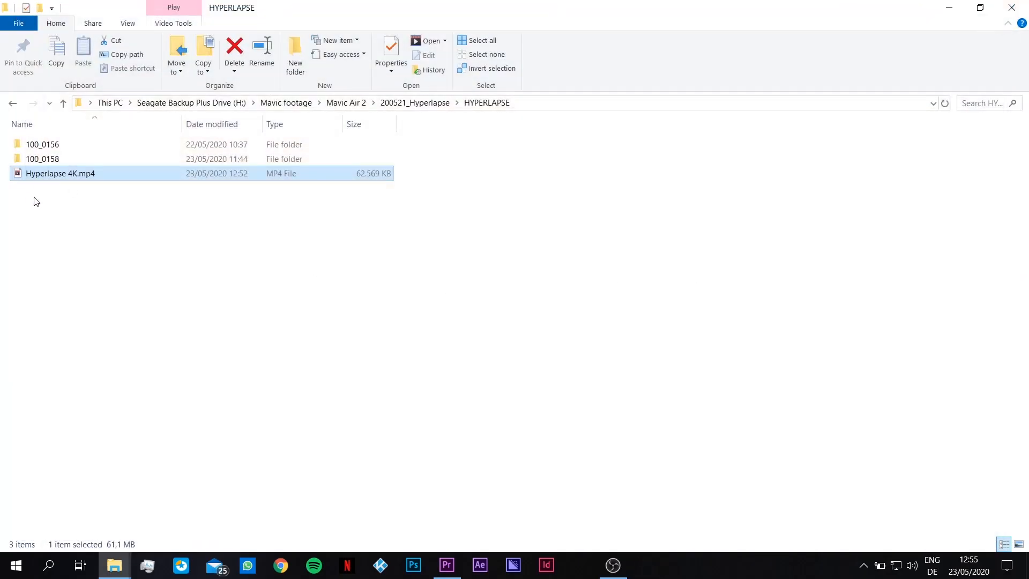
mouse_move(604, 287)
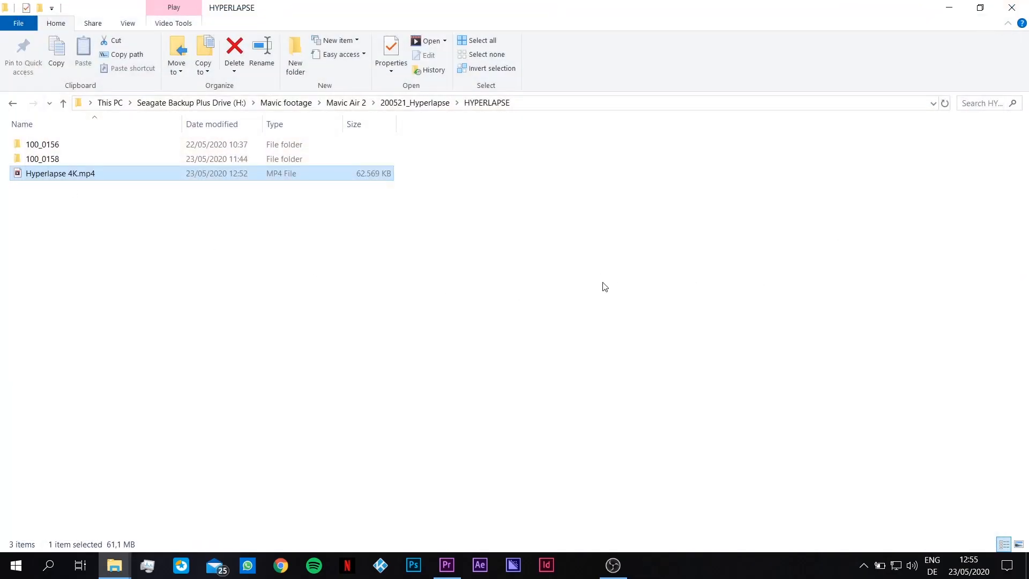